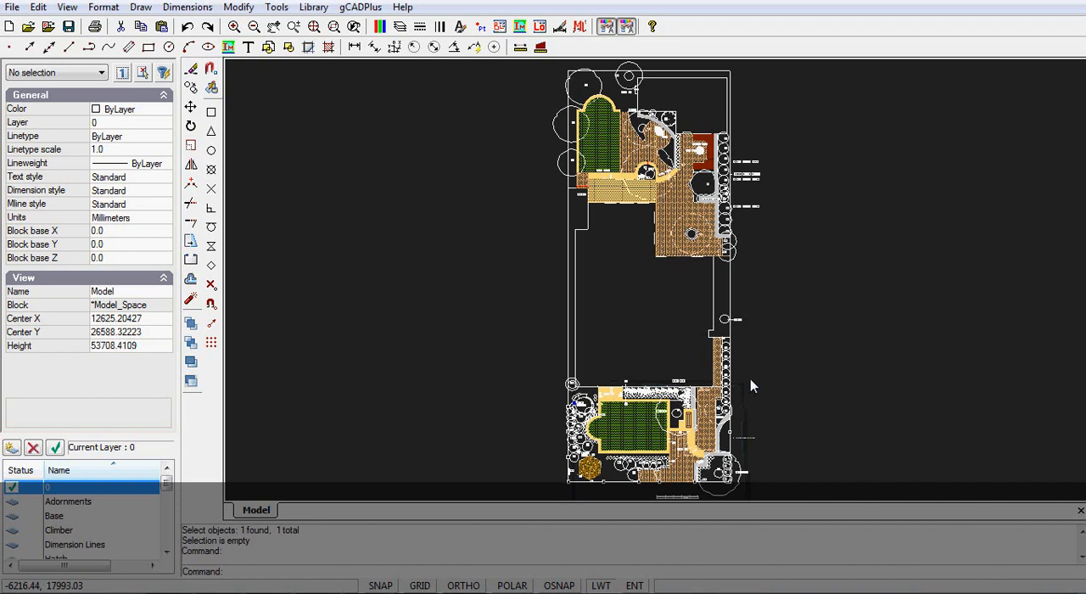
mouse_move(536, 365)
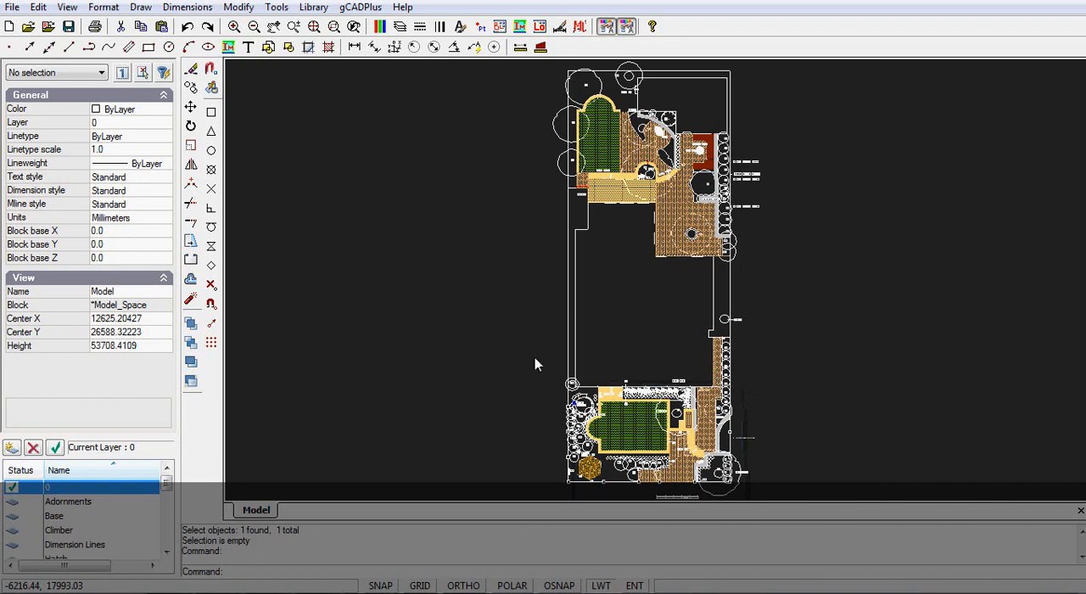
mouse_move(685, 418)
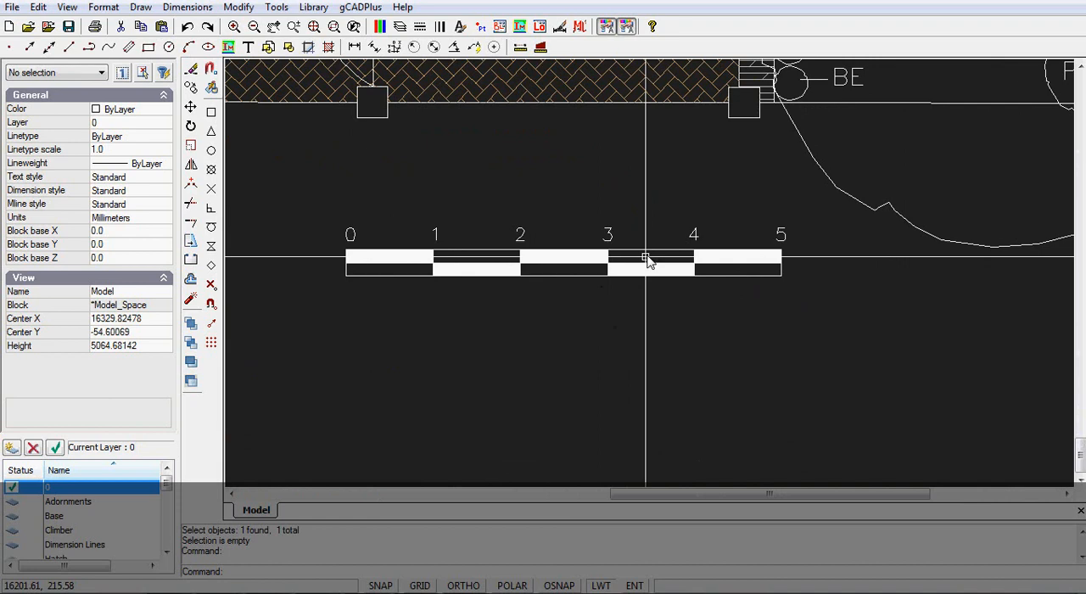
Step: Confirm a scale-bar division measures 1000 mm, then begin a DIST measurement on the plan
click(651, 250)
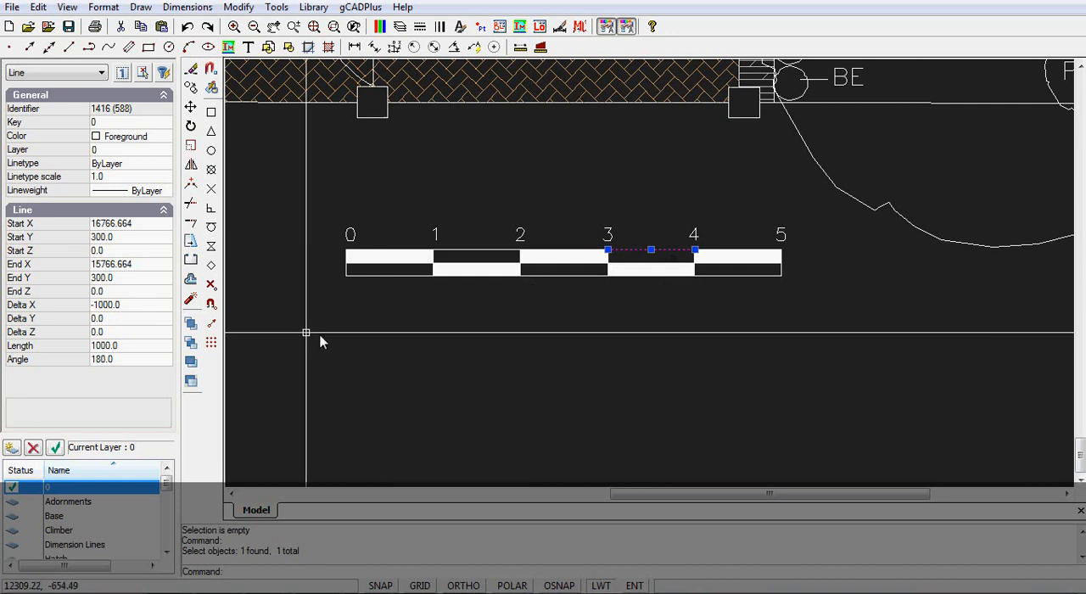
mouse_move(405, 399)
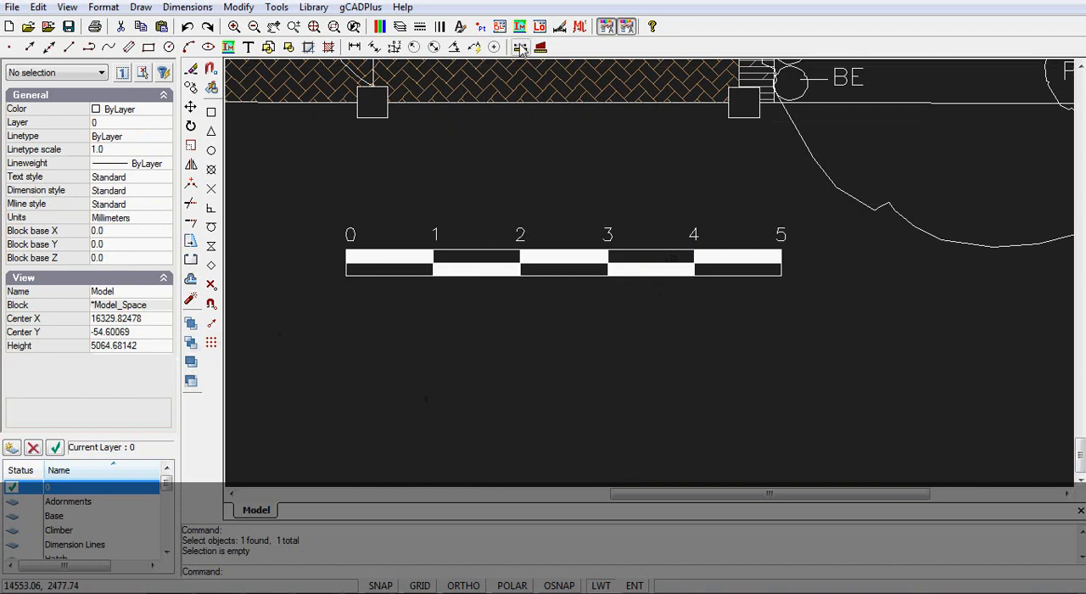
click(520, 47)
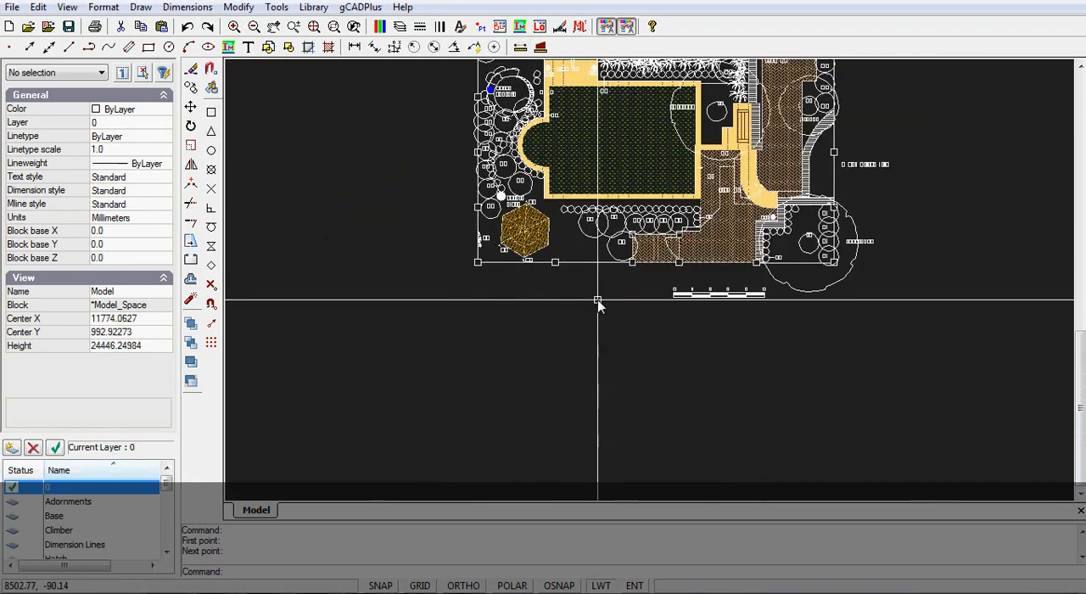
Step: Zoom to extents from the drawing's right-click menu to show the whole garden plan
right_click(598, 303)
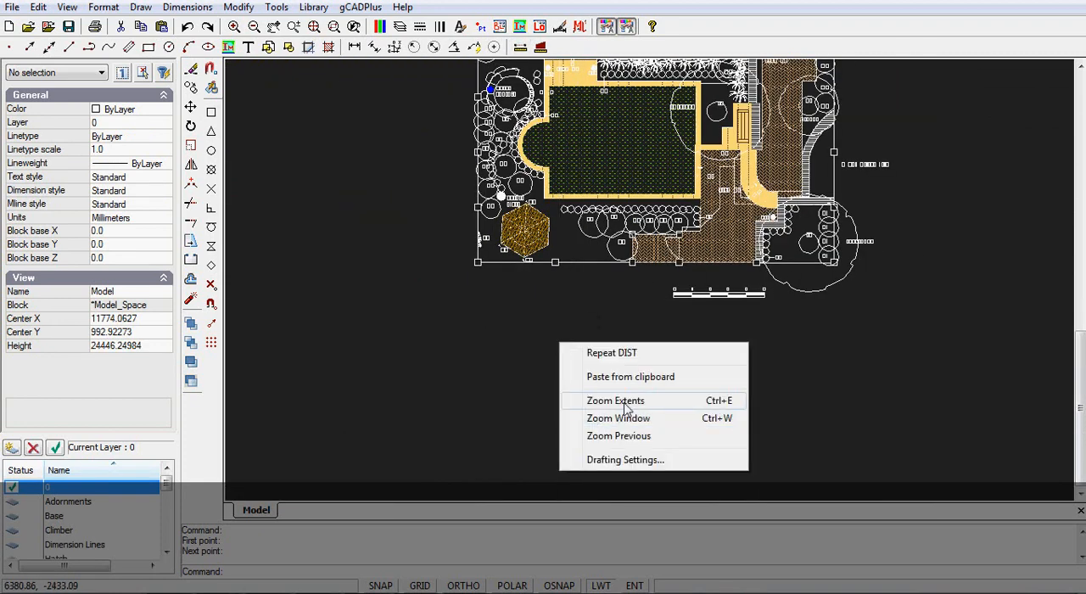
click(616, 400)
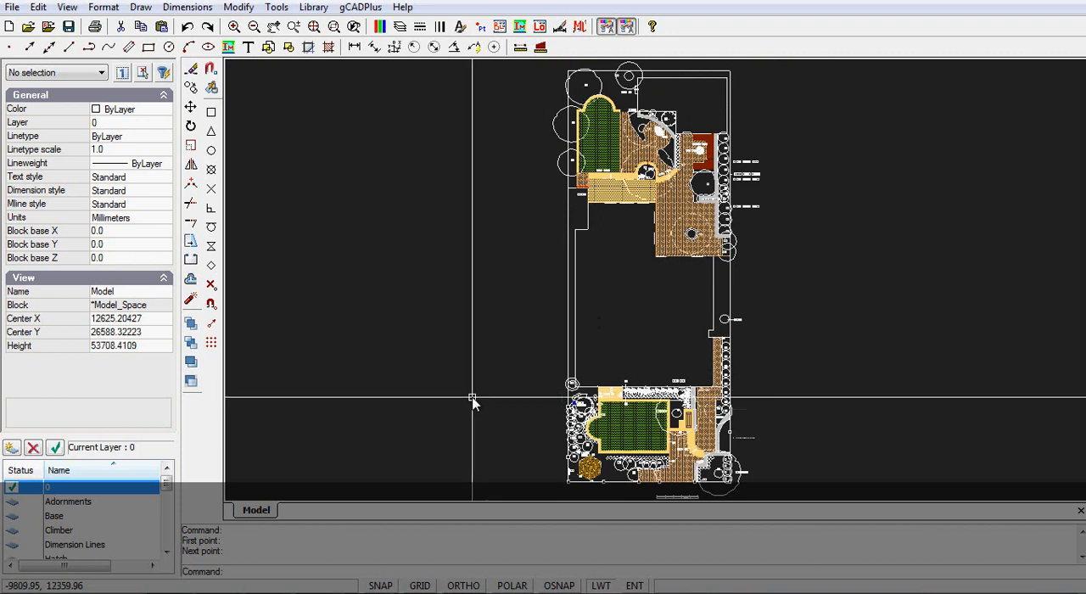
mouse_move(250, 308)
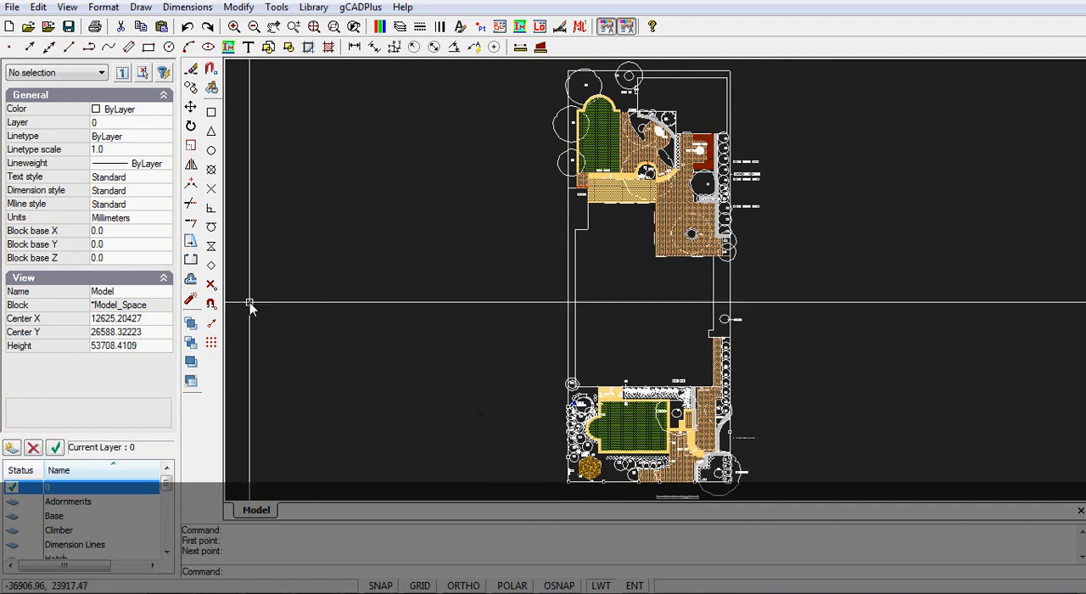
mouse_move(840, 322)
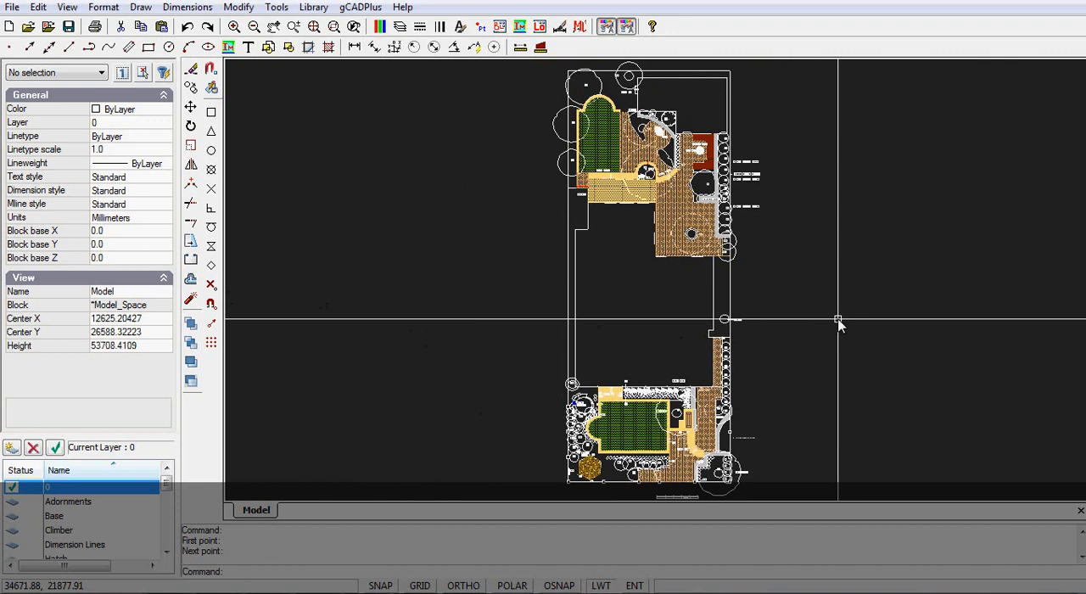
mouse_move(438, 262)
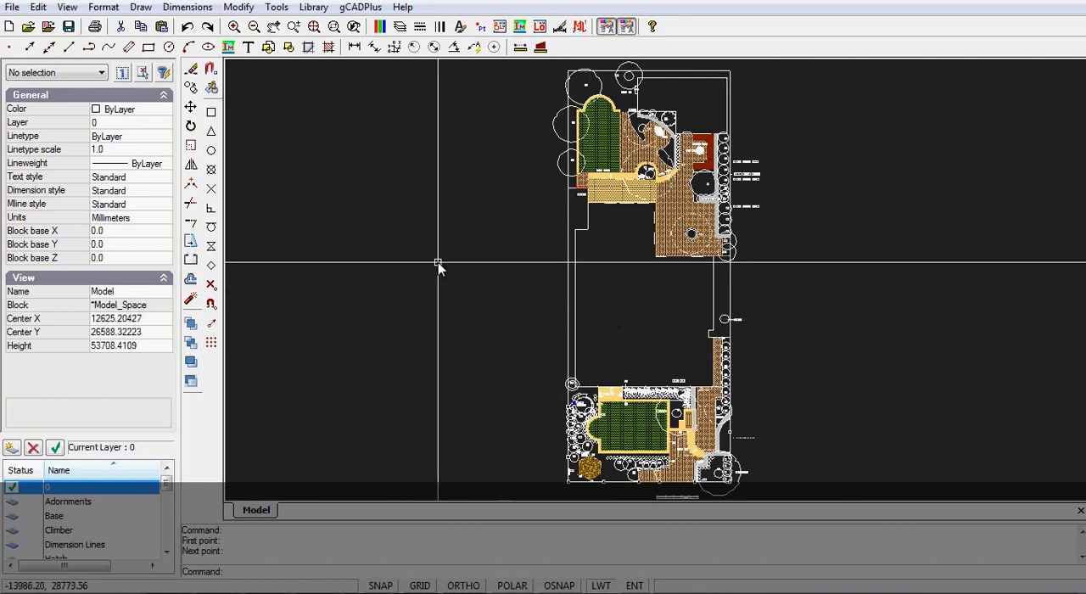
mouse_move(103, 7)
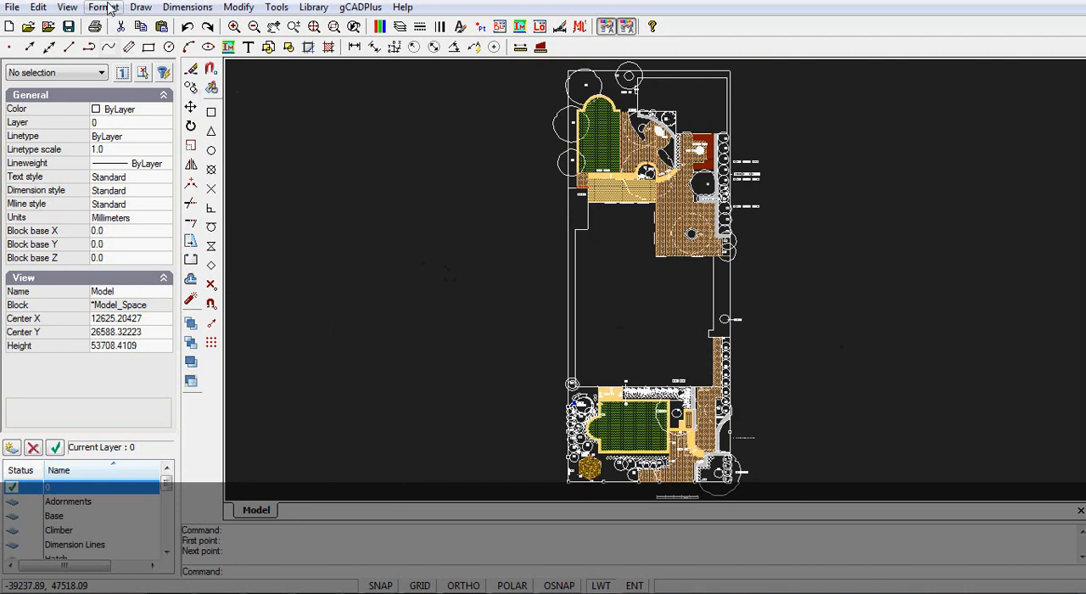
Step: Add a new A1 594x841 Book layout and rename it 'A1Sheet 1:100'
click(103, 6)
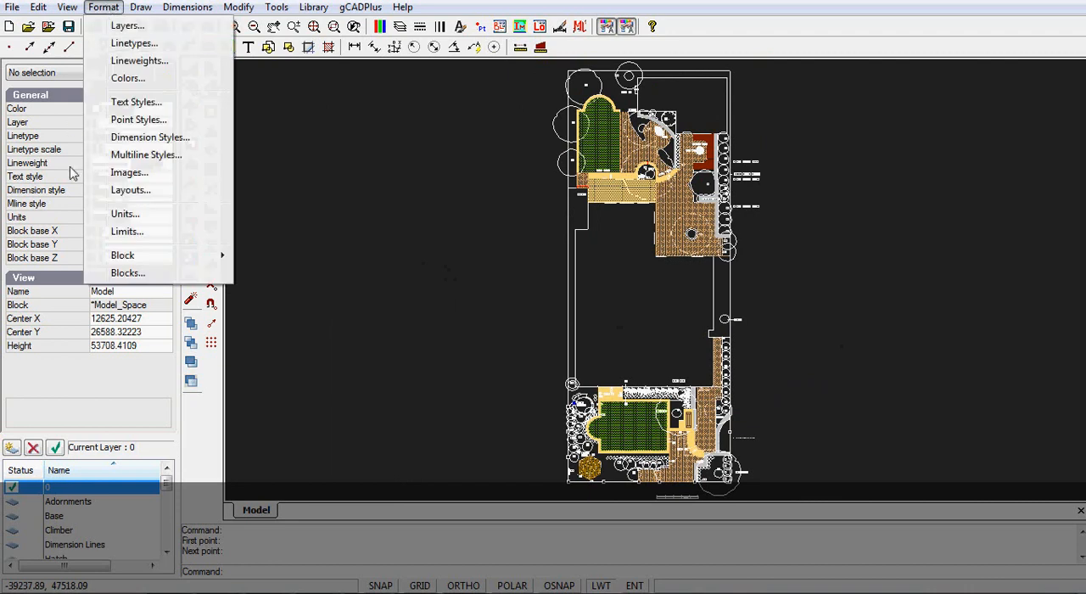
click(130, 189)
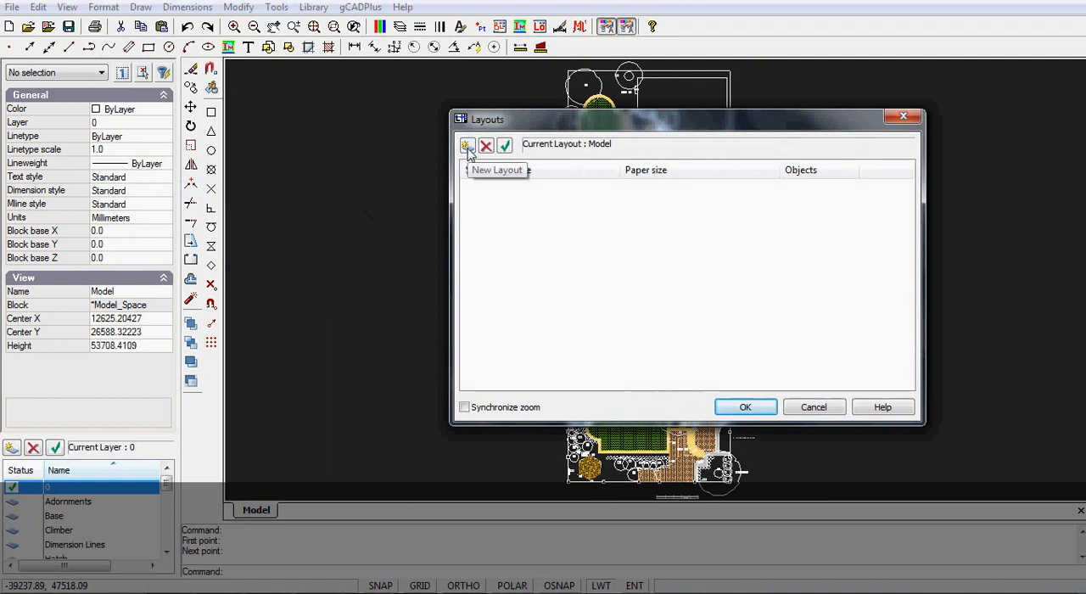
click(467, 145)
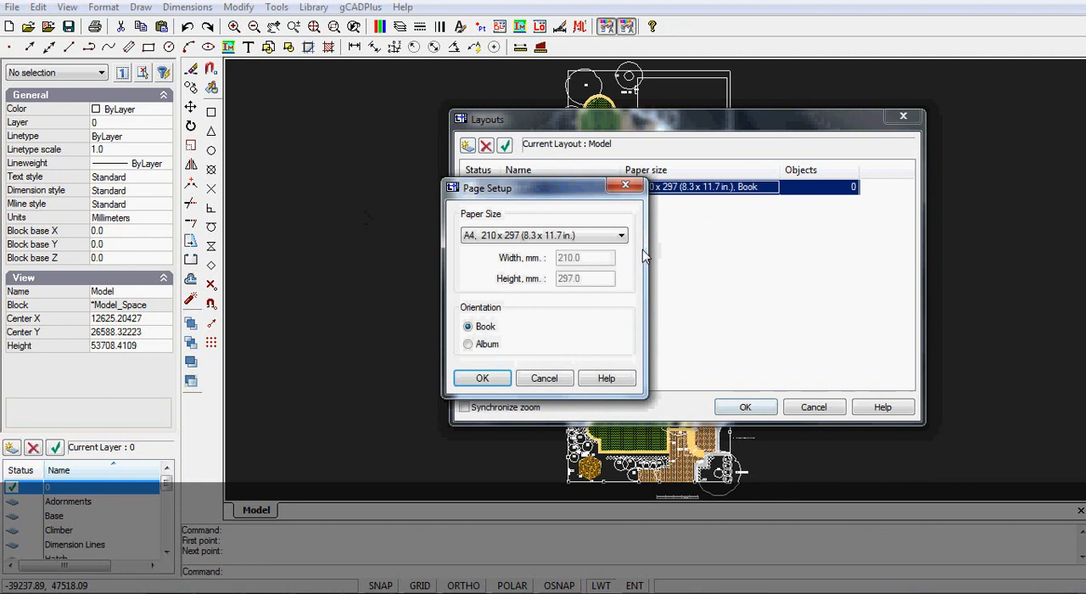
click(622, 235)
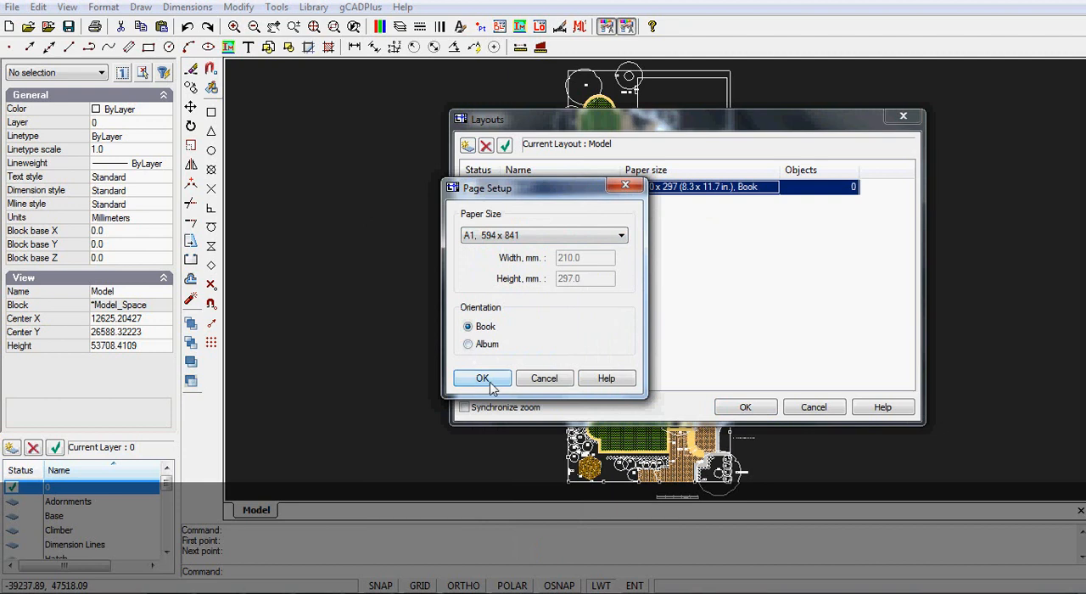
click(482, 378)
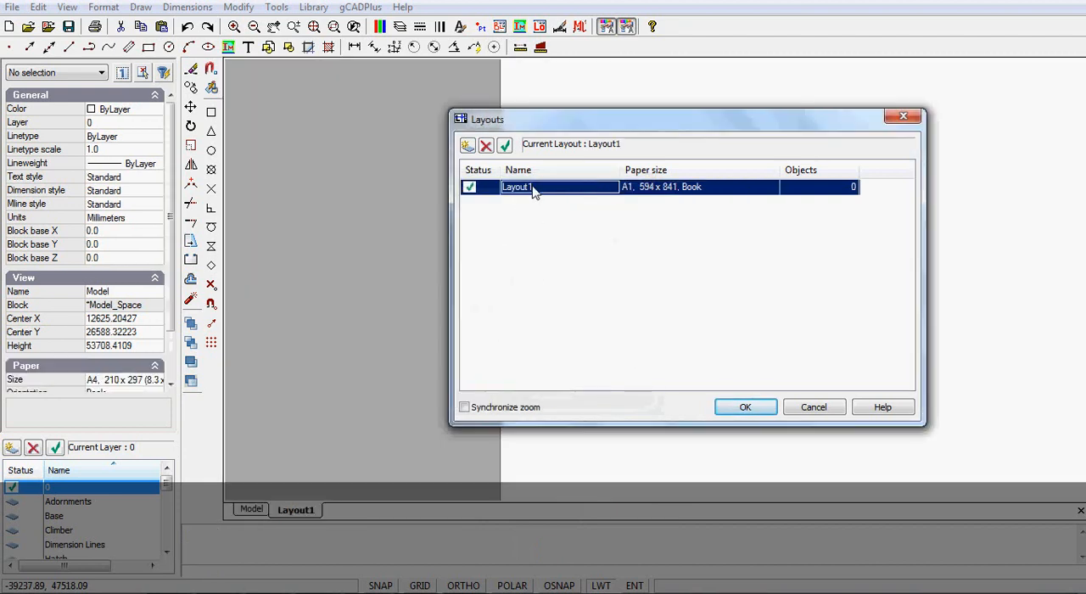
double_click(517, 187)
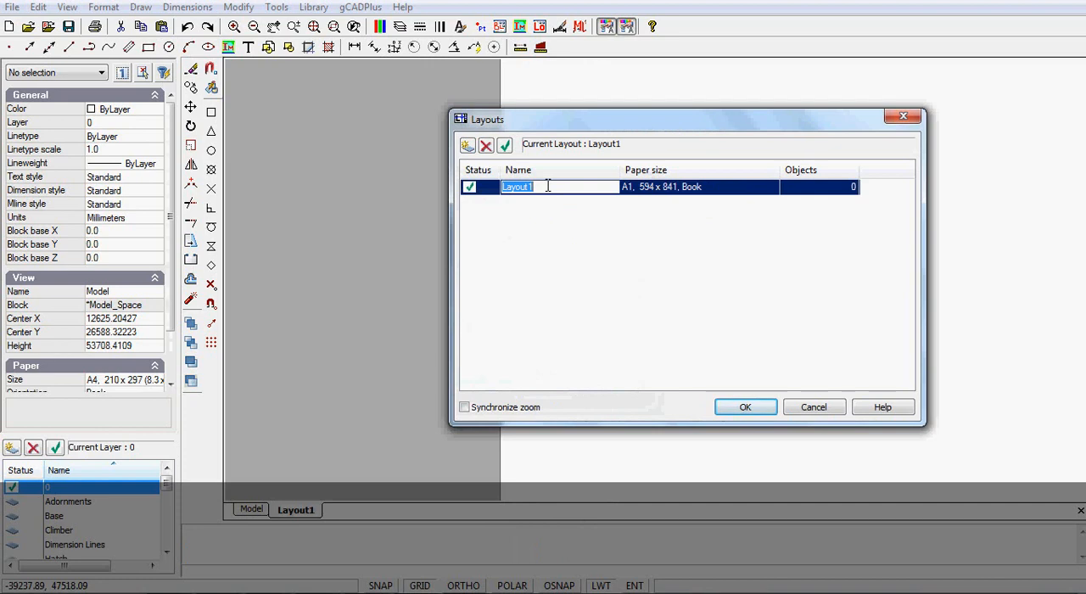
text(A1)
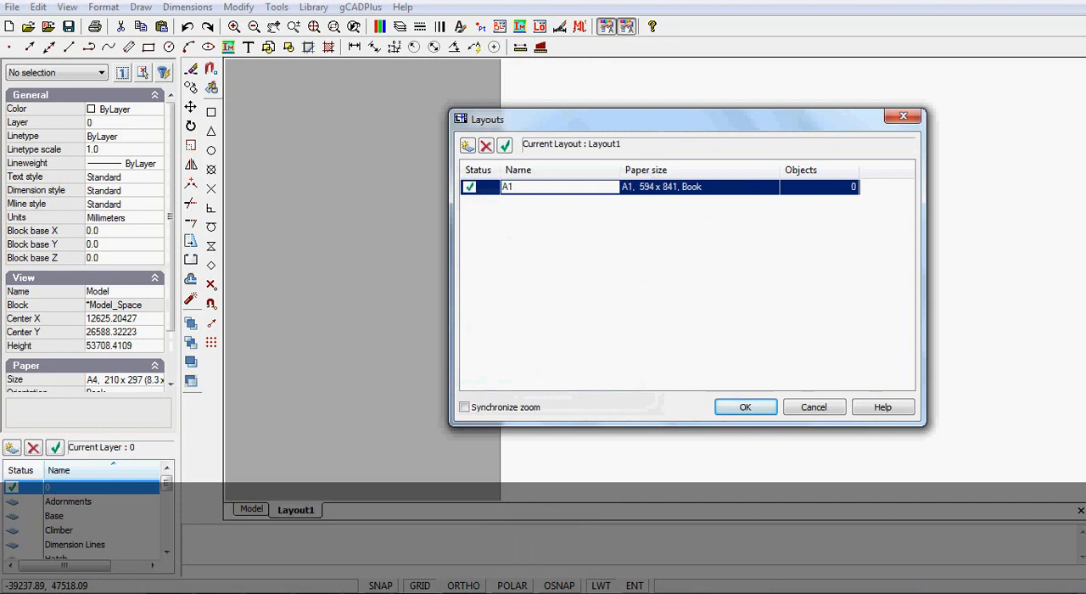
text(Sheet)
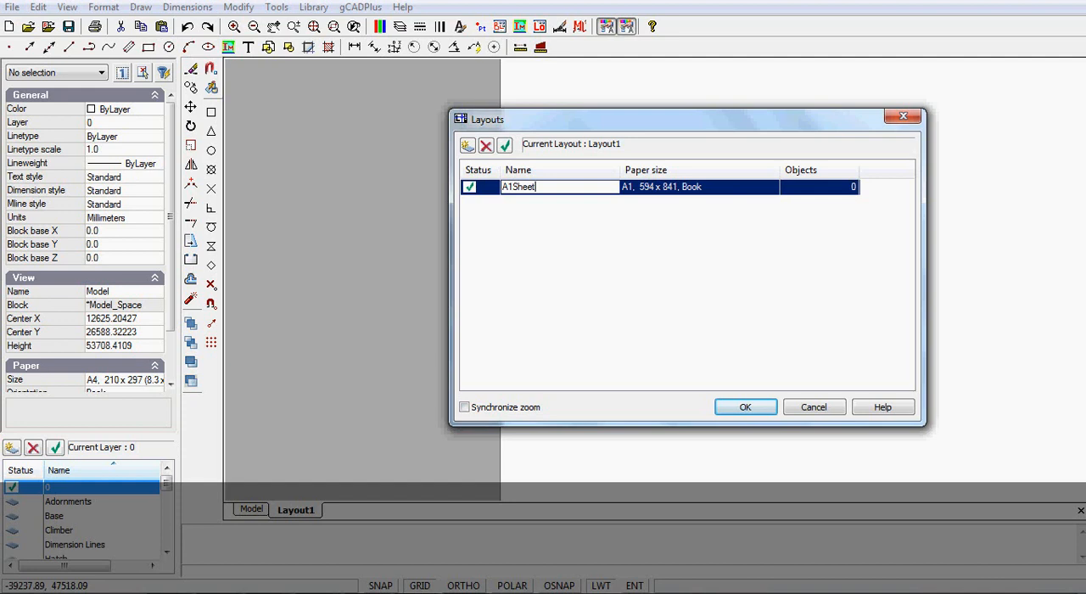
text(1)
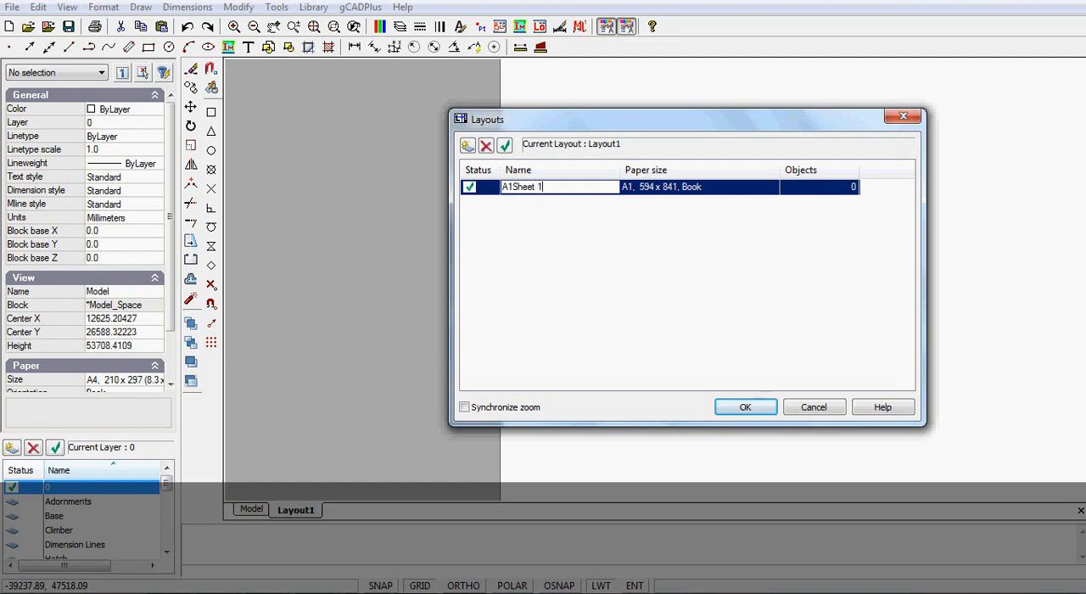
text(:100)
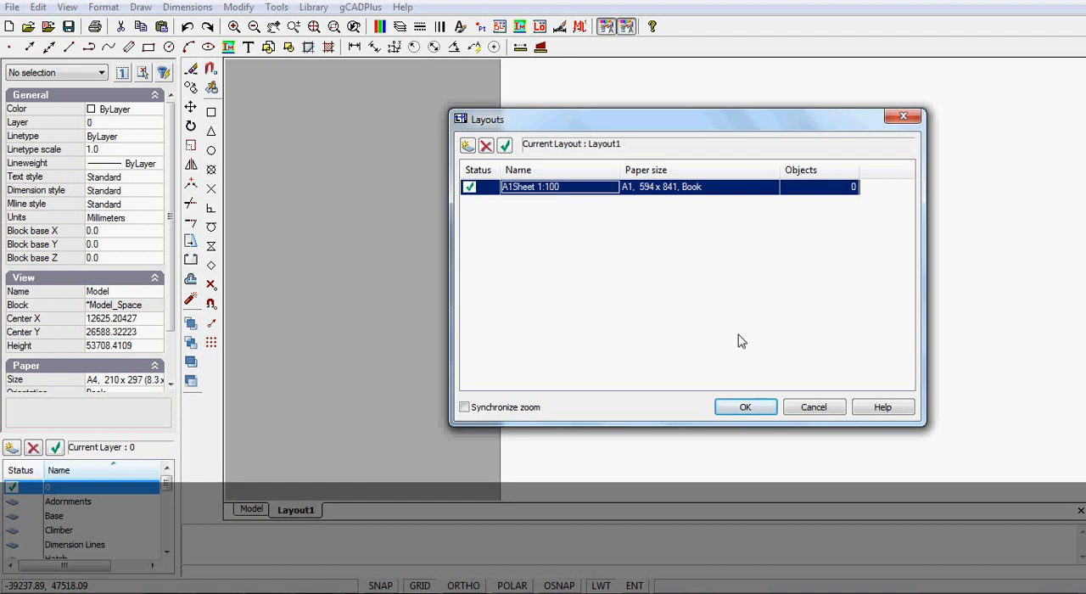
click(744, 407)
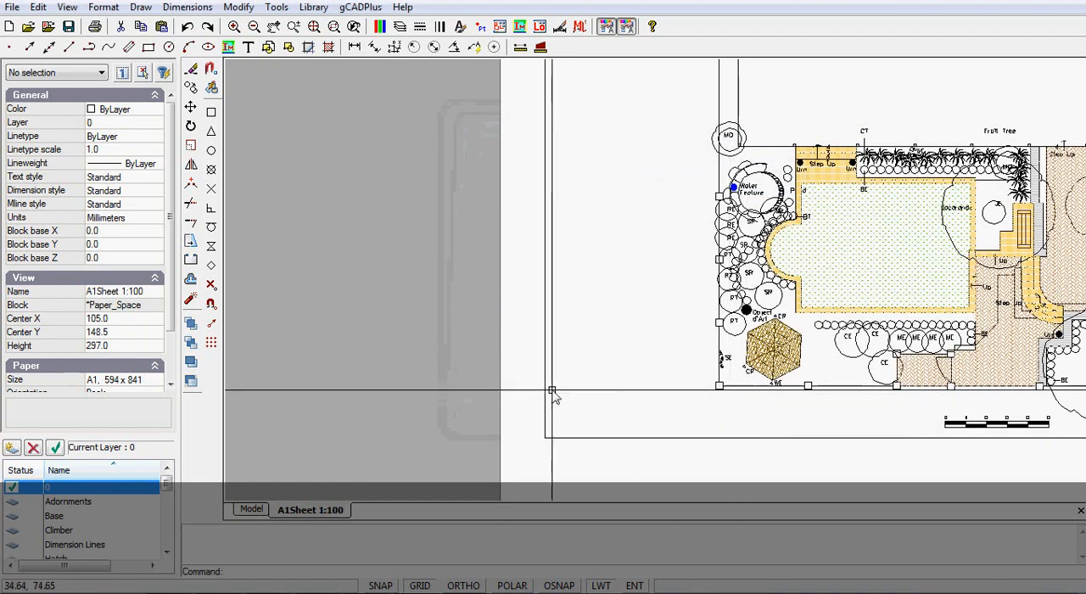
mouse_move(488, 367)
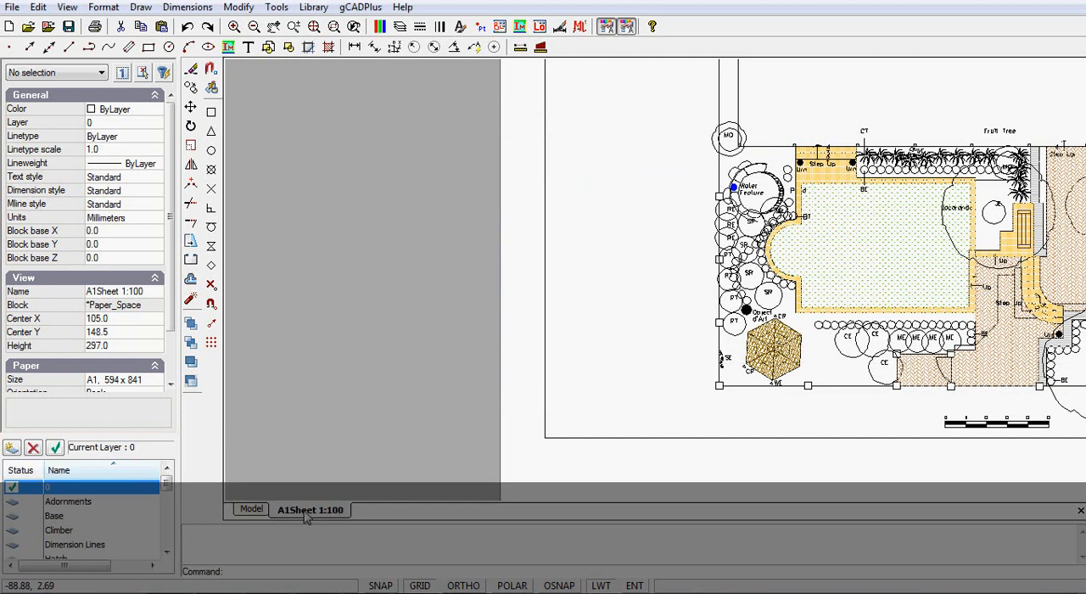
mouse_move(448, 522)
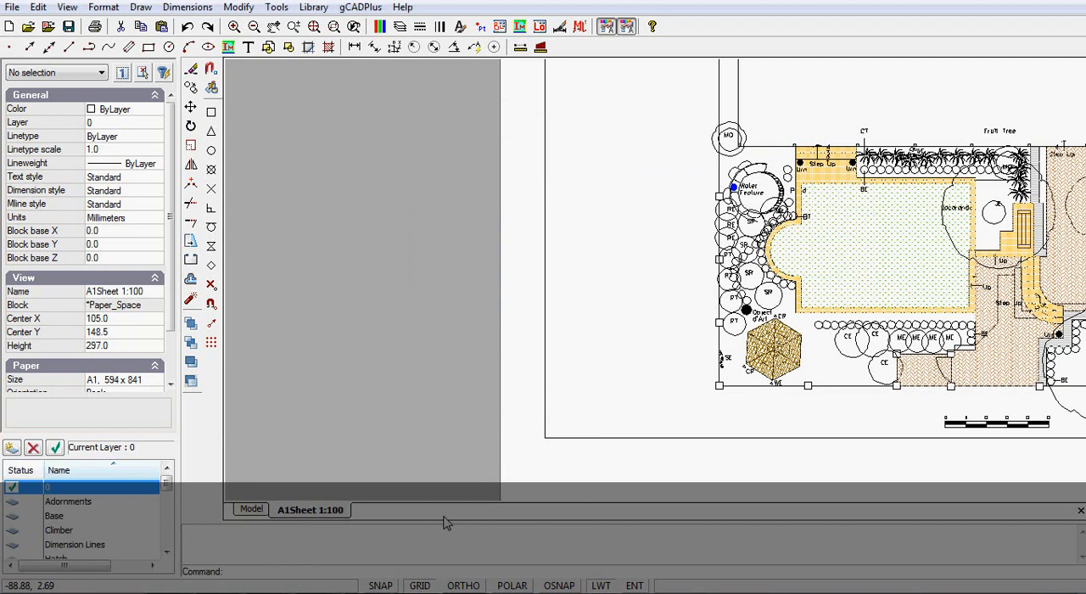
mouse_move(736, 521)
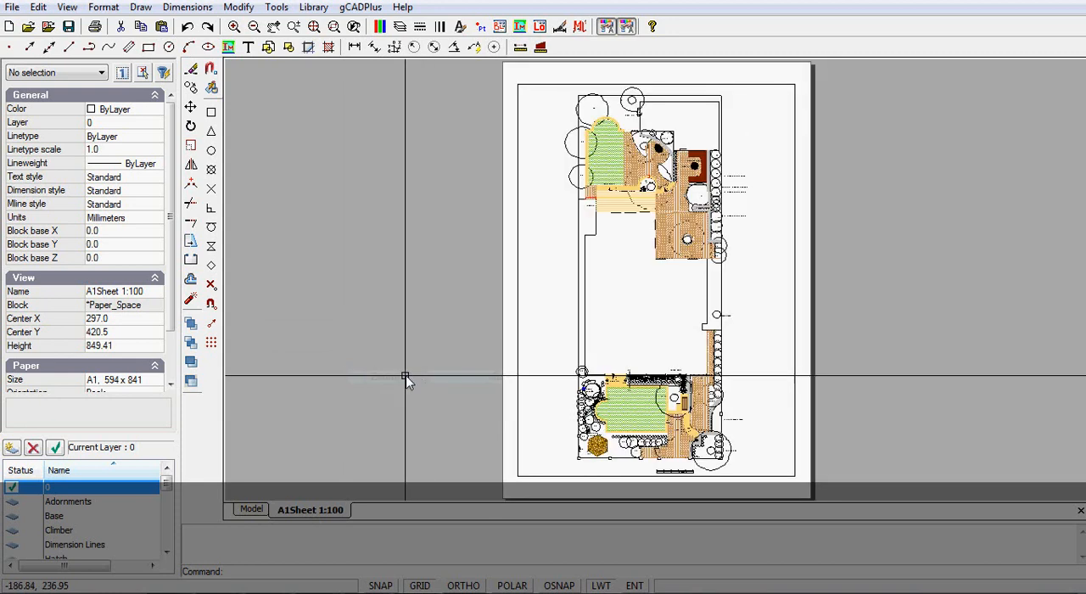
mouse_move(810, 365)
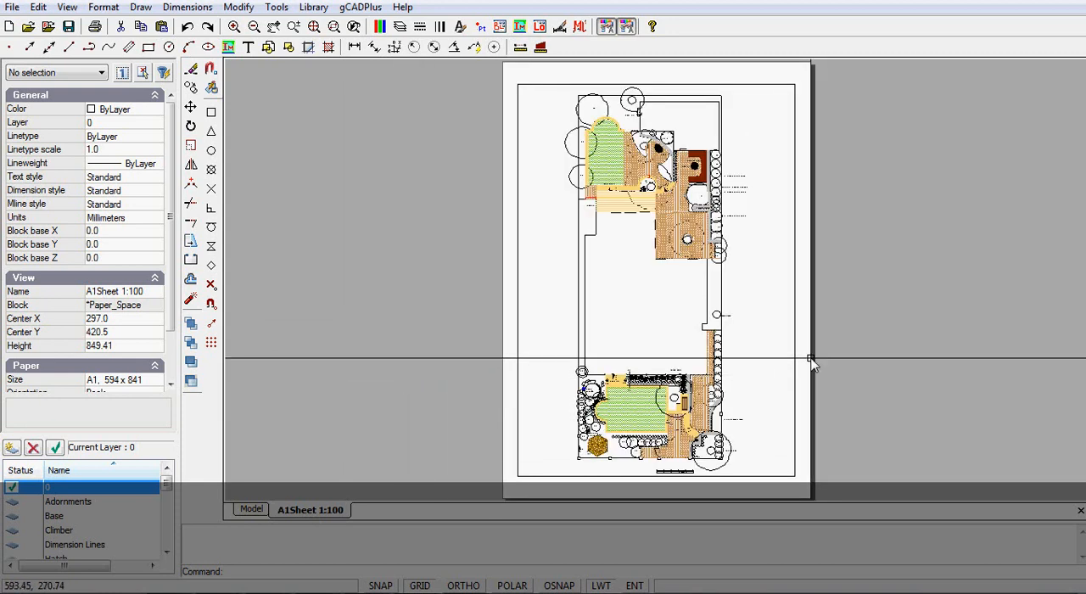
mouse_move(915, 427)
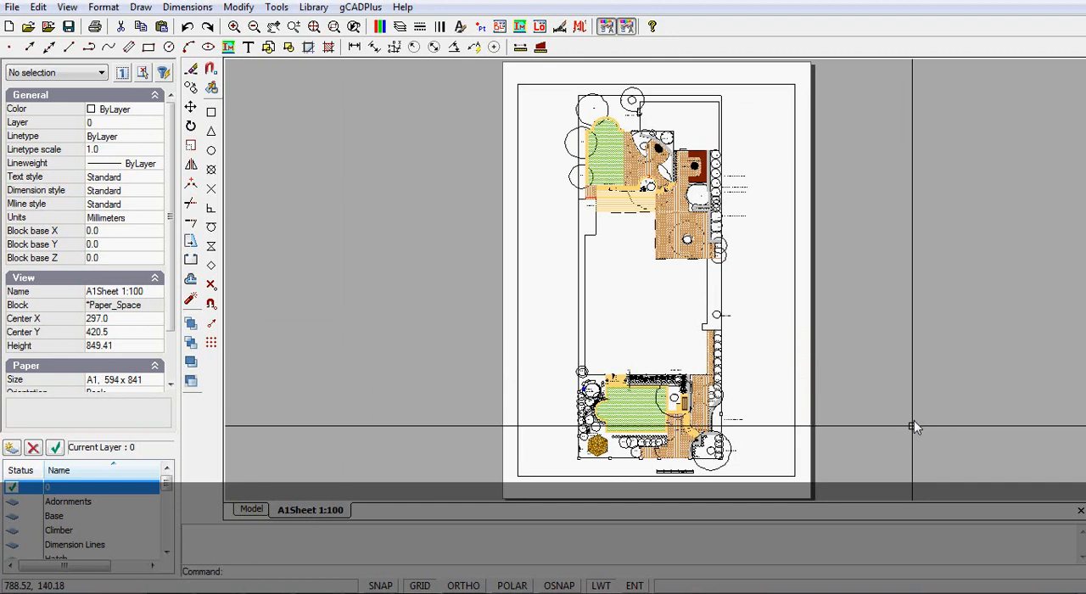
mouse_move(789, 475)
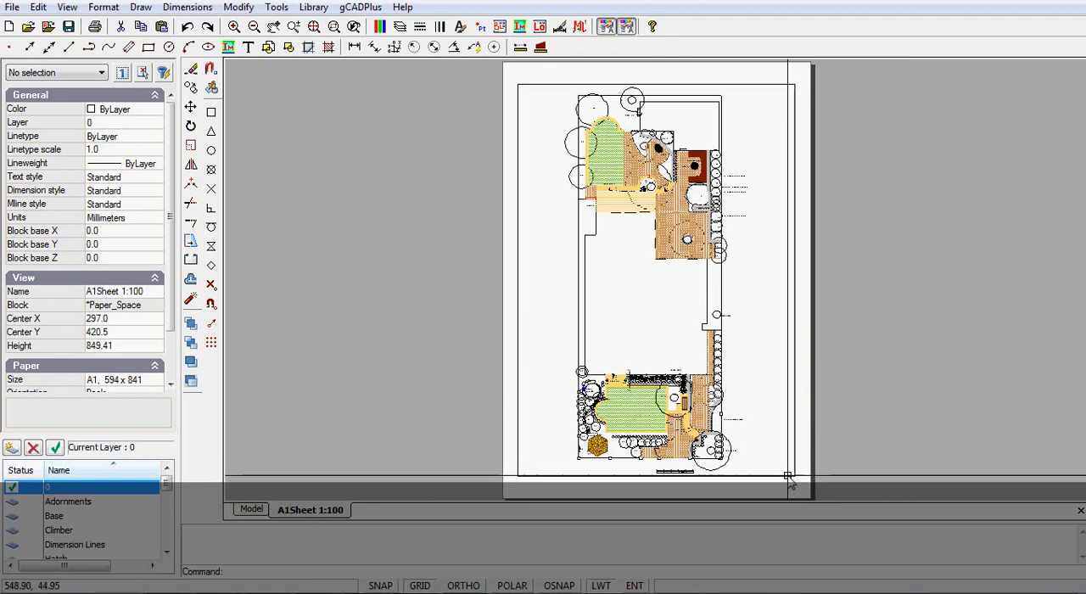
mouse_move(794, 478)
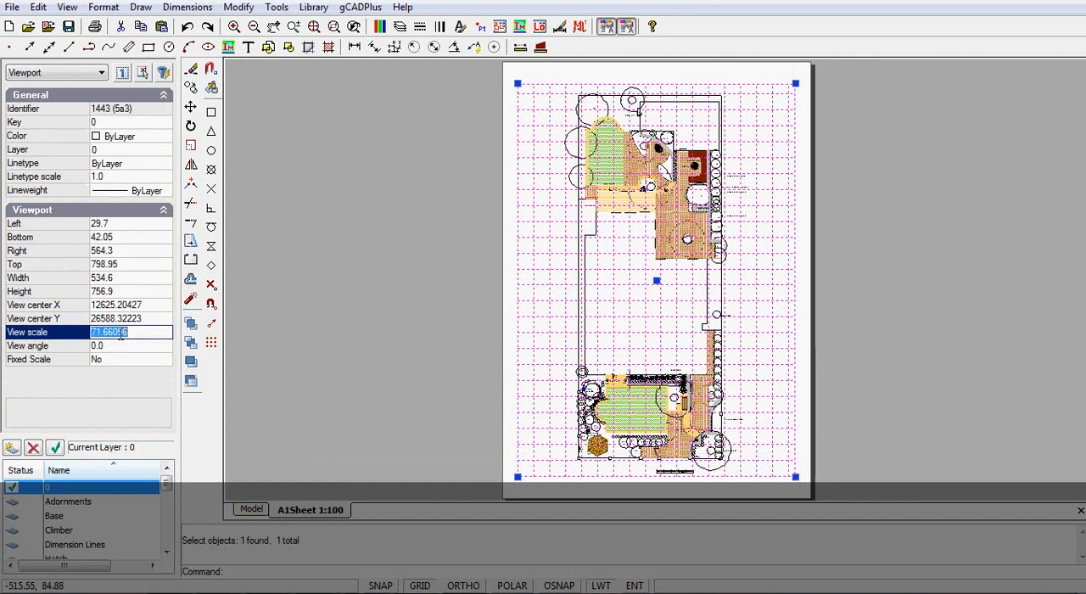
Step: Give the plan viewport a view scale of 100, then clear the selection
text(100.0)
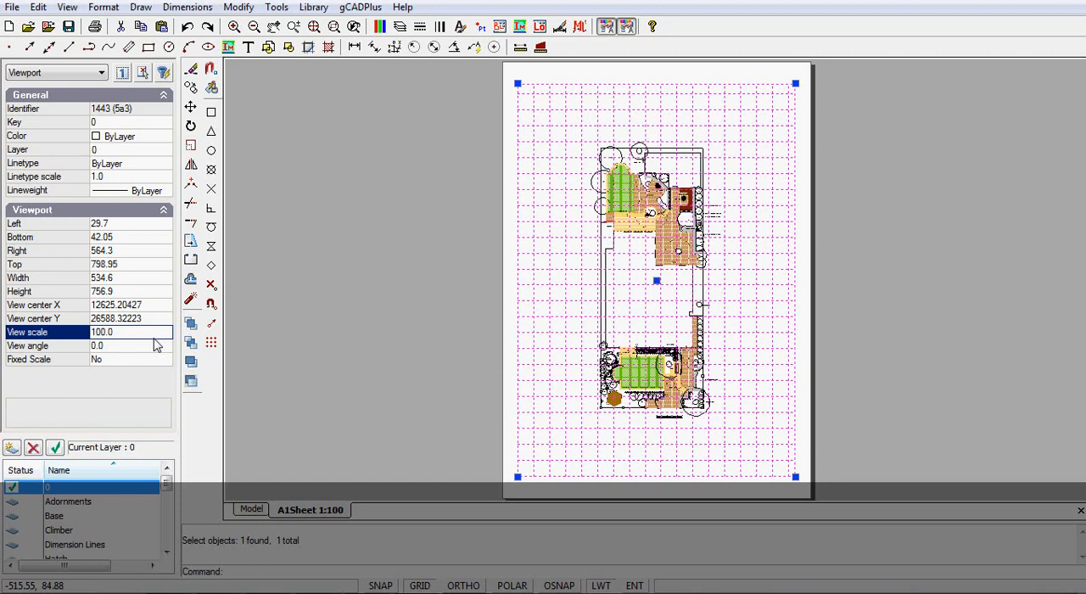
mouse_move(106, 367)
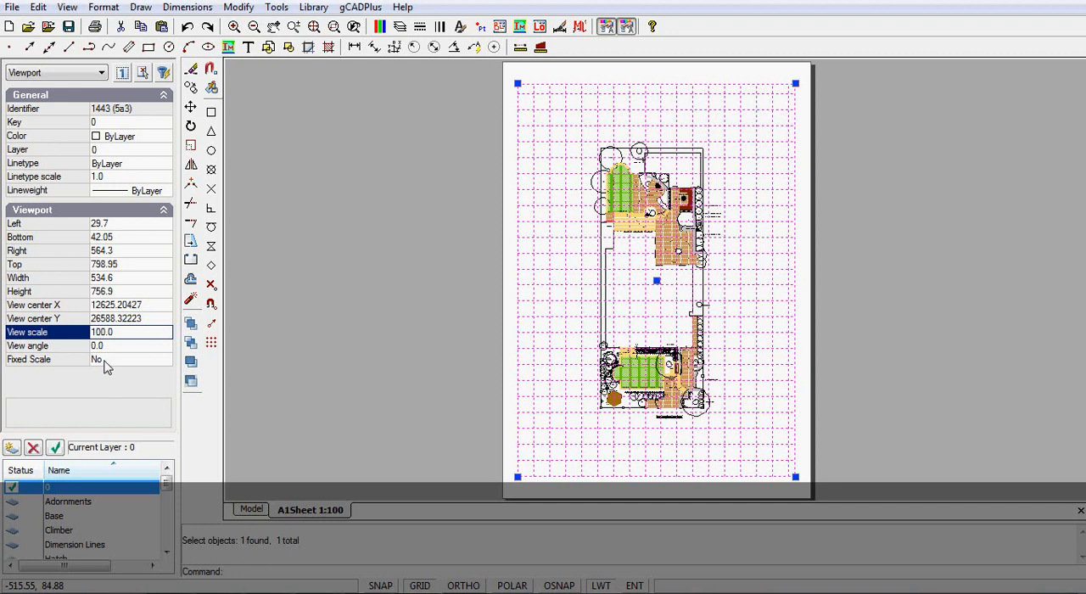
mouse_move(880, 269)
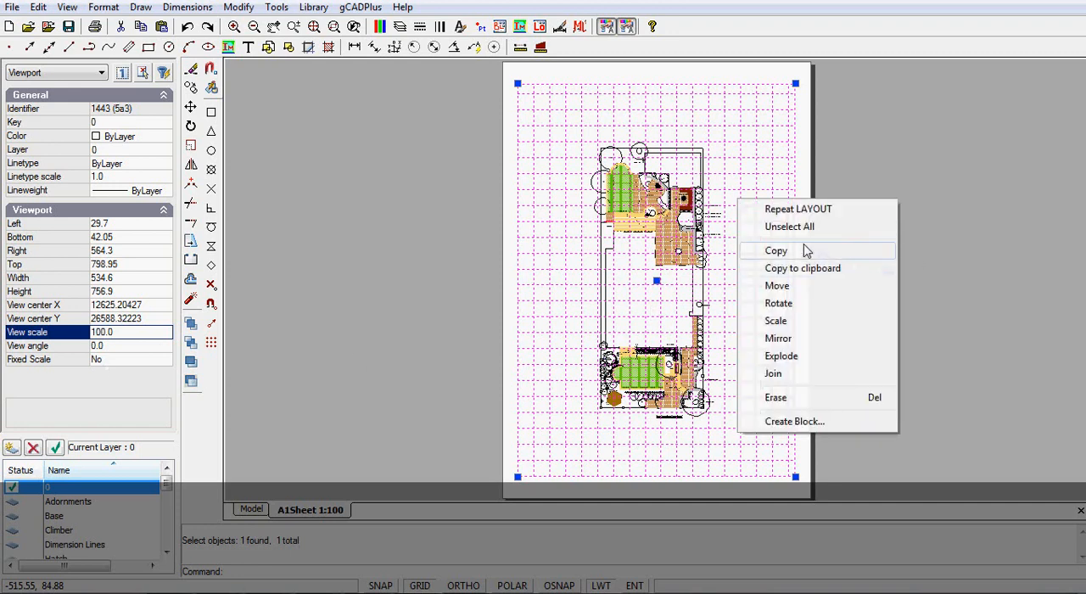
click(789, 227)
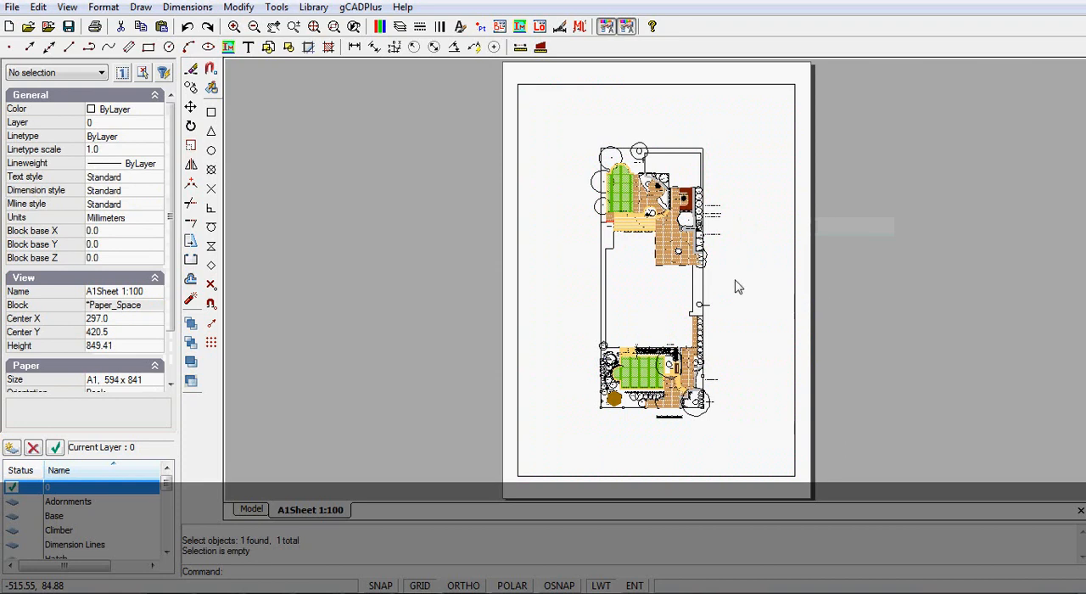
Step: Reframe the garden plan in model space and show it on the layout with Display on Layout
click(255, 509)
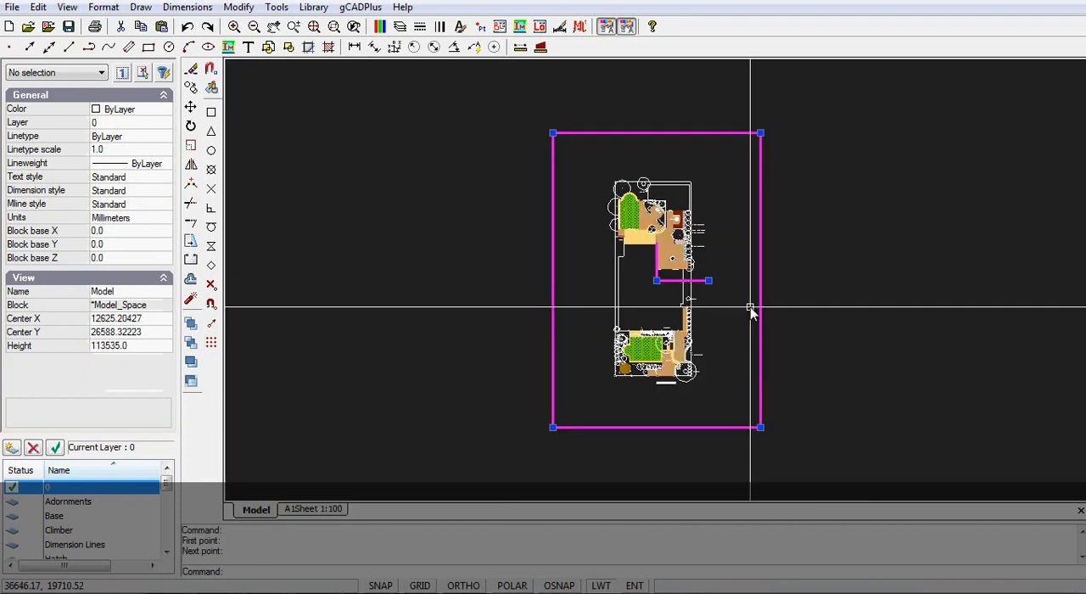
mouse_move(758, 161)
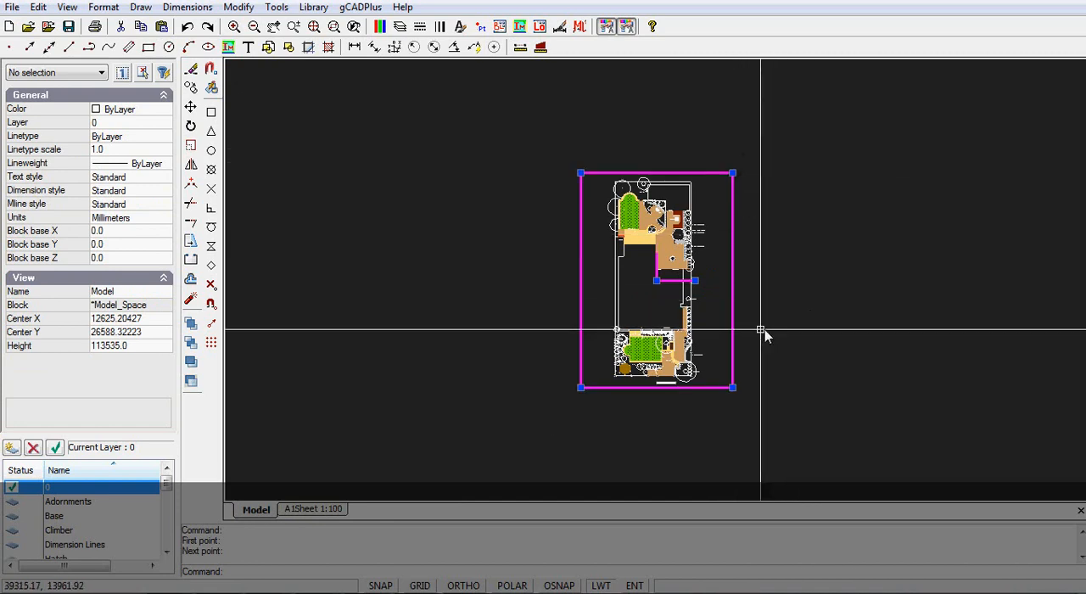
right_click(763, 331)
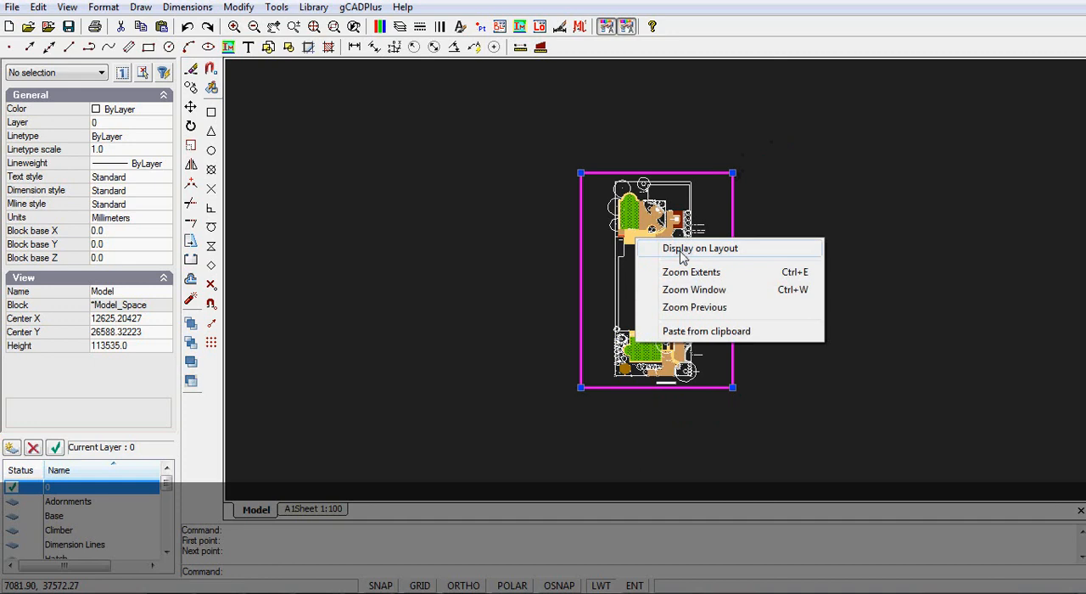
click(700, 248)
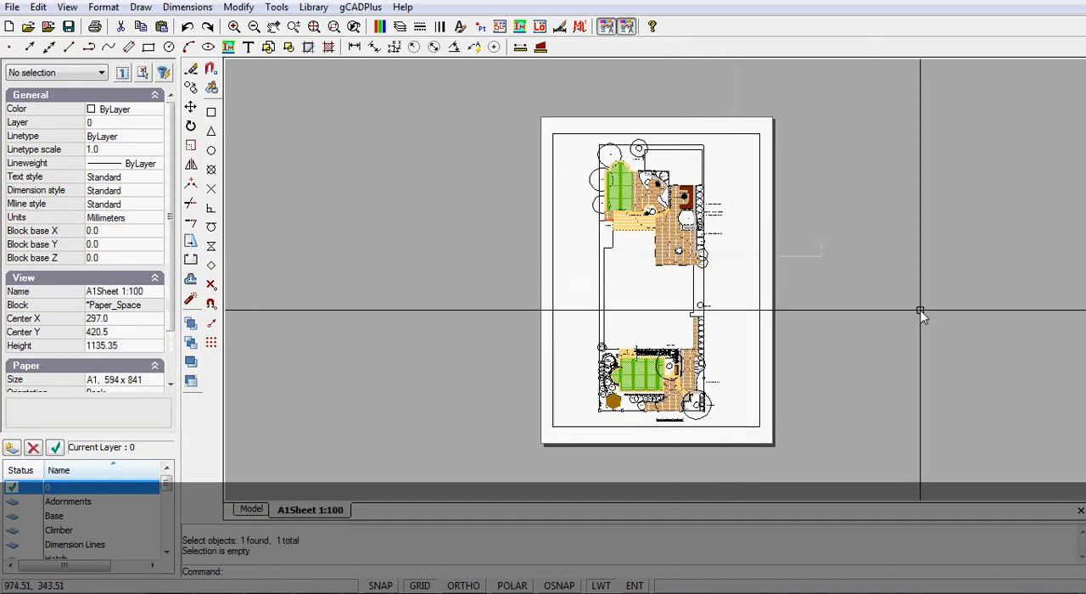
mouse_move(806, 307)
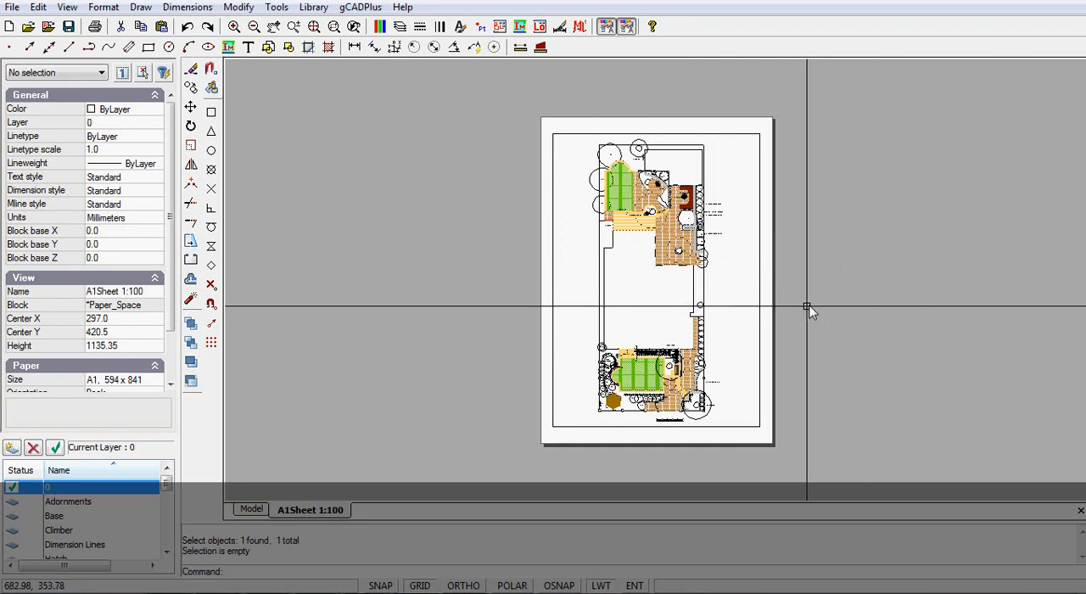
mouse_move(766, 352)
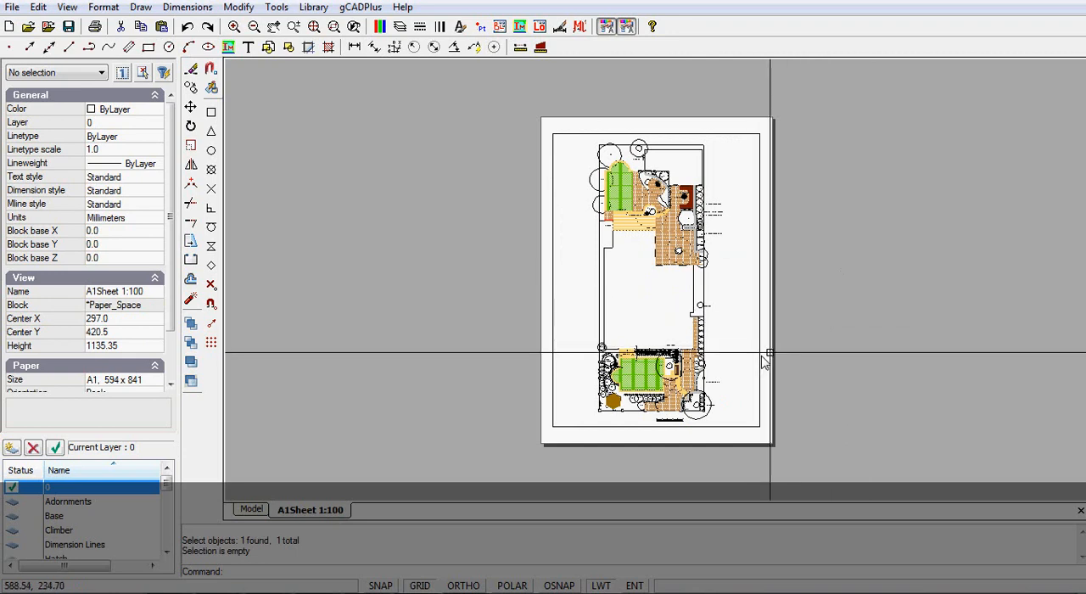
Step: Drag the plan viewport up-left past the sheet's left edge and redisplay the plan
click(655, 280)
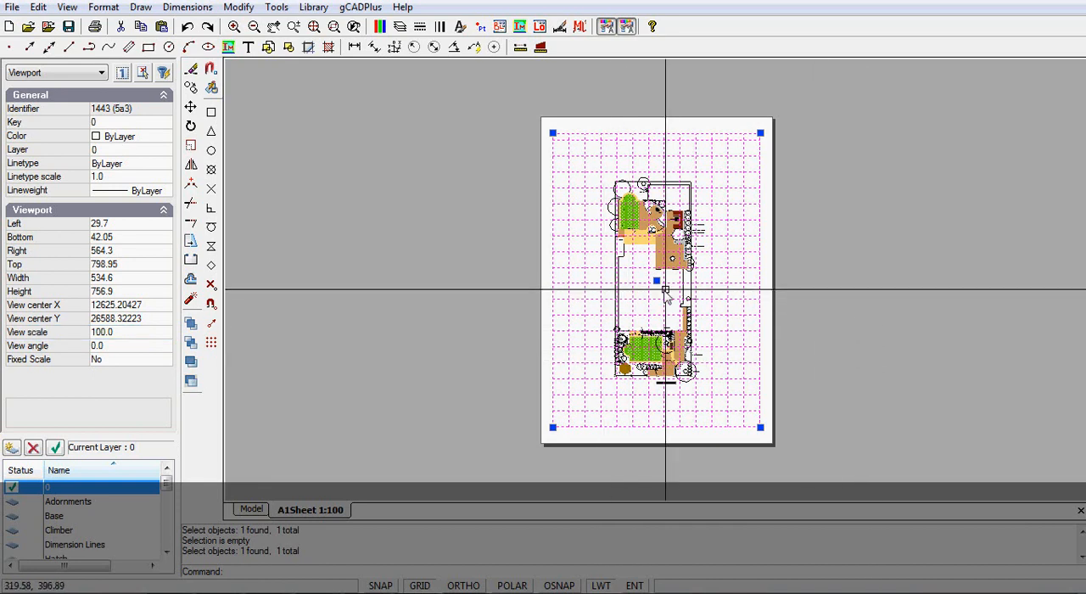
drag(657, 280, 614, 284)
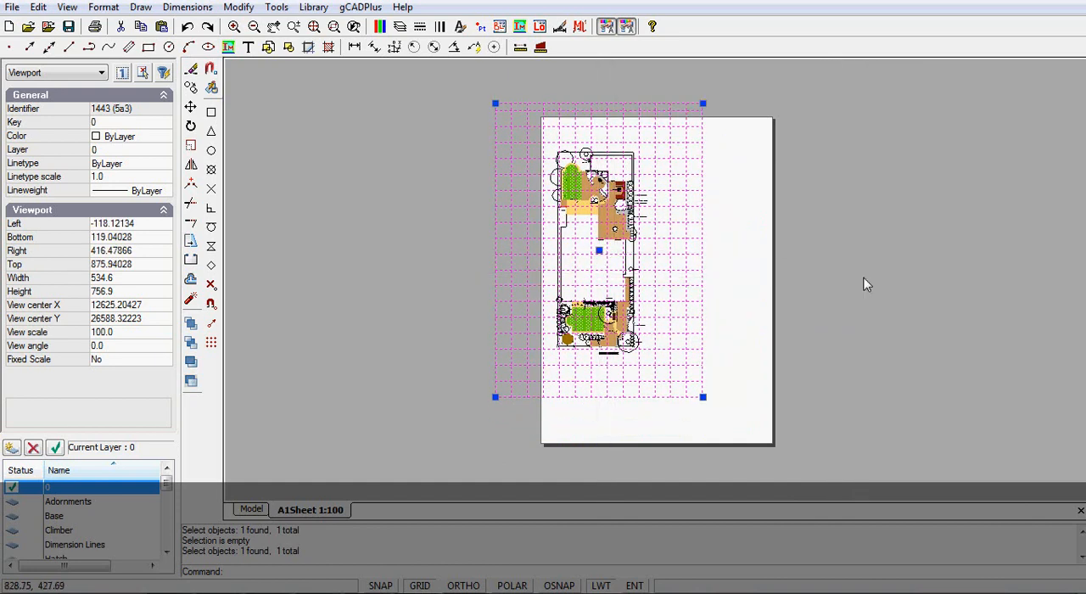
click(251, 509)
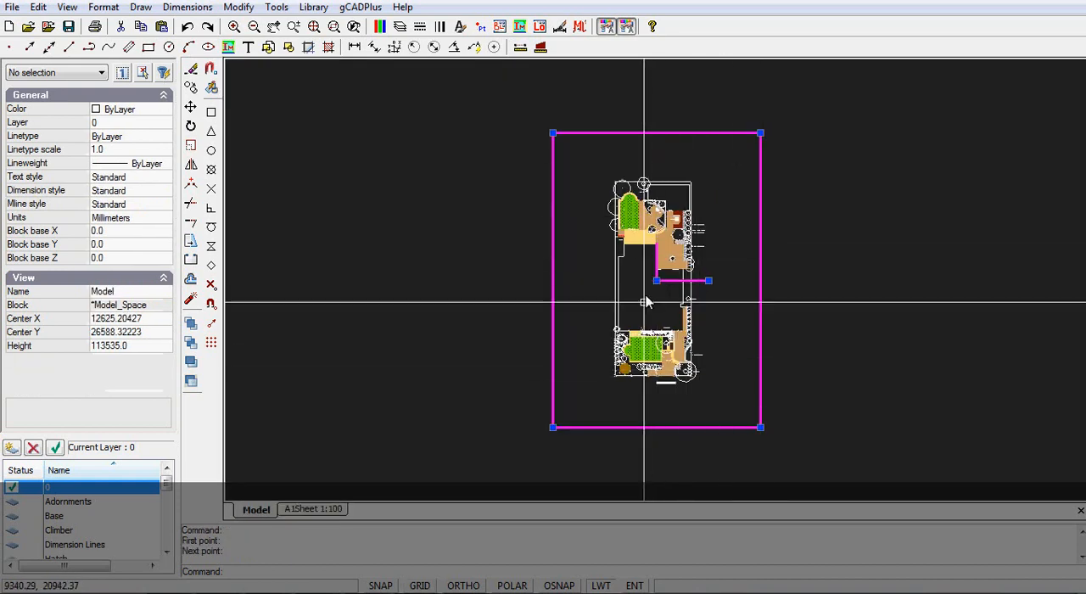
mouse_move(685, 283)
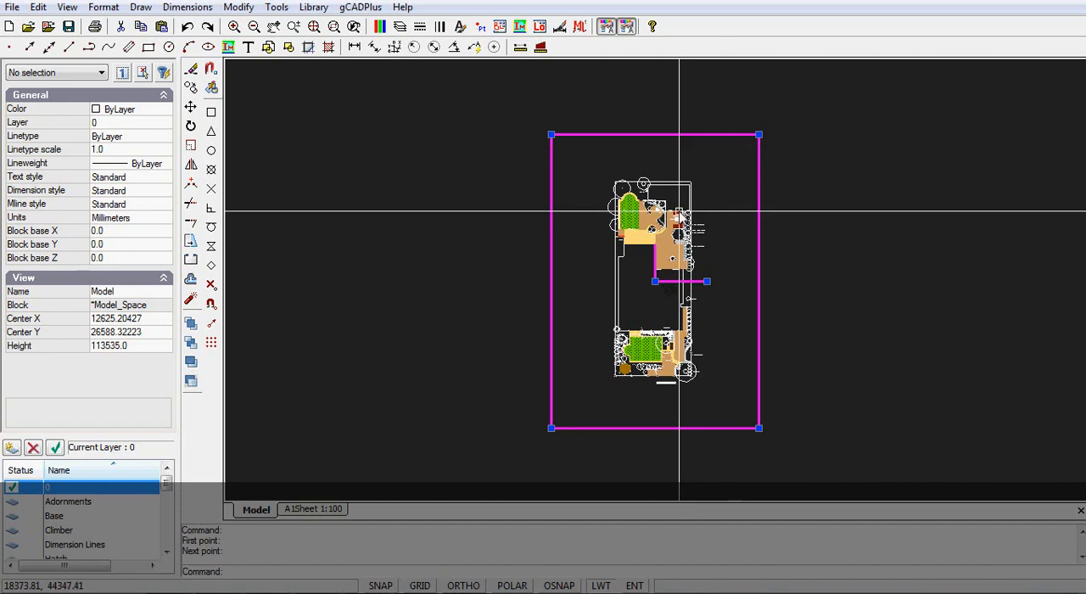
mouse_move(598, 321)
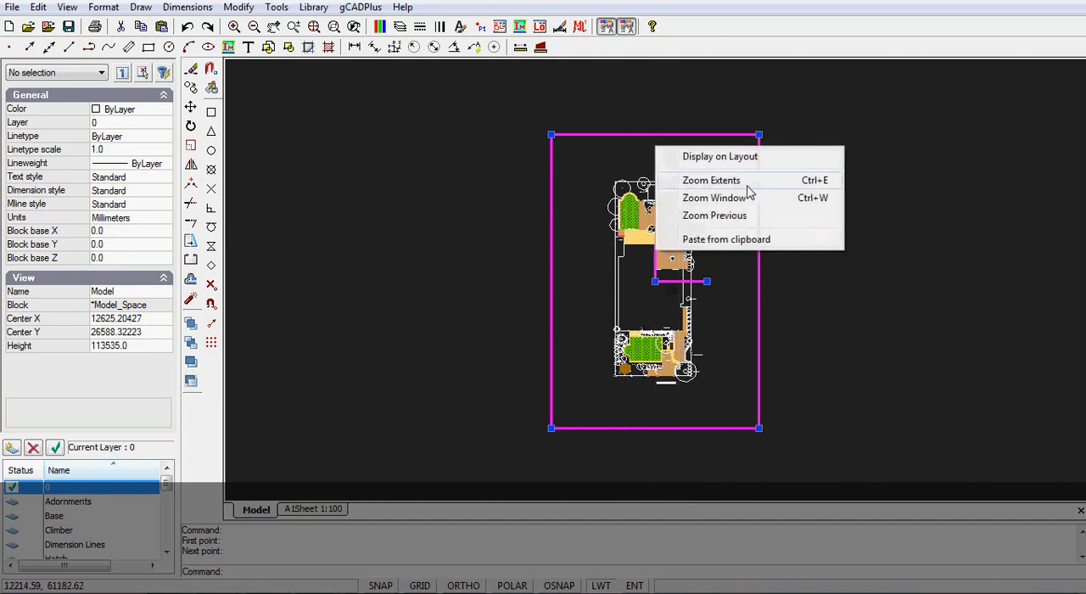
mouse_move(755, 196)
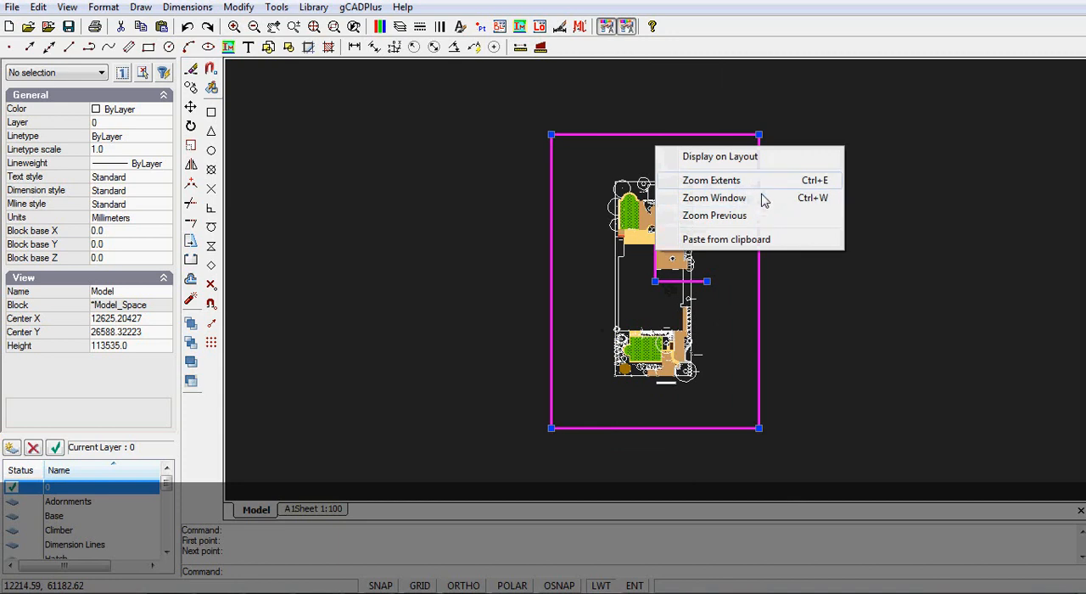
click(719, 156)
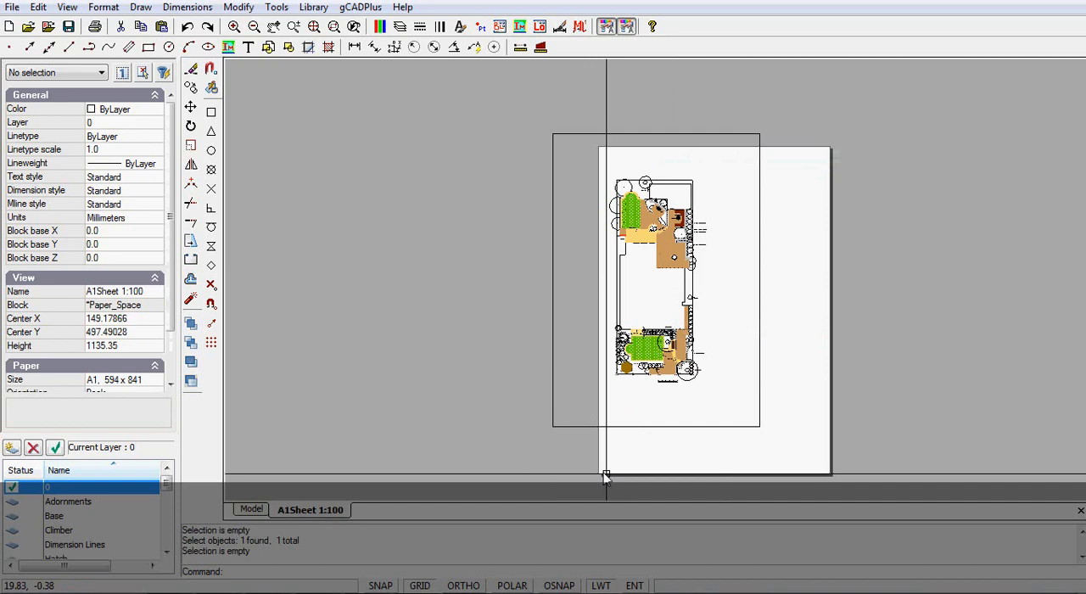
mouse_move(777, 458)
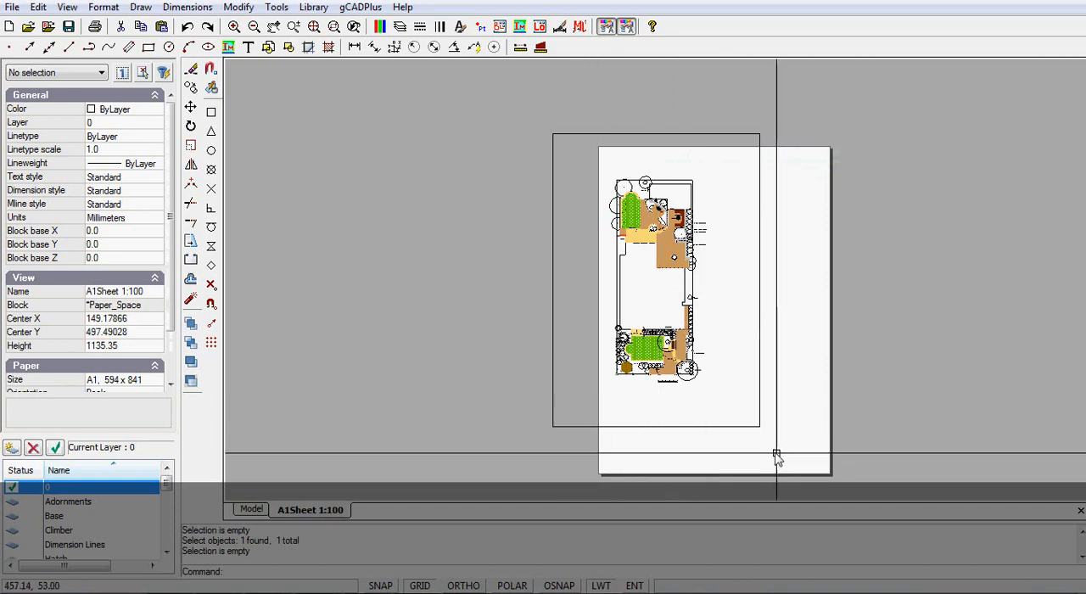
mouse_move(683, 331)
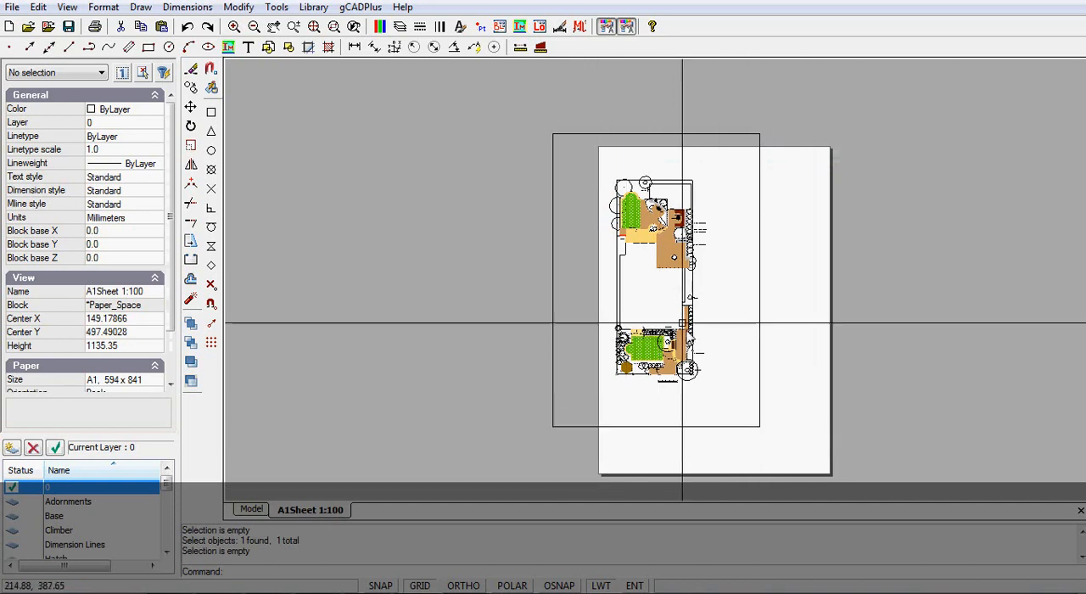
mouse_move(632, 259)
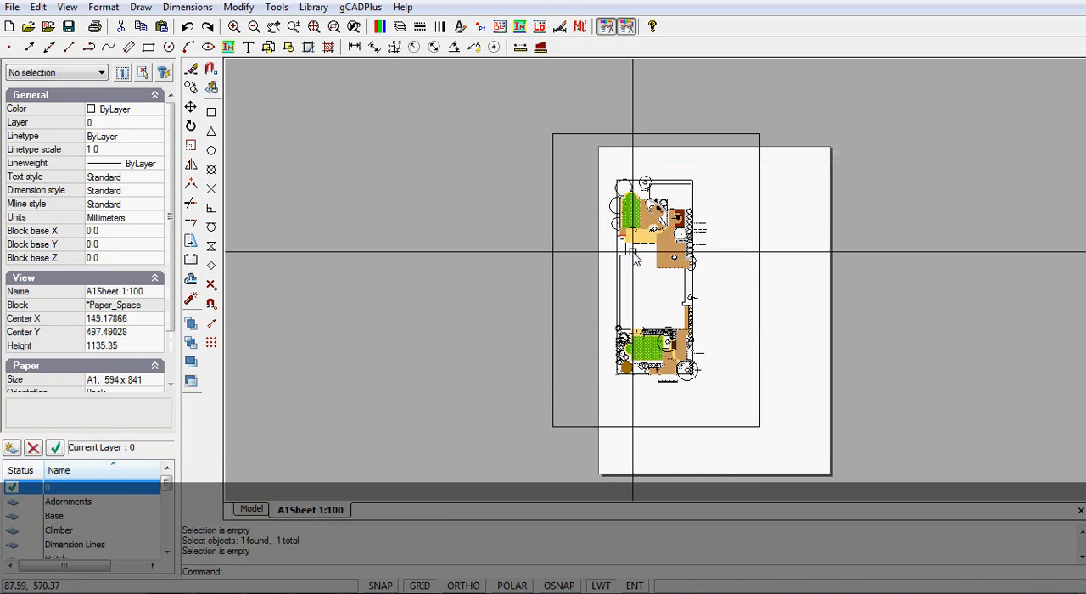
mouse_move(789, 174)
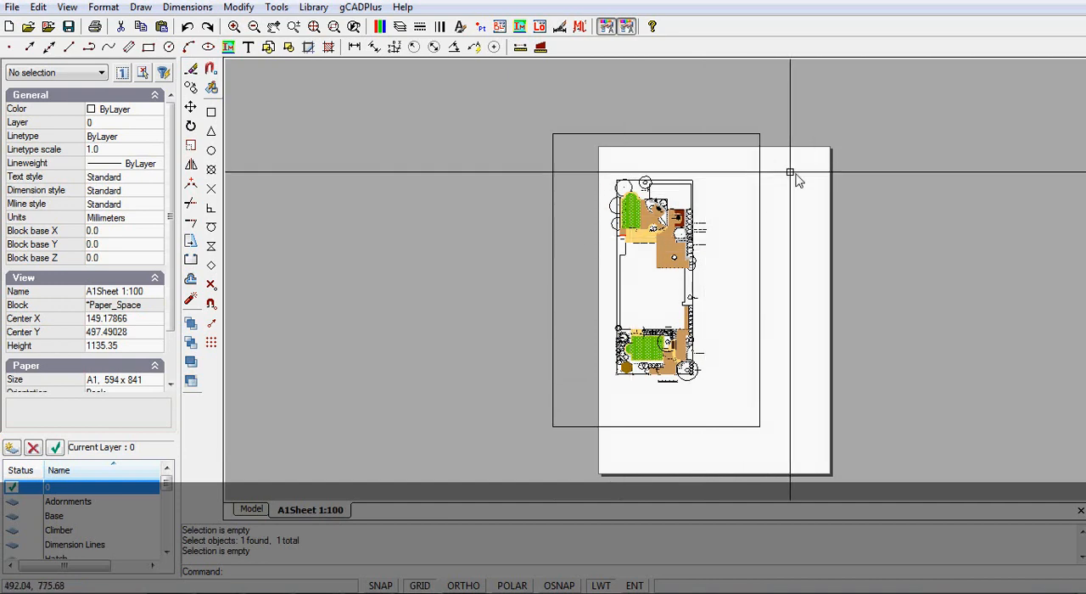
mouse_move(795, 247)
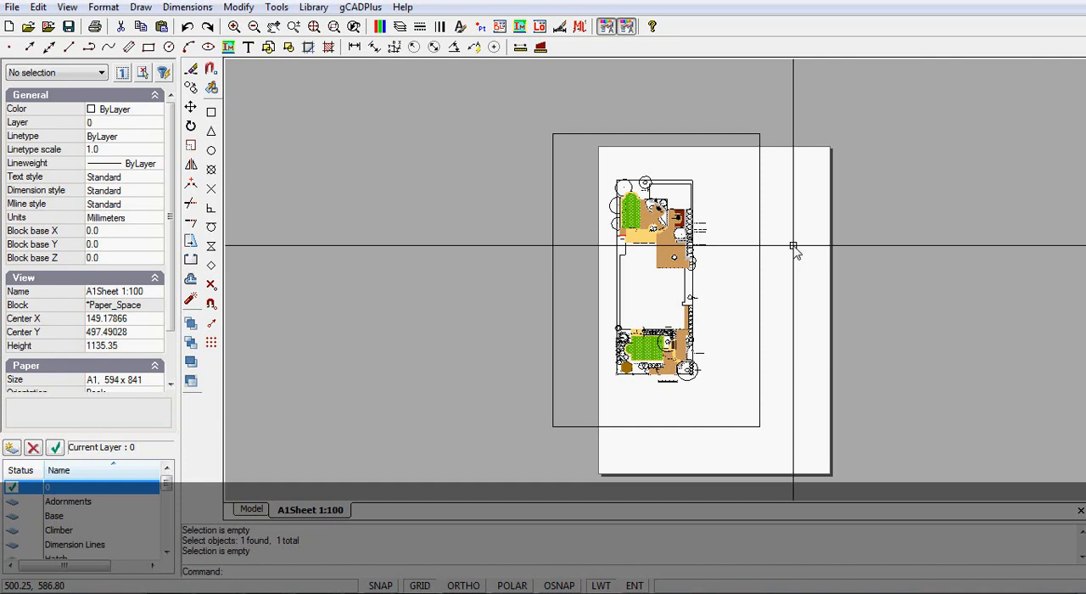
mouse_move(344, 518)
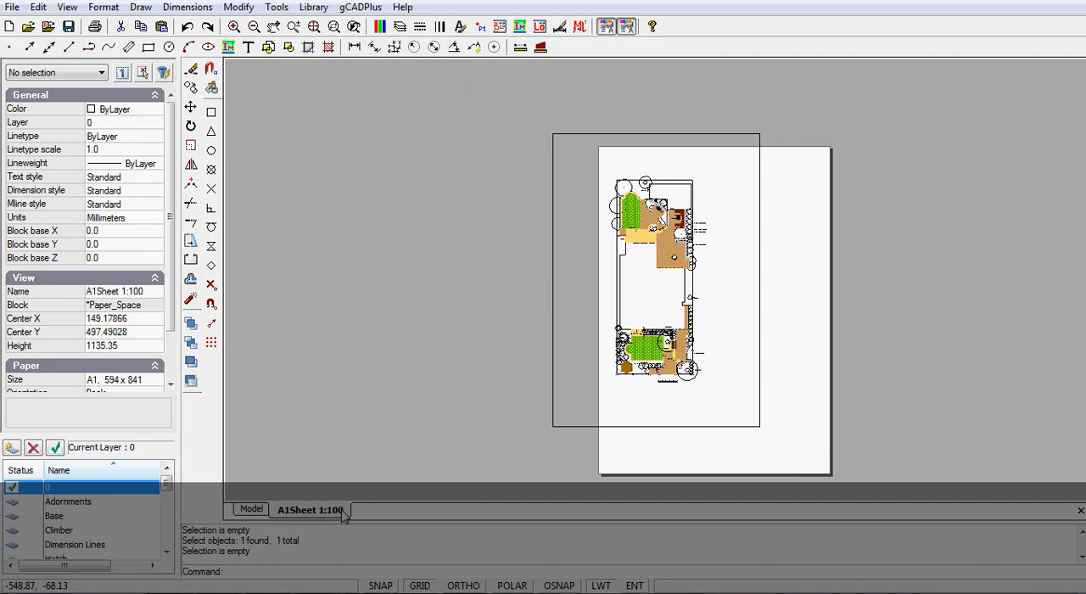
mouse_move(417, 505)
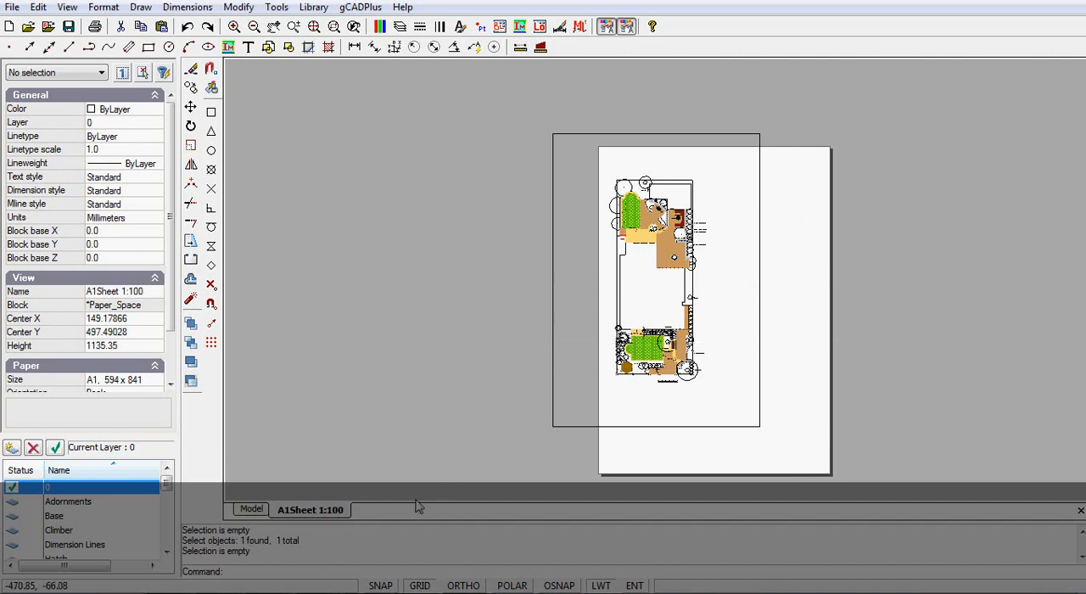
mouse_move(565, 427)
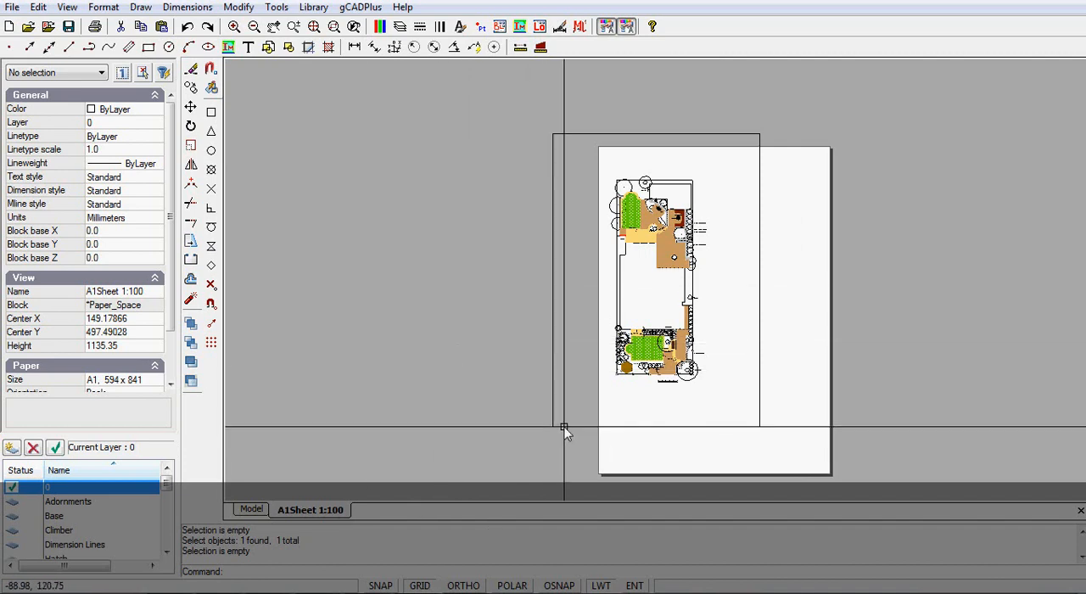
Step: Pick a new centre for the plan view in model space and return to the layout
click(252, 509)
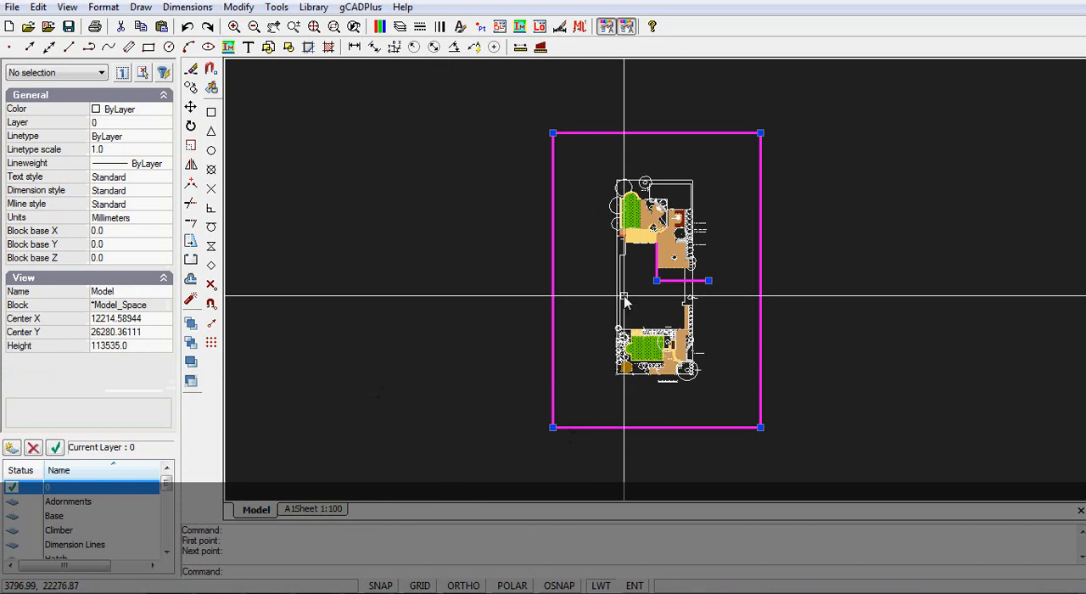
click(312, 509)
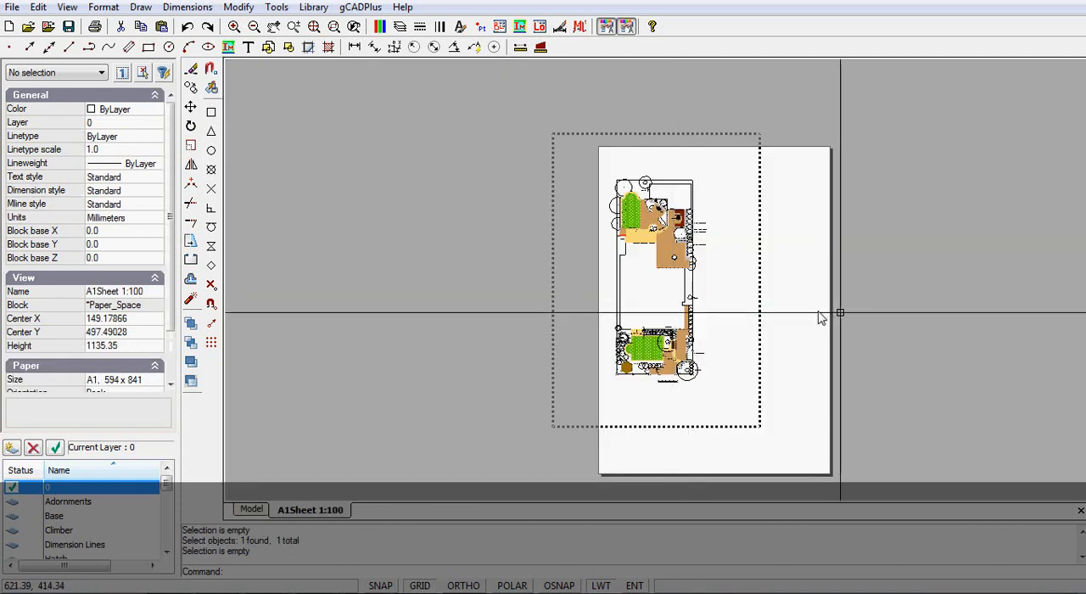
right_click(821, 314)
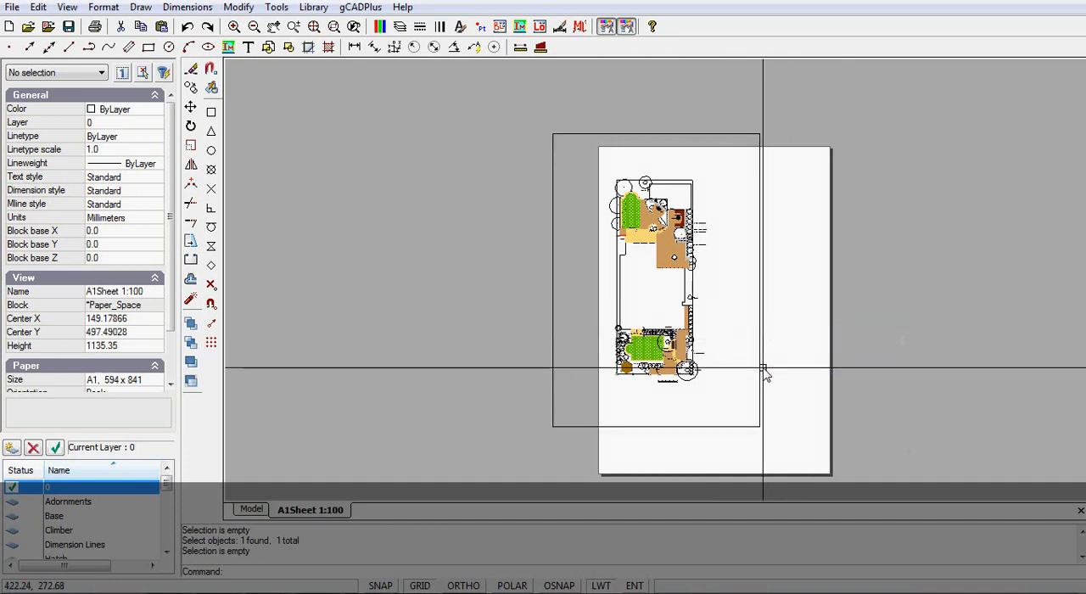
mouse_move(759, 376)
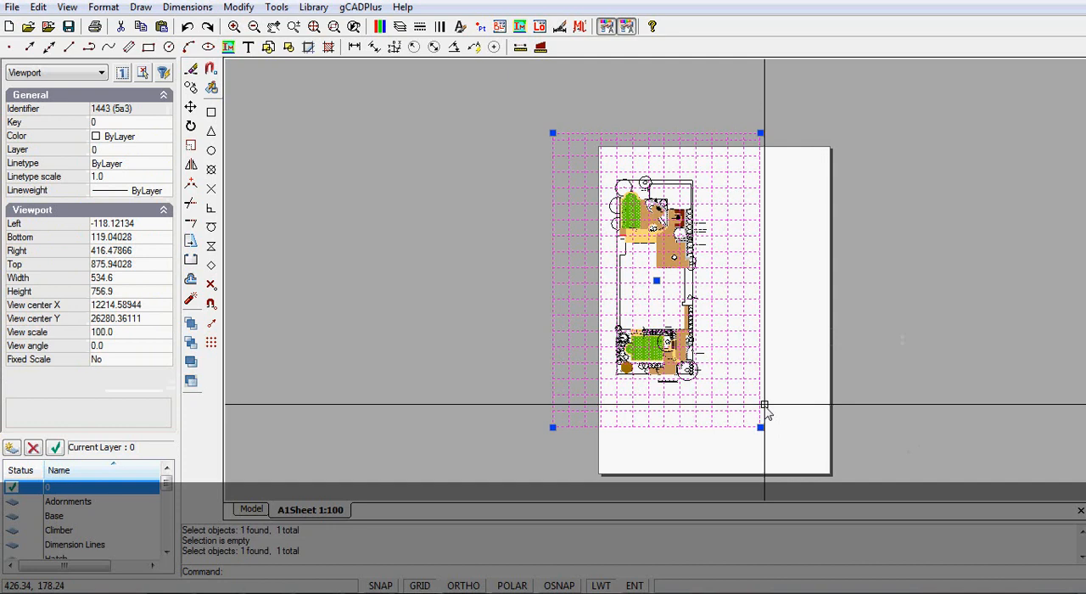
Step: Choose colour index 255 for the plan viewport through Select Color
click(163, 137)
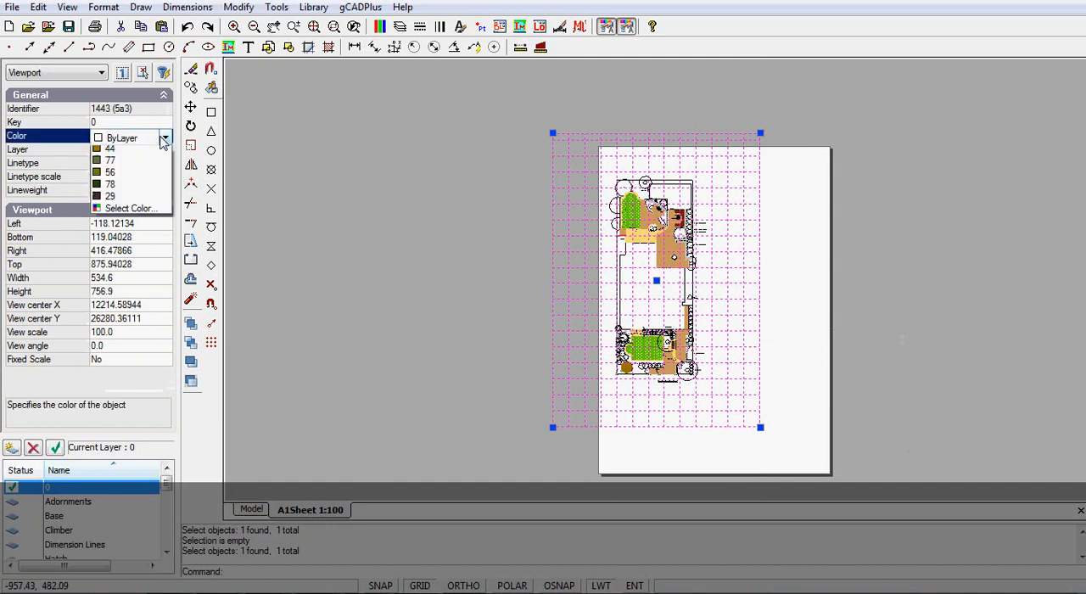
click(129, 208)
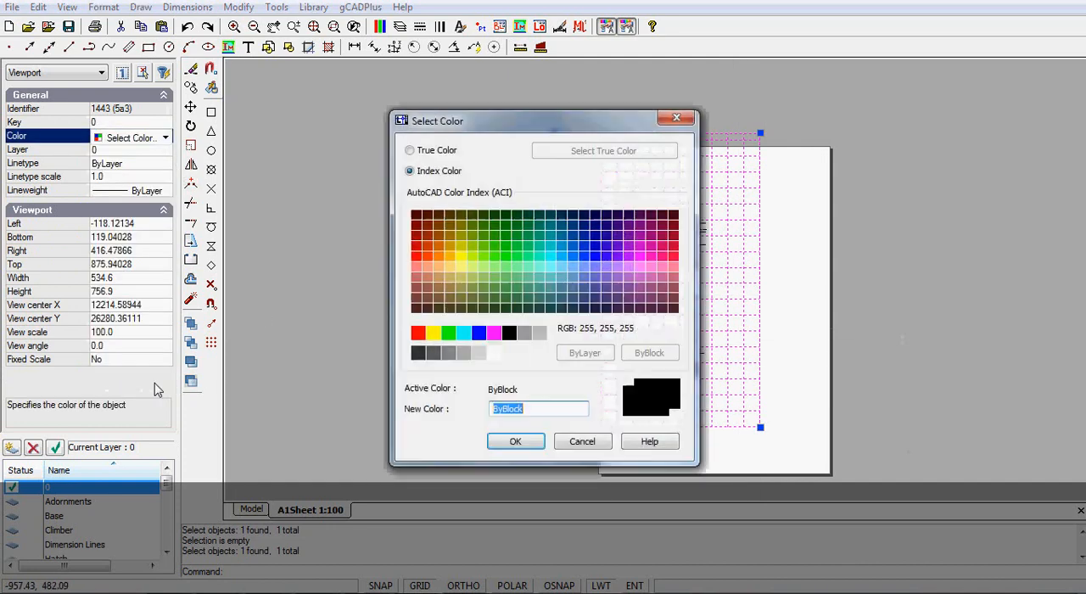
click(515, 441)
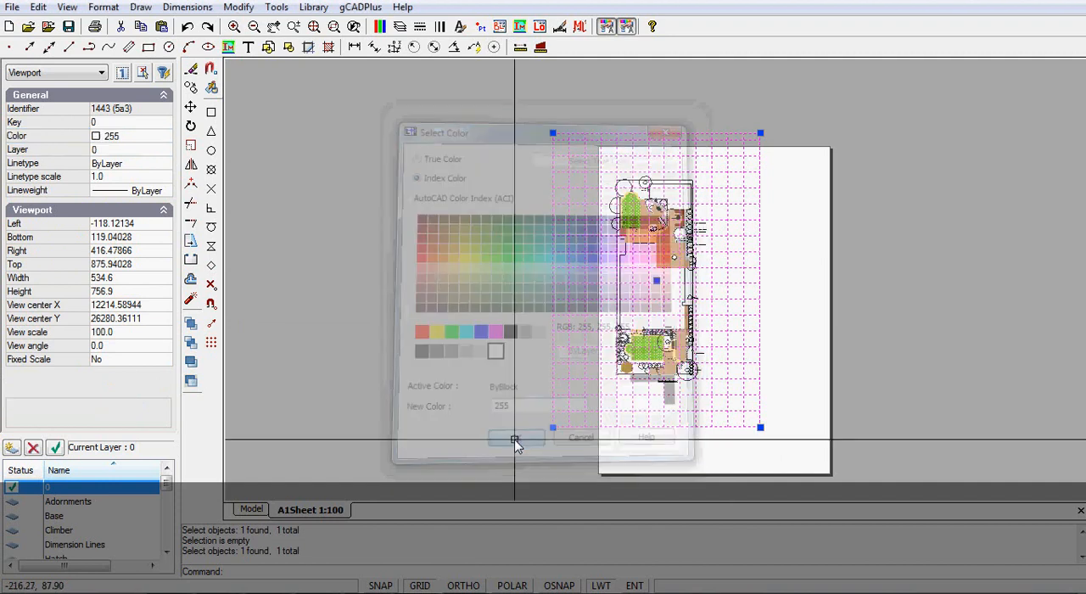
click(516, 437)
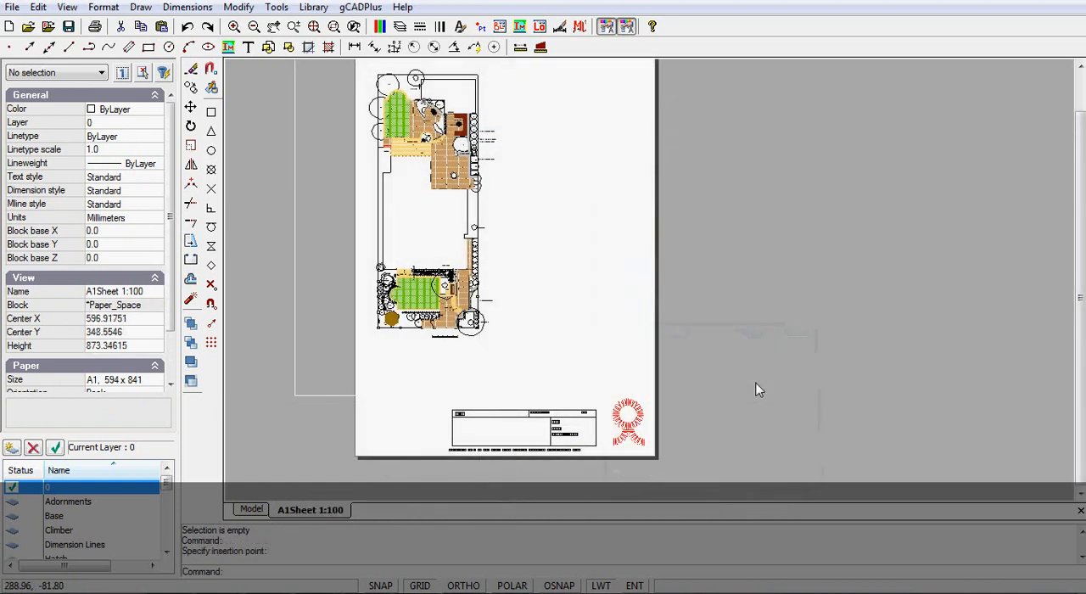
mouse_move(535, 422)
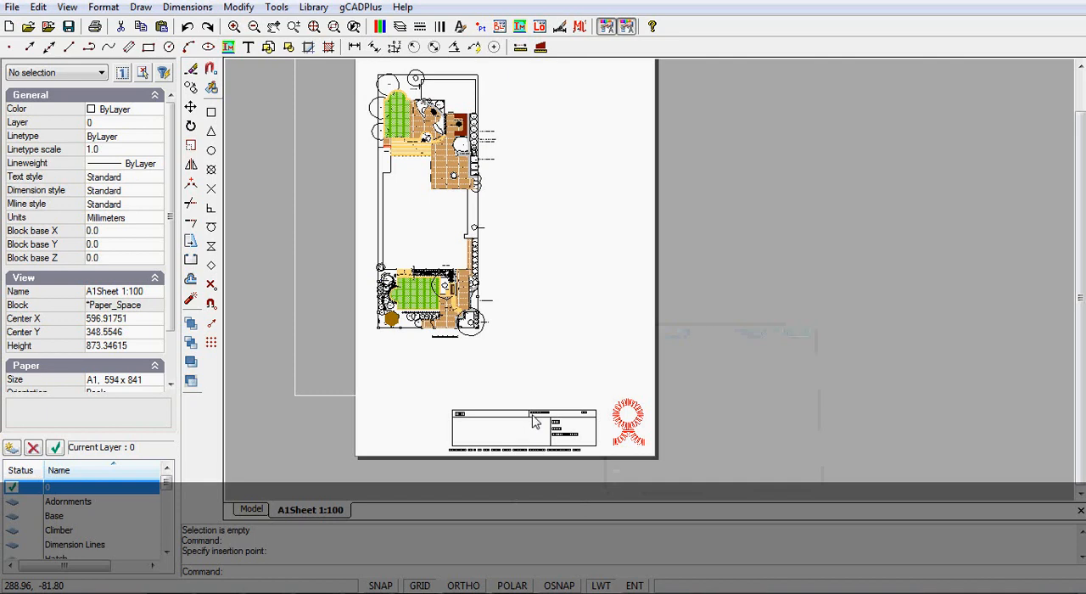
mouse_move(617, 447)
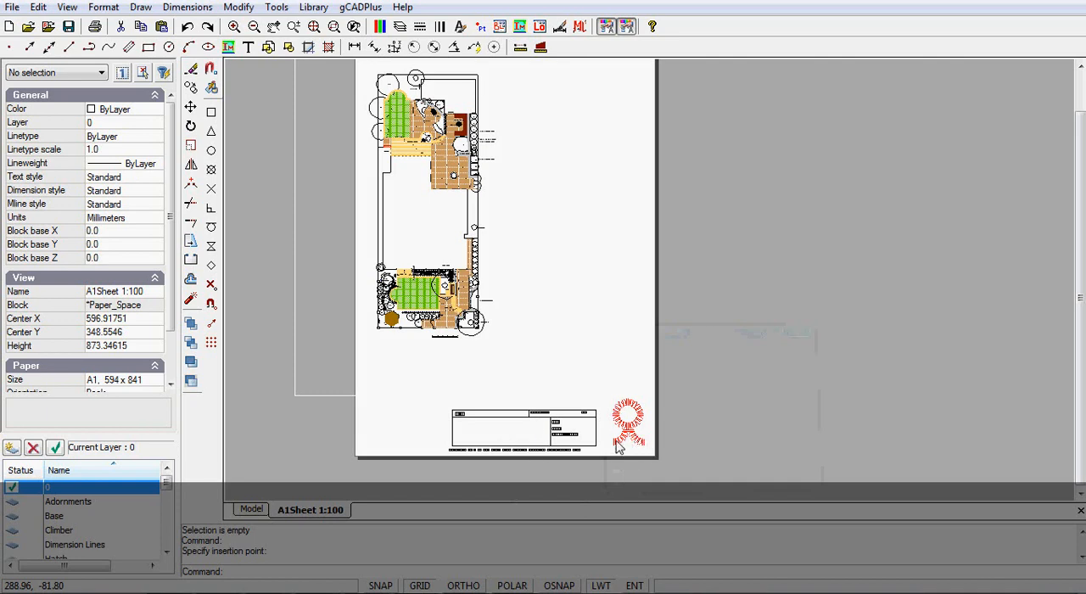
mouse_move(604, 427)
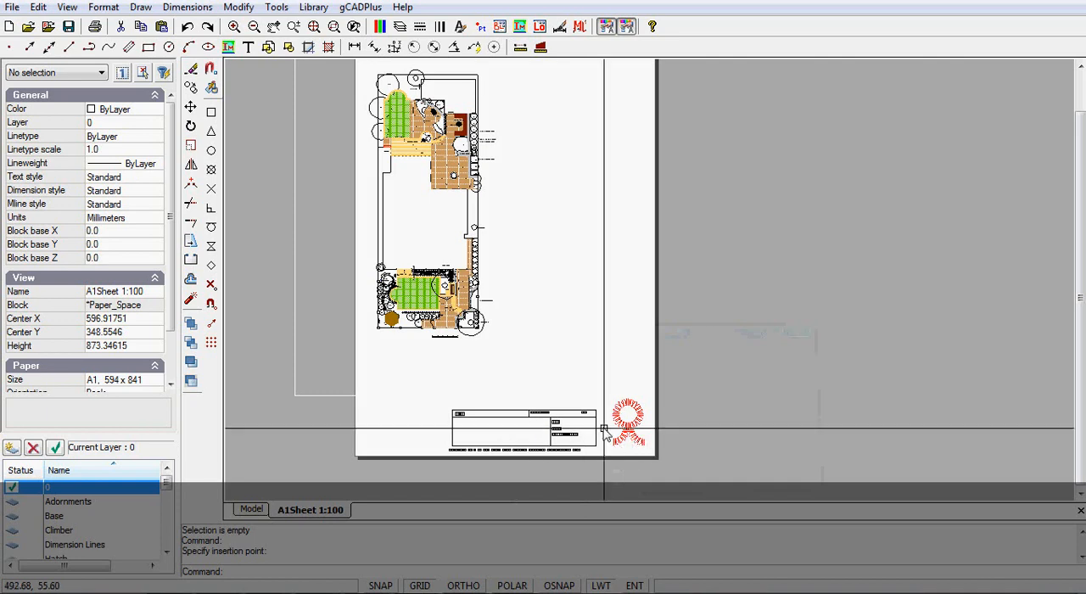
click(628, 422)
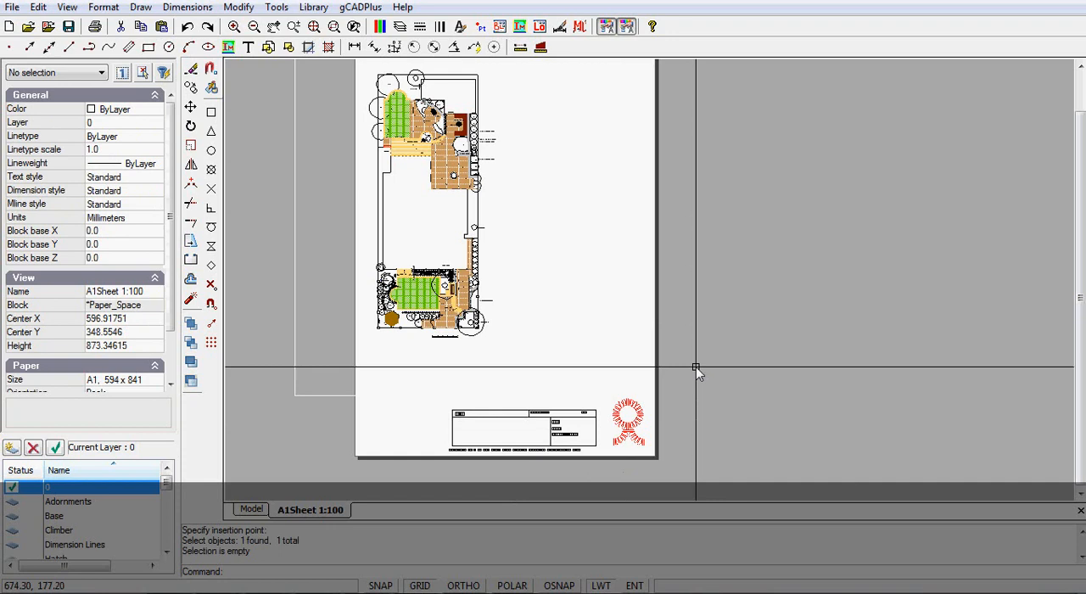
mouse_move(626, 331)
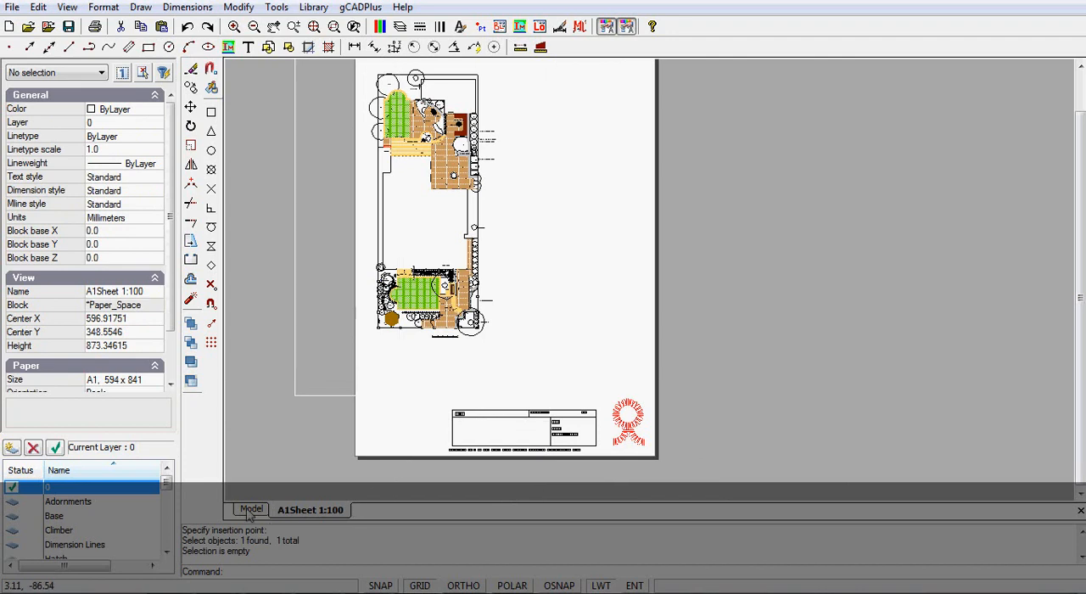
click(251, 509)
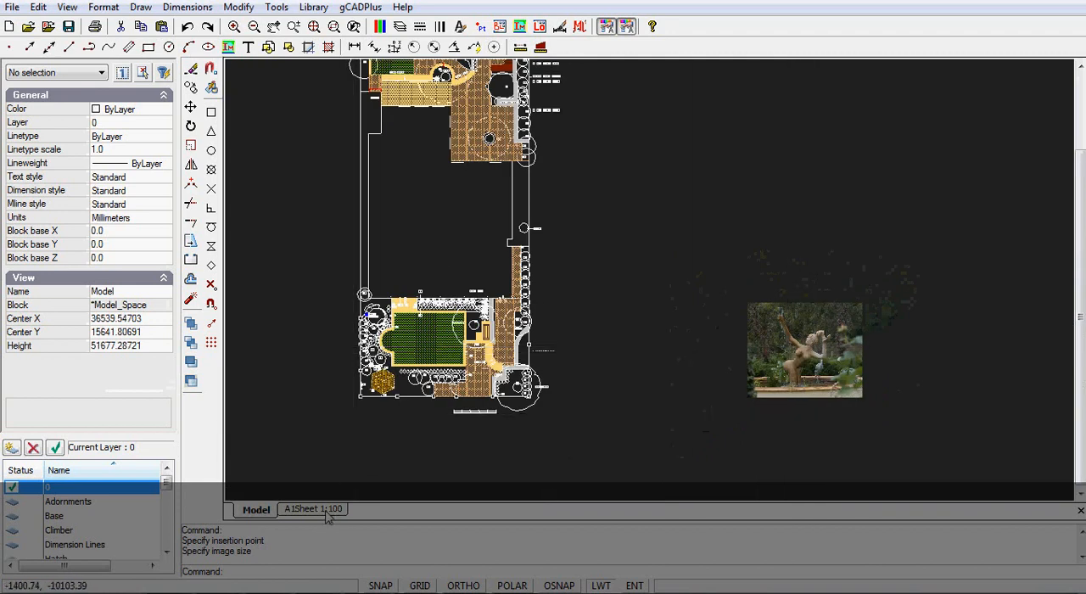
click(312, 509)
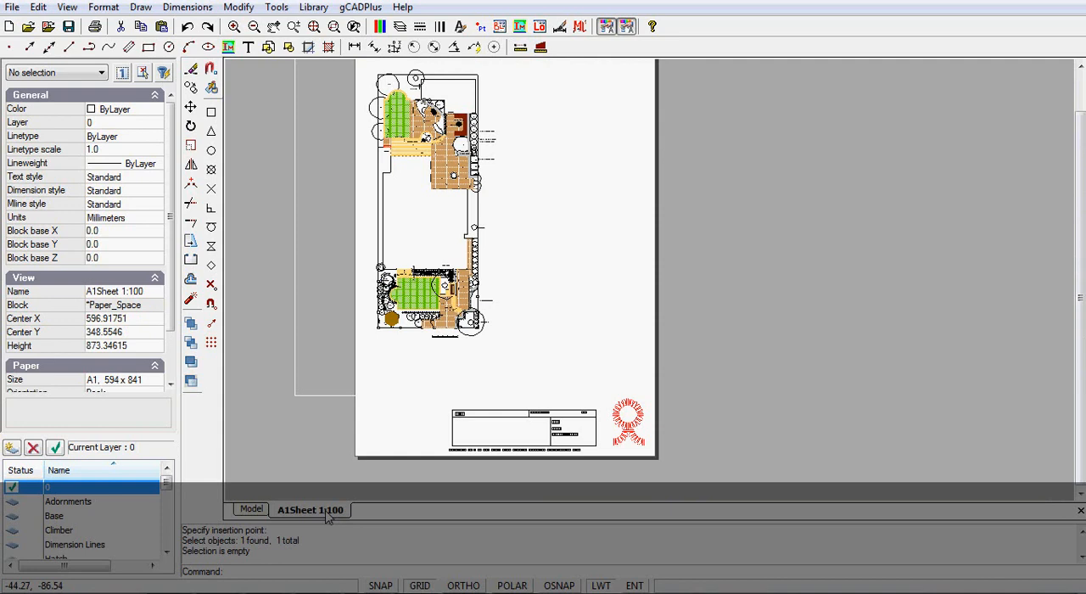
Step: Add a viewport from the layout tab menu, spanning two corners at the sheet's top right
right_click(311, 509)
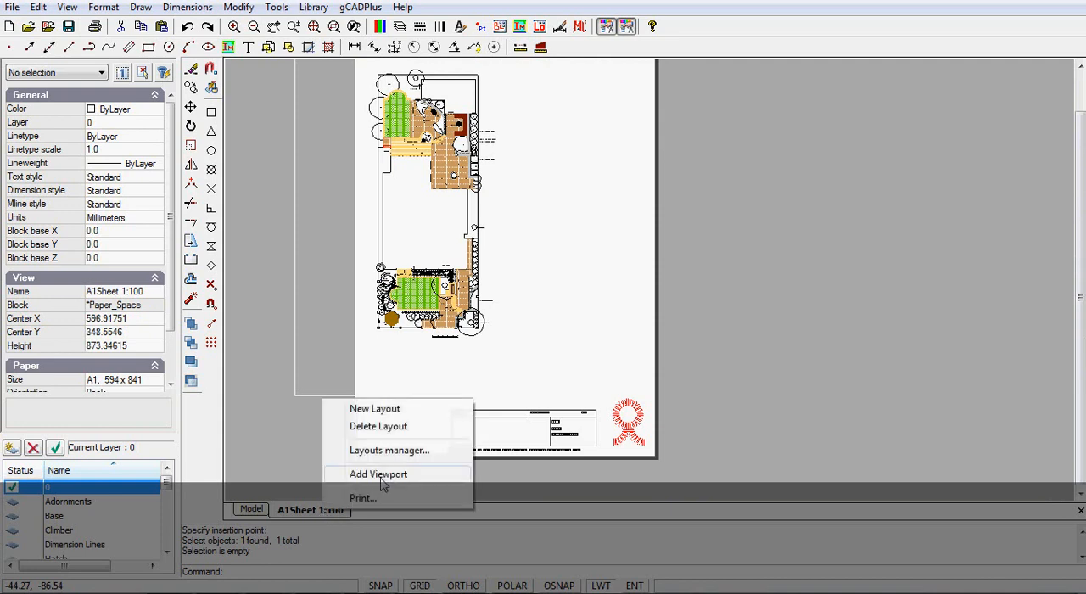
click(378, 473)
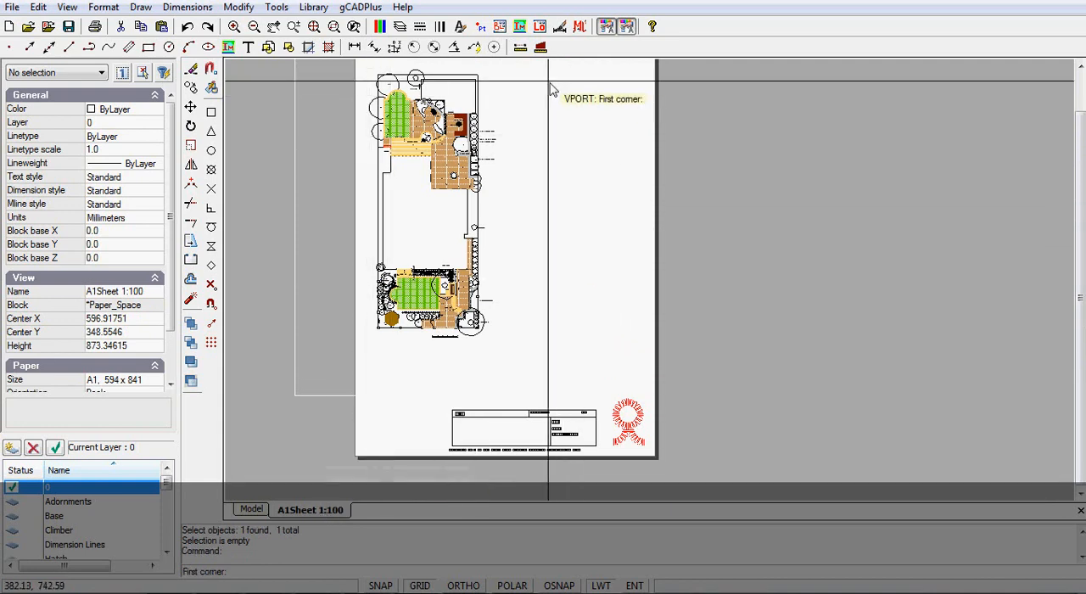
click(550, 85)
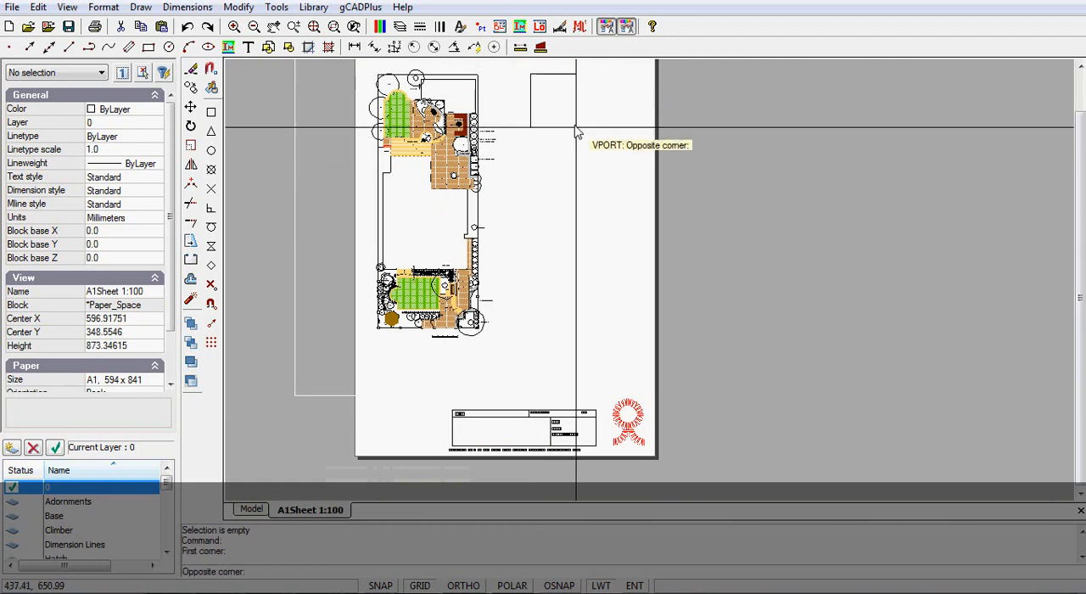
mouse_move(633, 163)
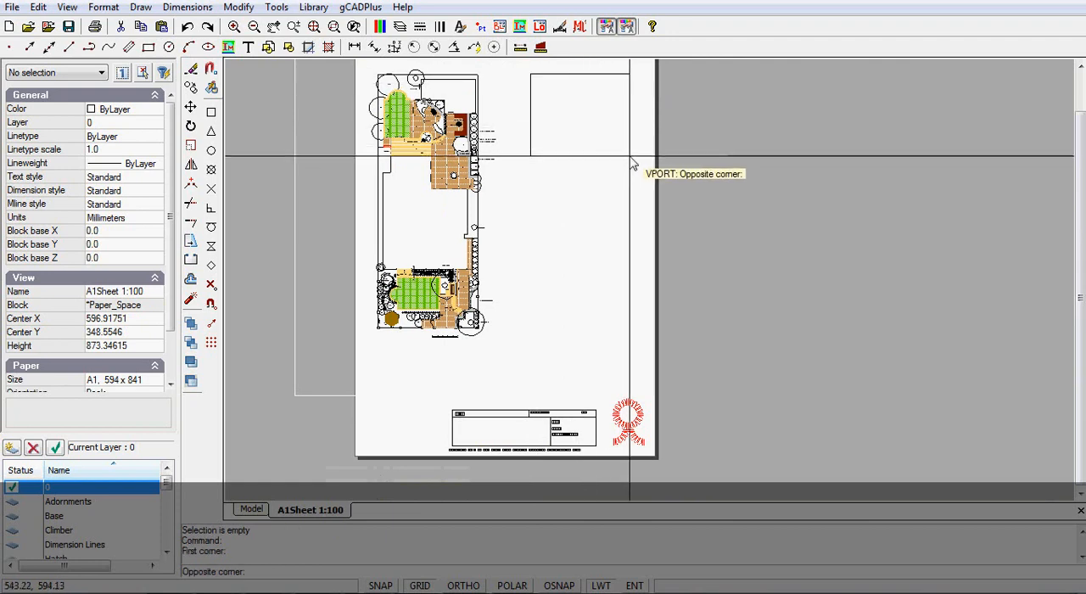
click(568, 225)
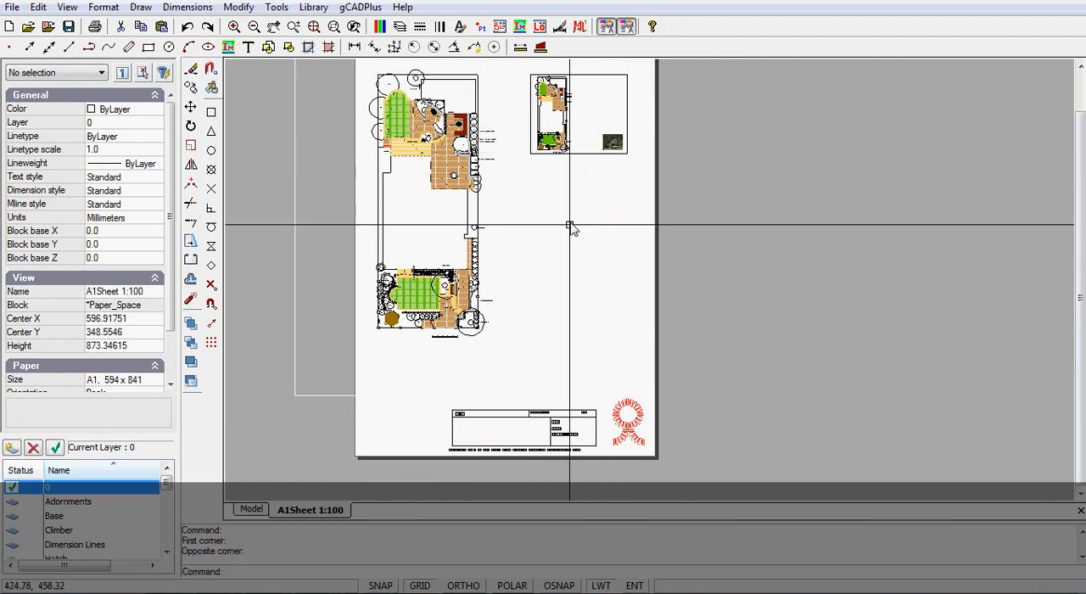
mouse_move(679, 136)
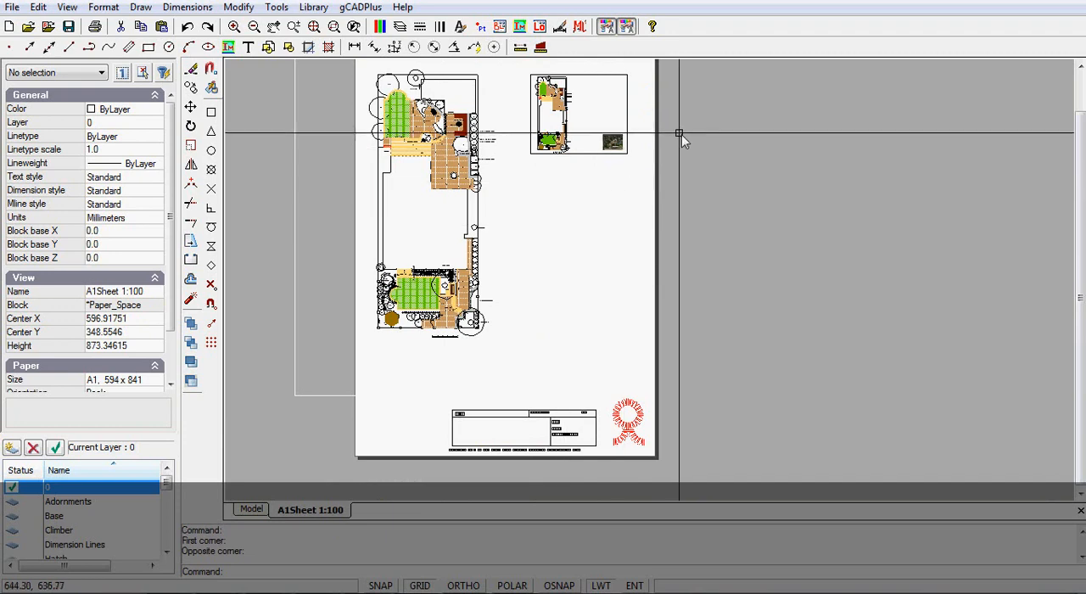
mouse_move(598, 123)
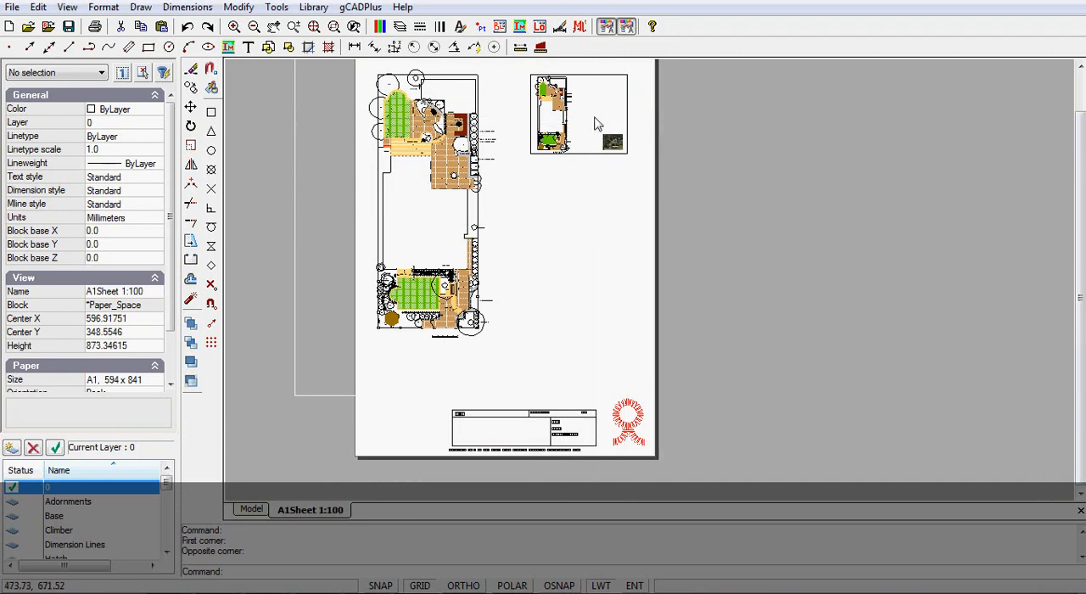
Step: Zoom the small viewport's model view in on the fountain photo
click(255, 509)
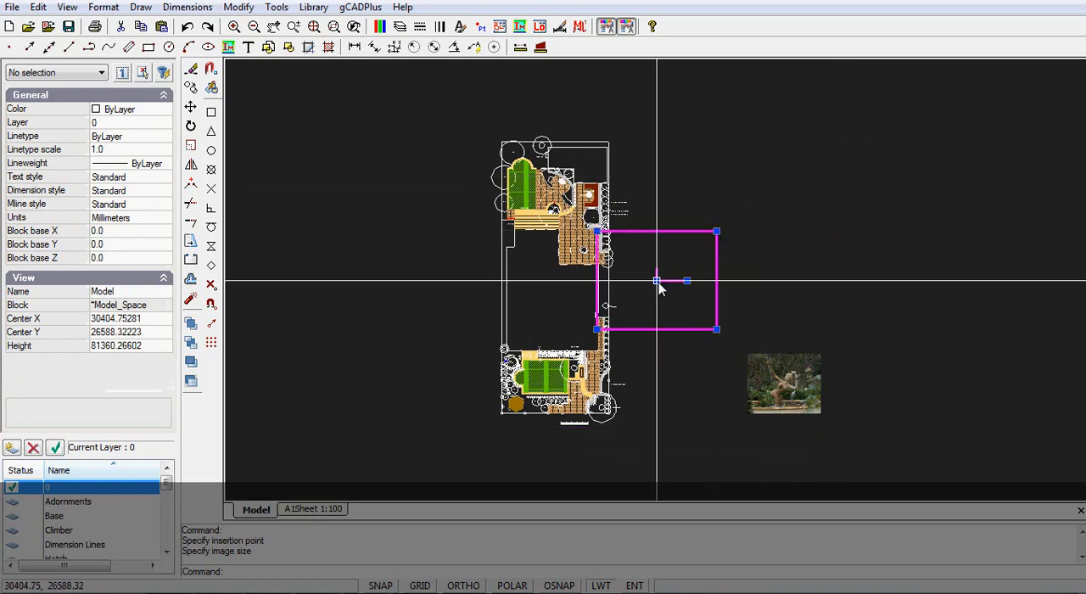
mouse_move(789, 384)
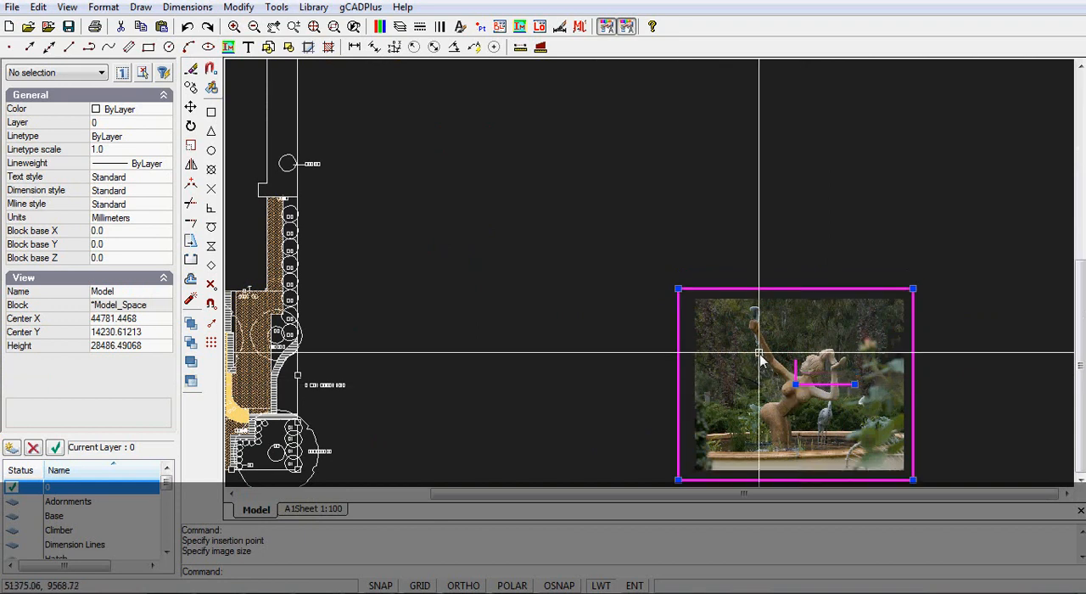
right_click(759, 354)
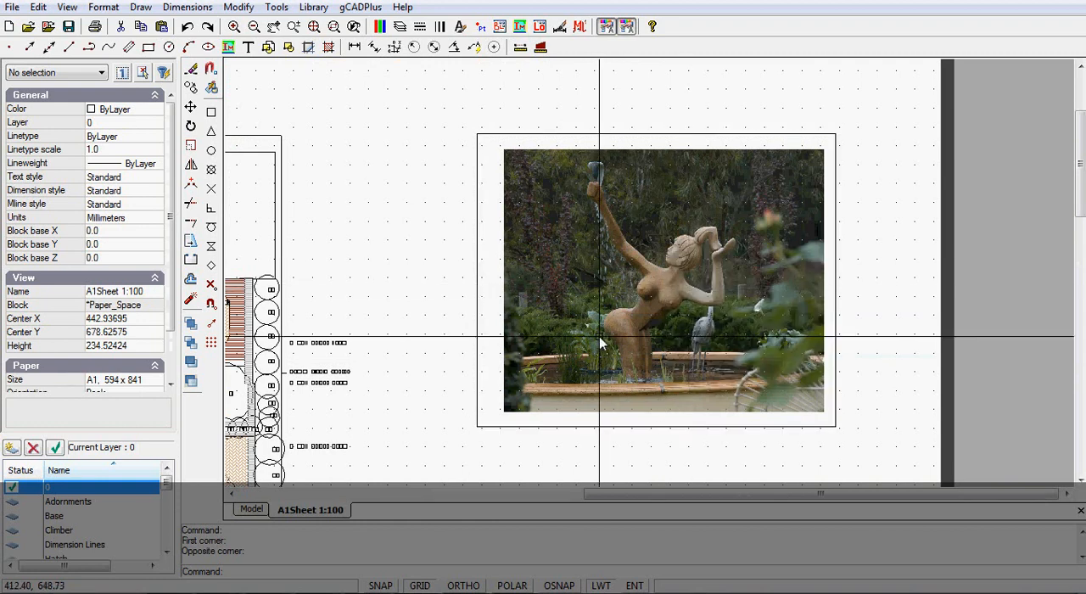
Step: Zoom in on the fountain photo viewport and switch the GRID display off
scroll(up, 3)
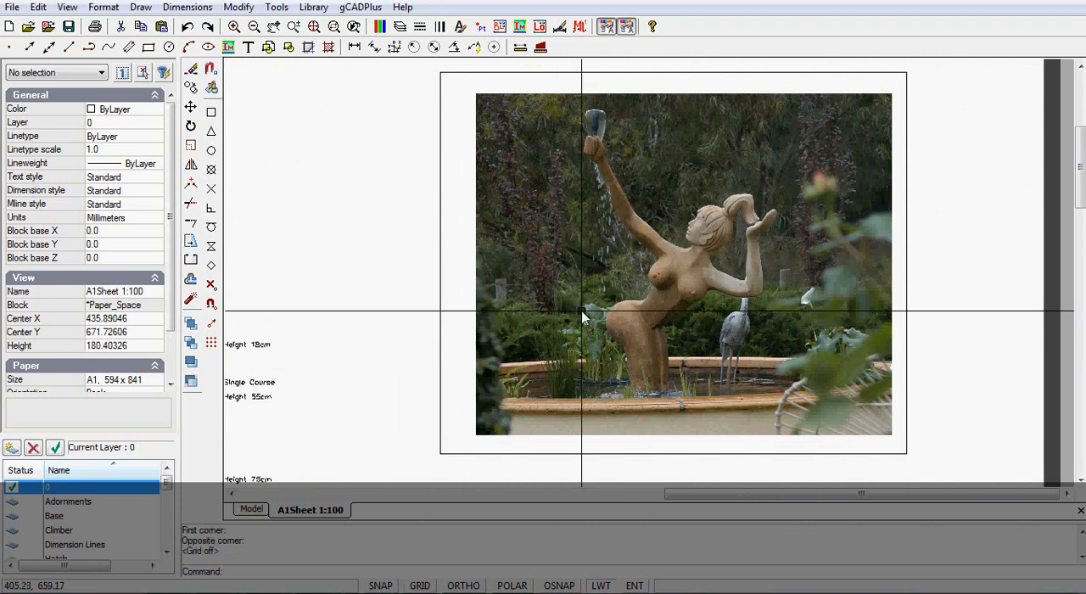
mouse_move(584, 312)
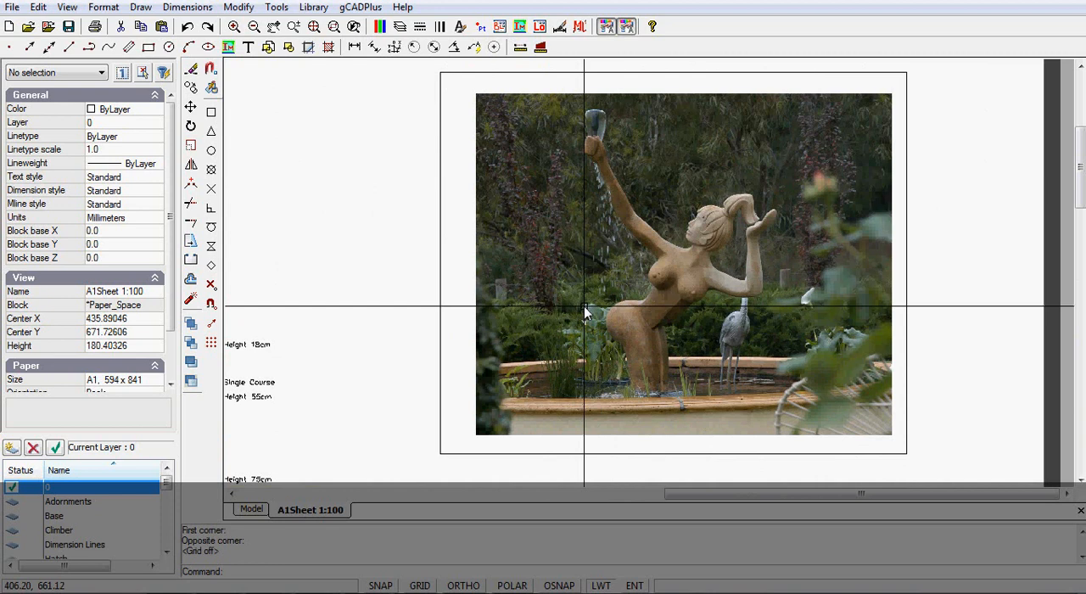
click(12, 7)
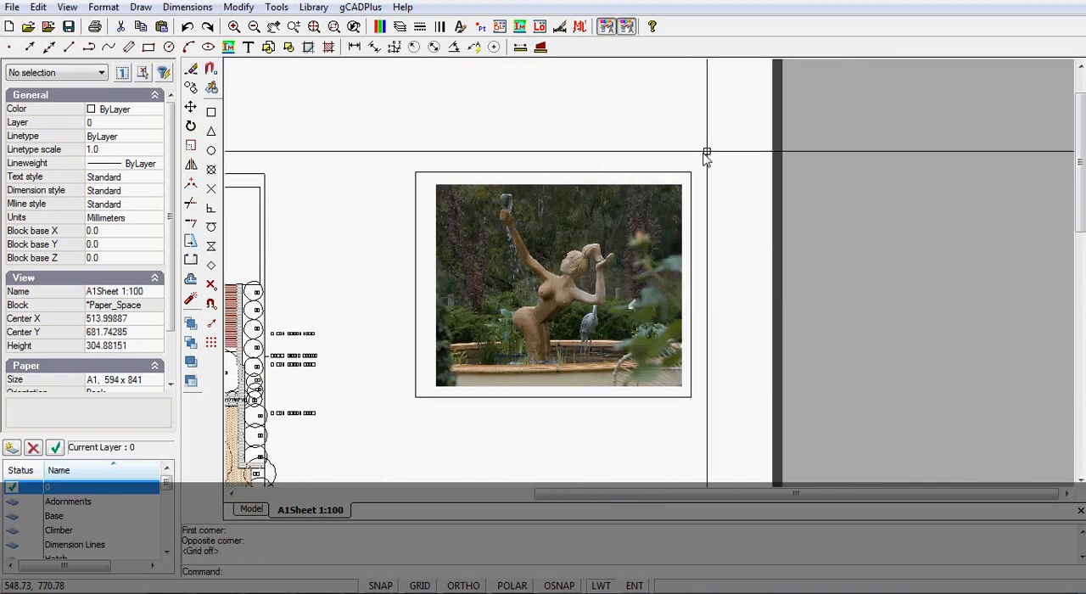
Step: Give the fountain photo viewport frame colour 255 in Properties, then deselect it
click(552, 284)
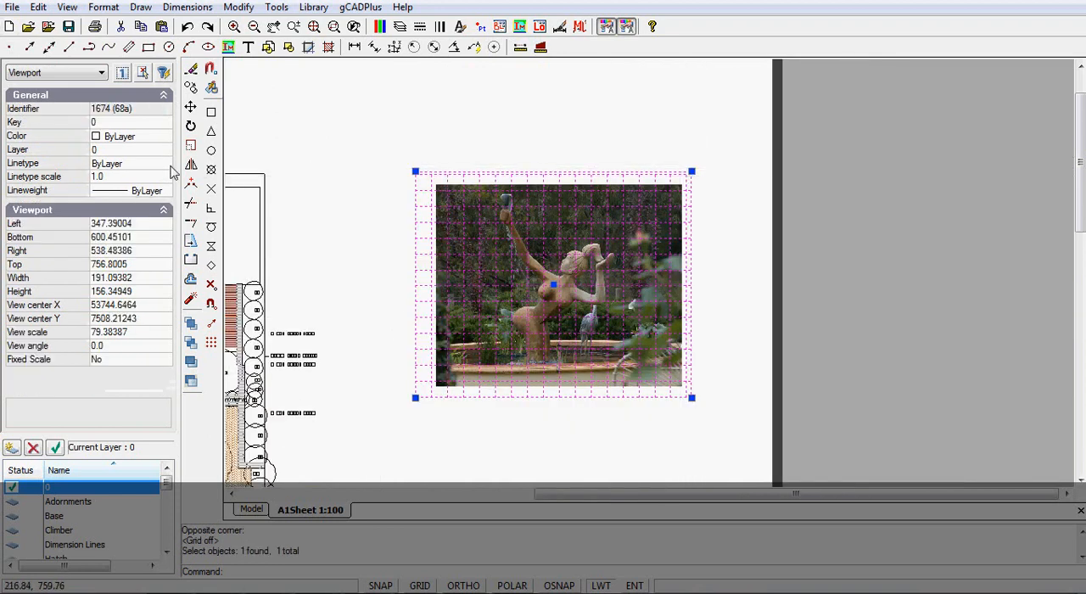
click(165, 136)
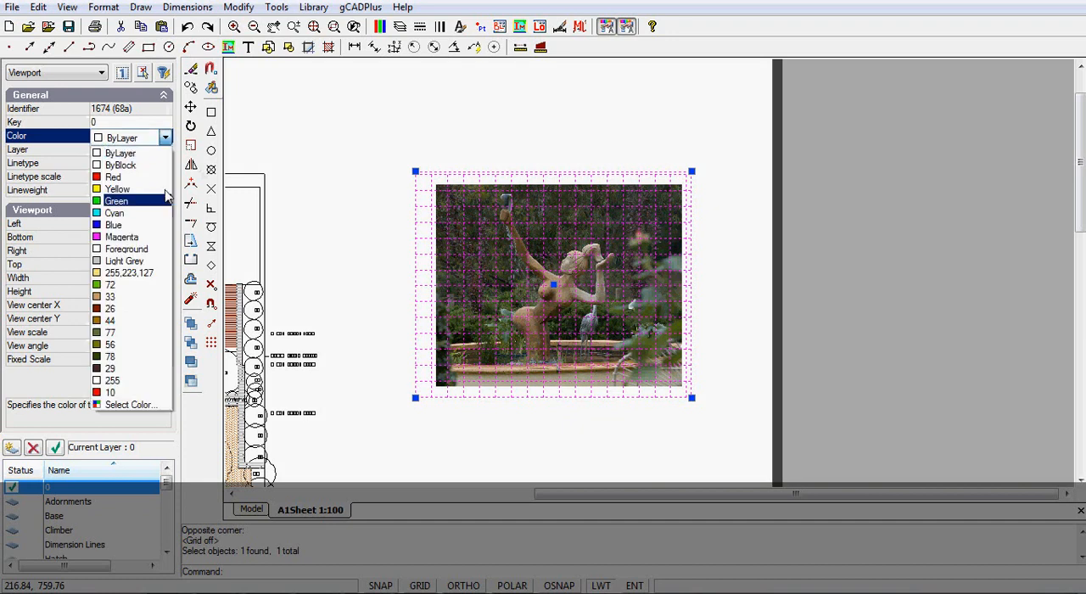
click(112, 380)
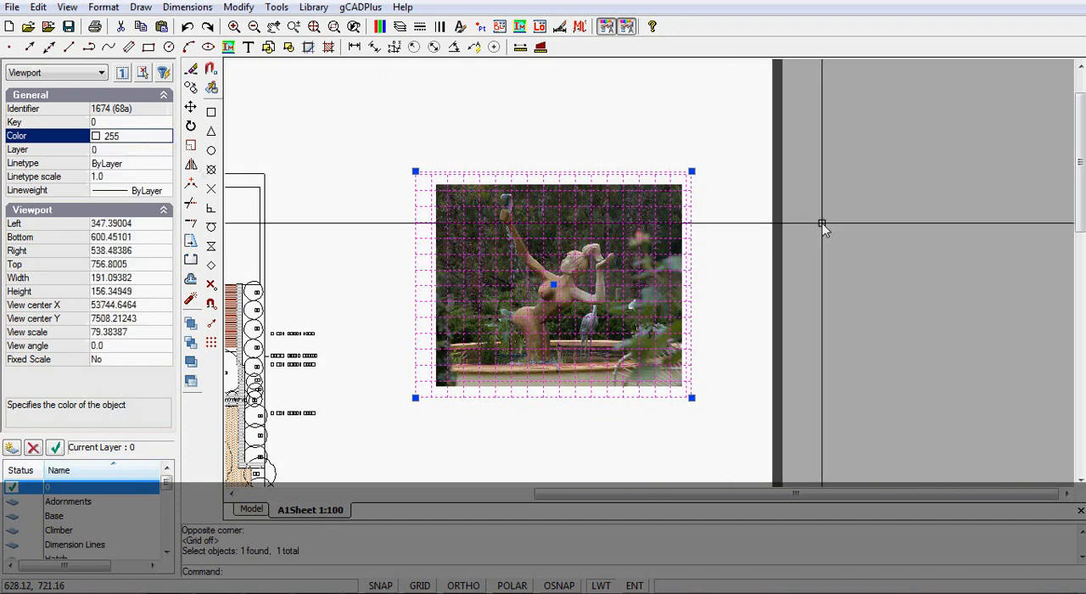
right_click(821, 226)
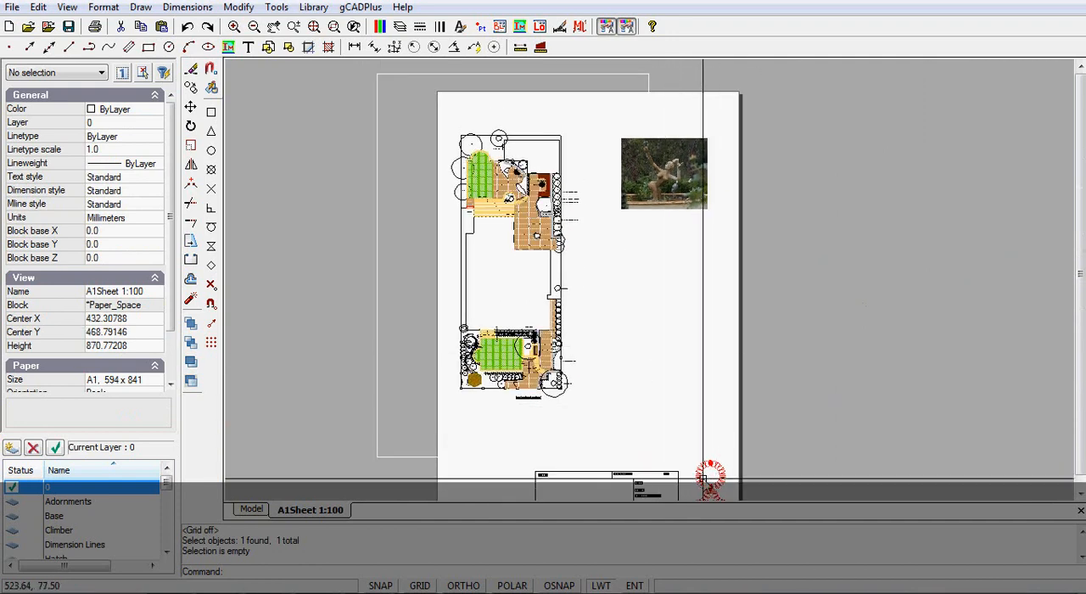
mouse_move(533, 222)
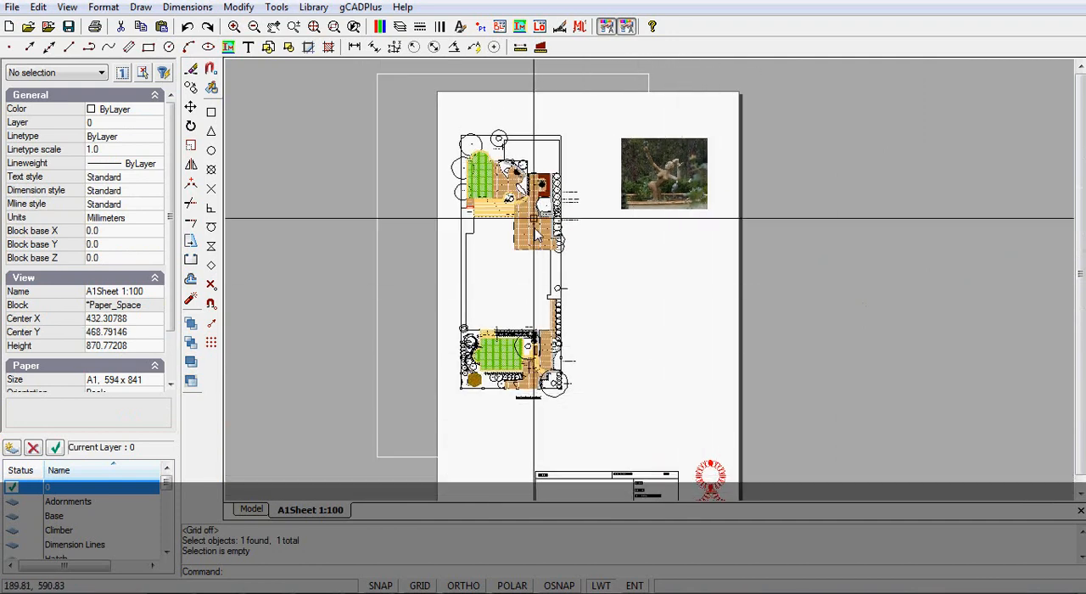
mouse_move(509, 420)
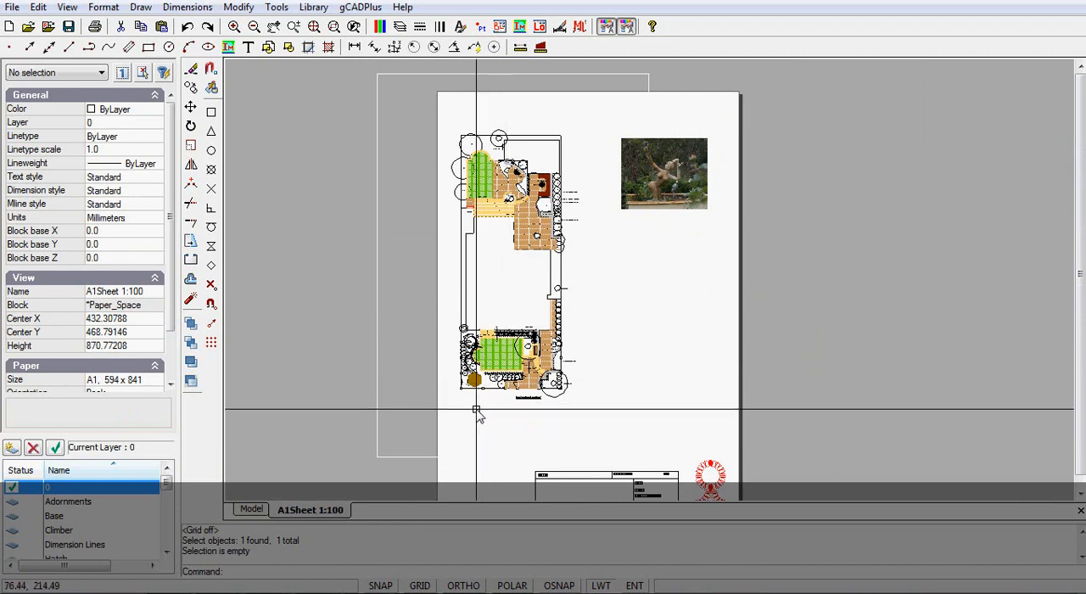
mouse_move(518, 413)
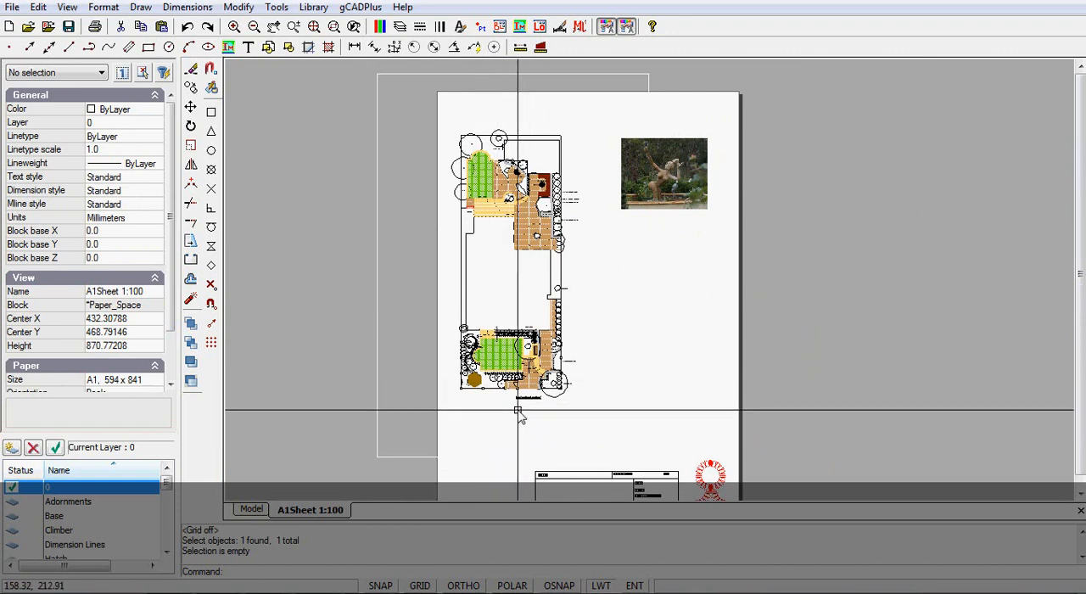
mouse_move(530, 406)
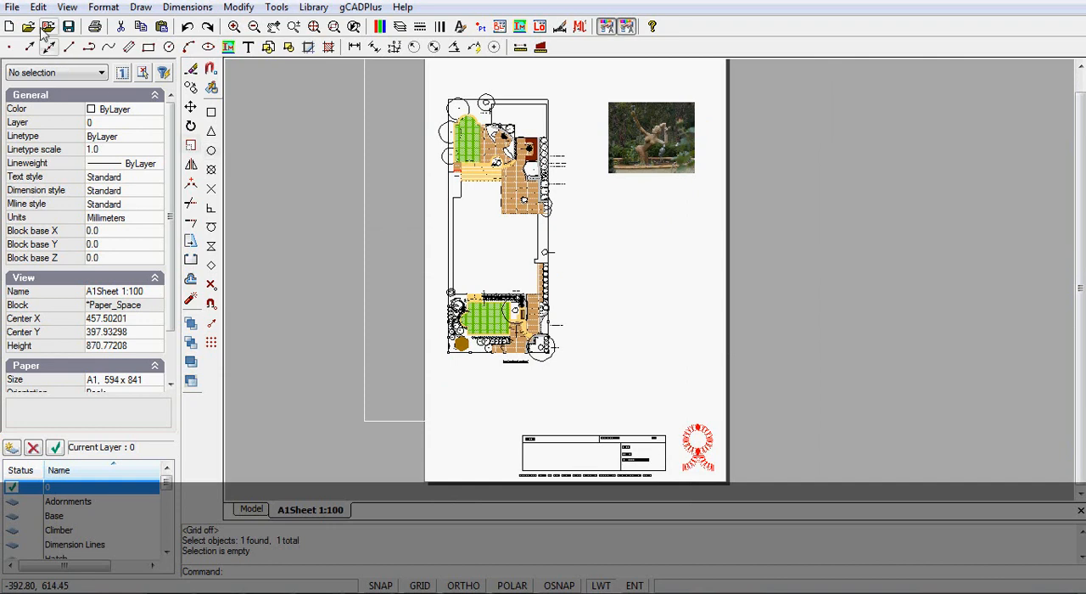
Step: Open Print and confirm the CutePDF Writer printer setup with portrait orientation
click(13, 7)
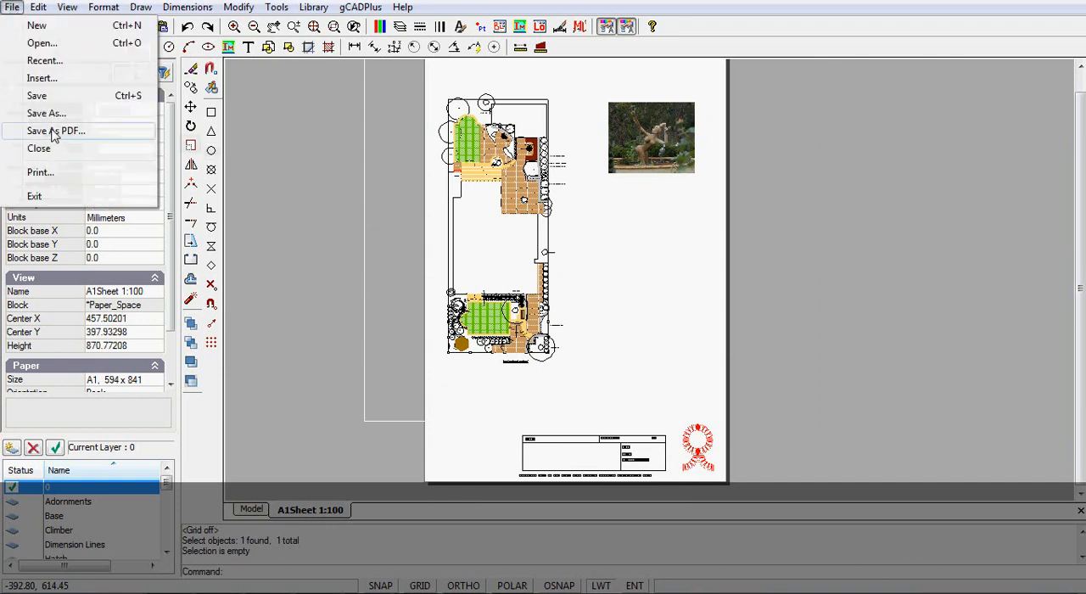
click(40, 172)
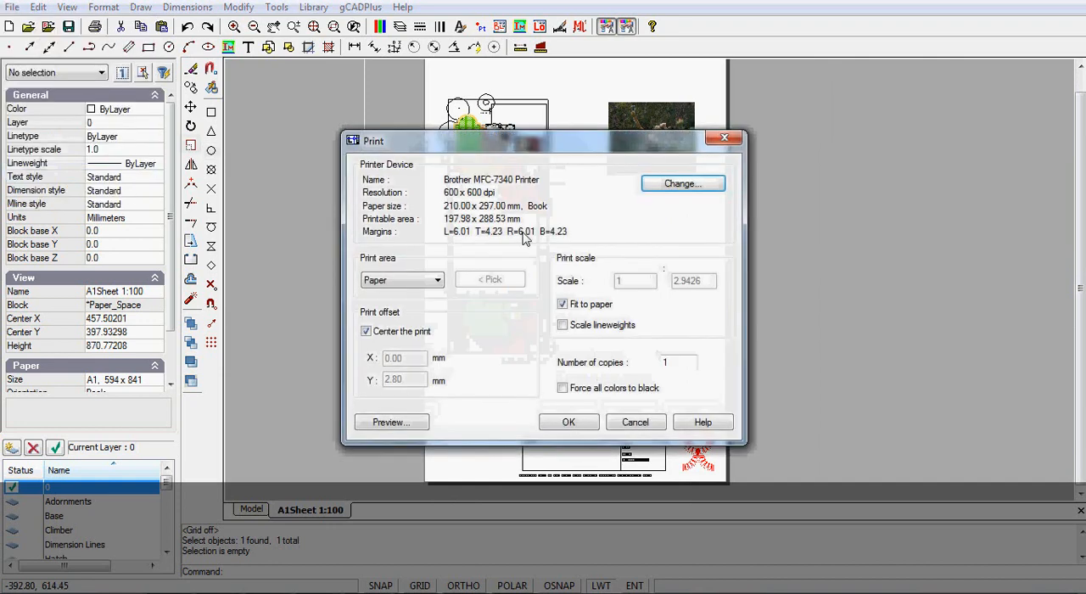
click(683, 184)
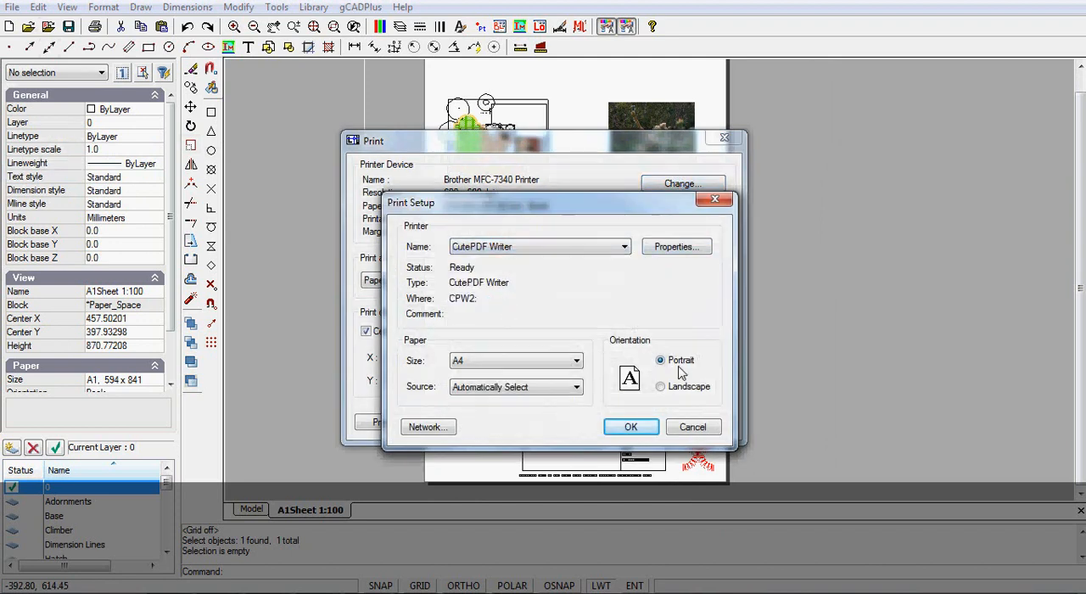
click(631, 426)
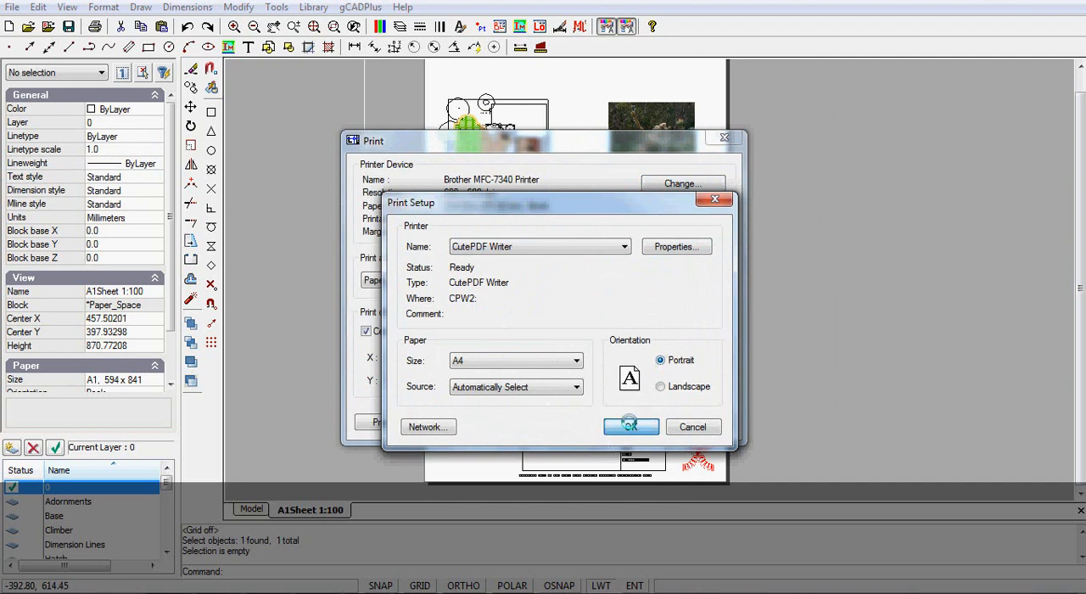
click(629, 426)
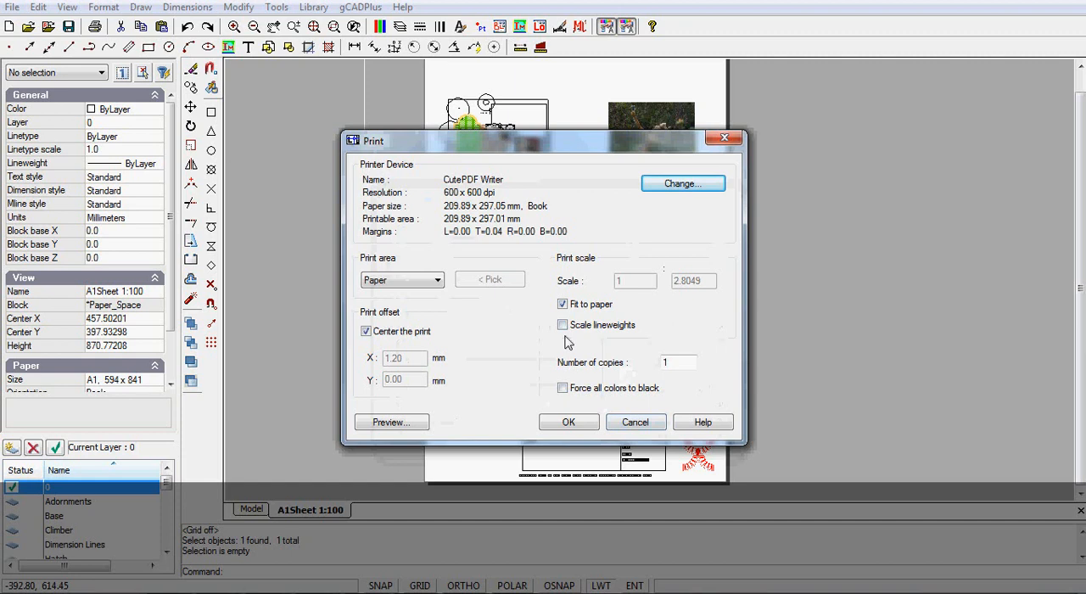
Step: Turn off Fit to paper, set the scale to 1:1, and preview
click(562, 304)
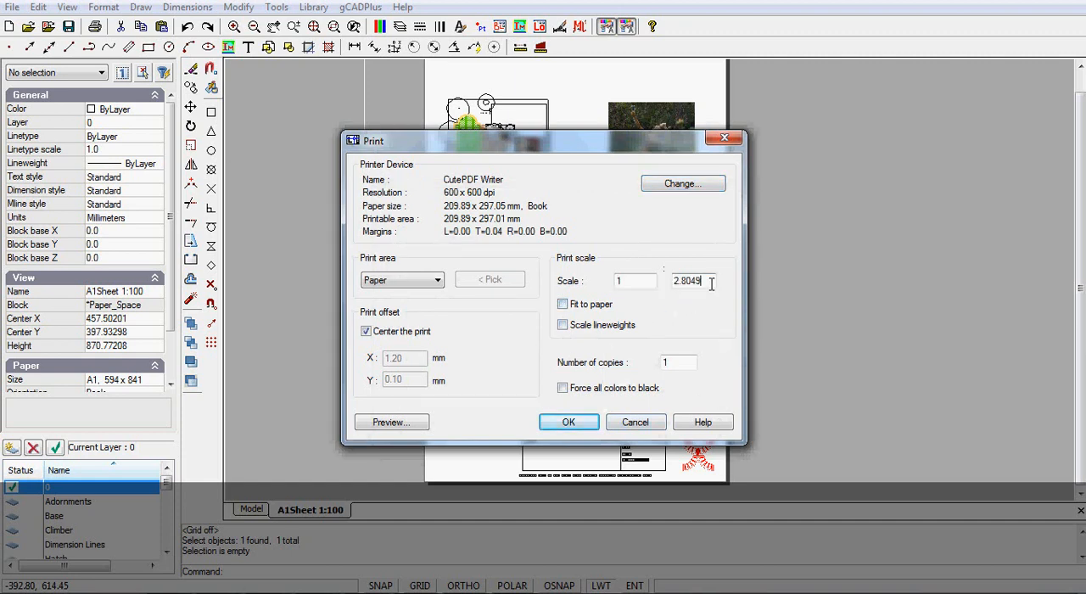
triple_click(687, 280)
text(1)
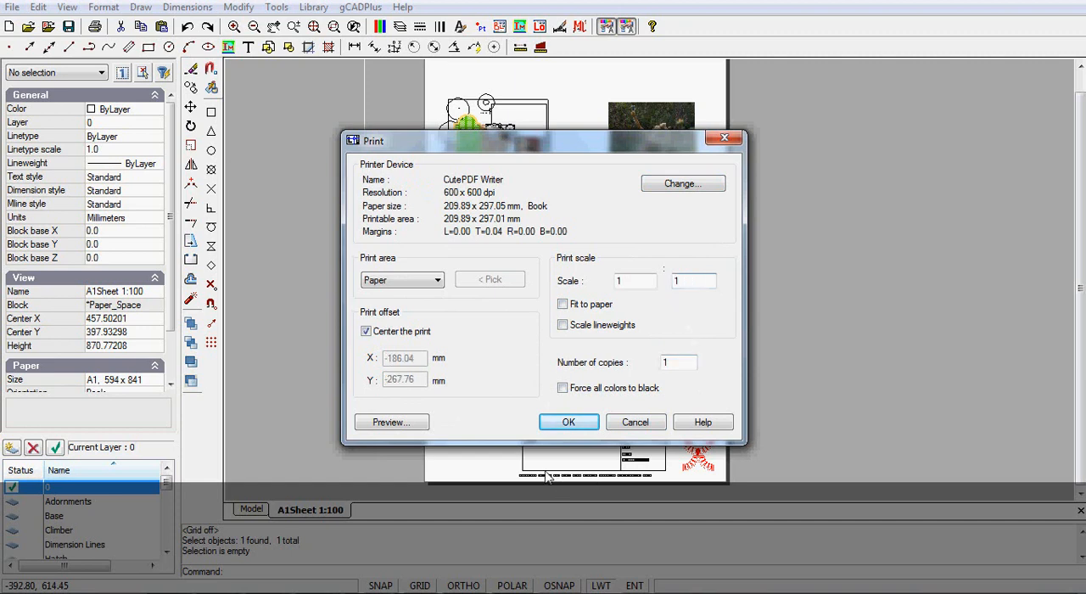
click(391, 421)
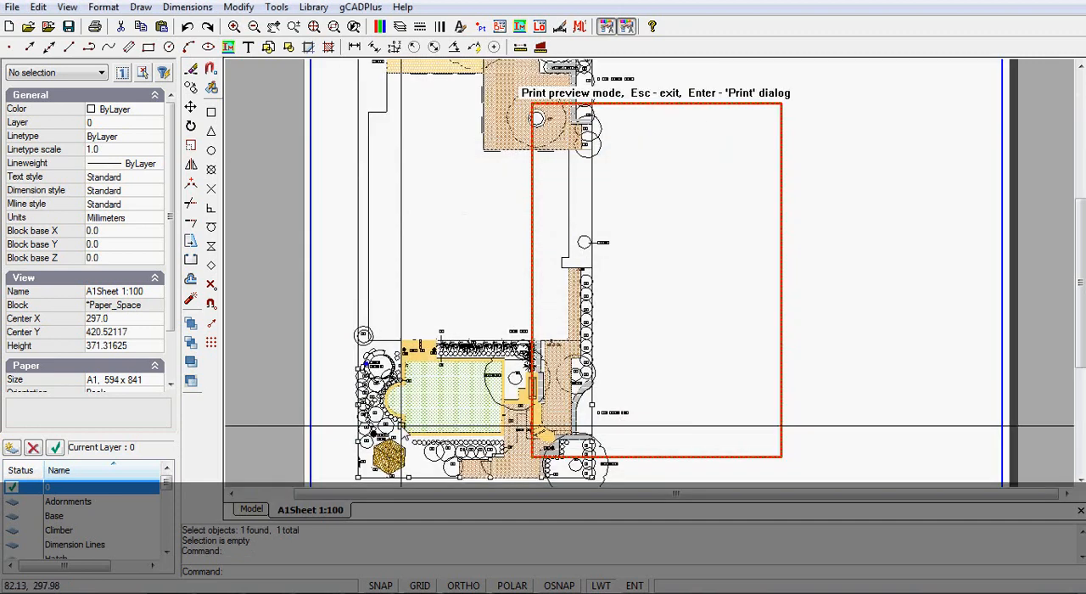
mouse_move(679, 304)
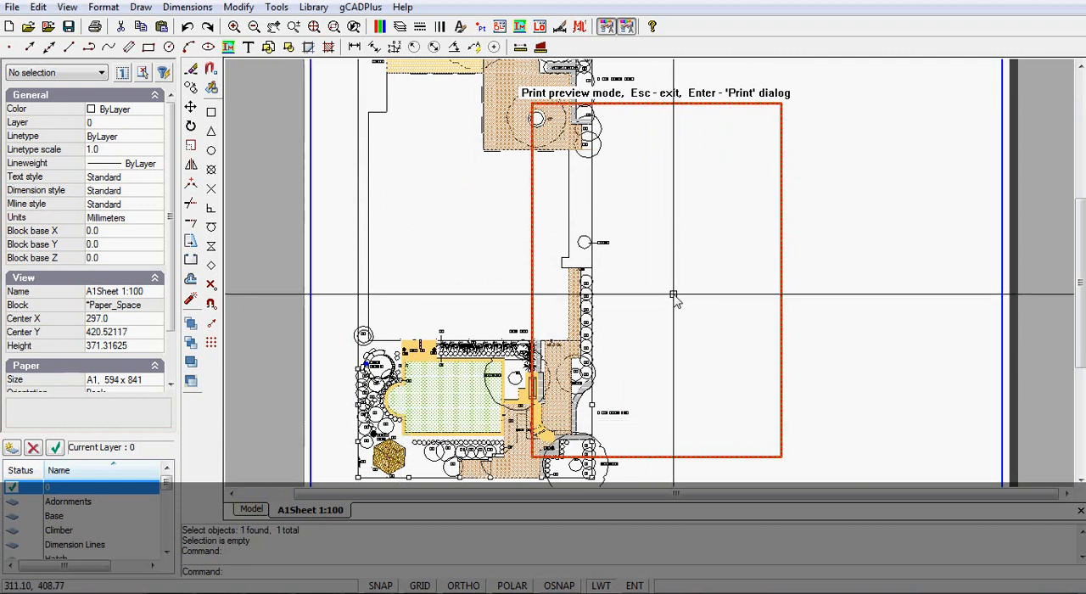
Step: Close the print preview with Esc to return to the A1Sheet 1:100 layout
key(Escape)
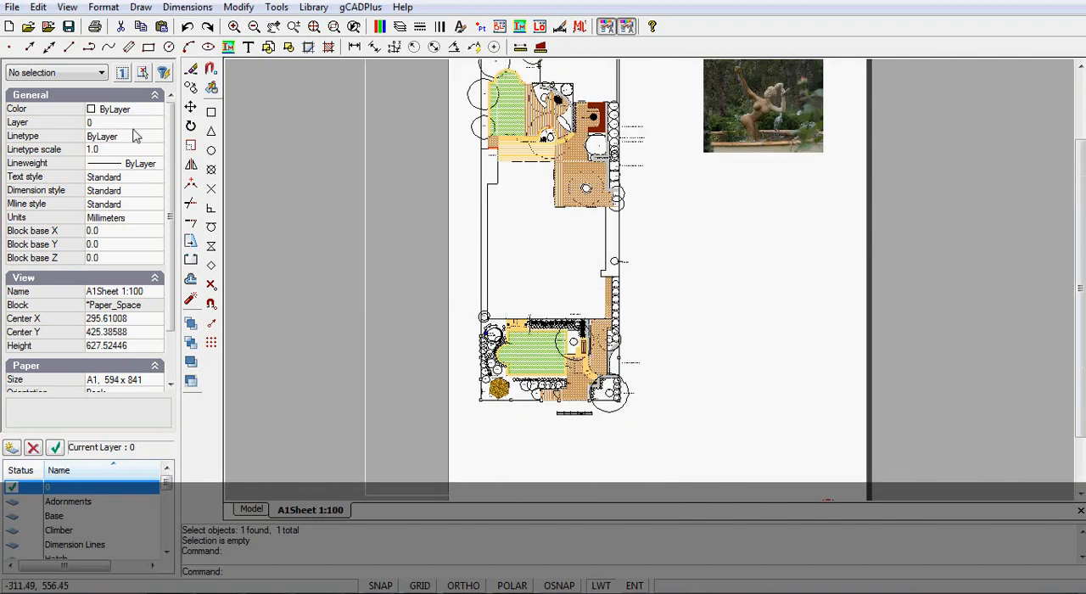
Step: Open CutePDF Writer's Paper/Quality properties from the Print dialog's printer setup
click(12, 7)
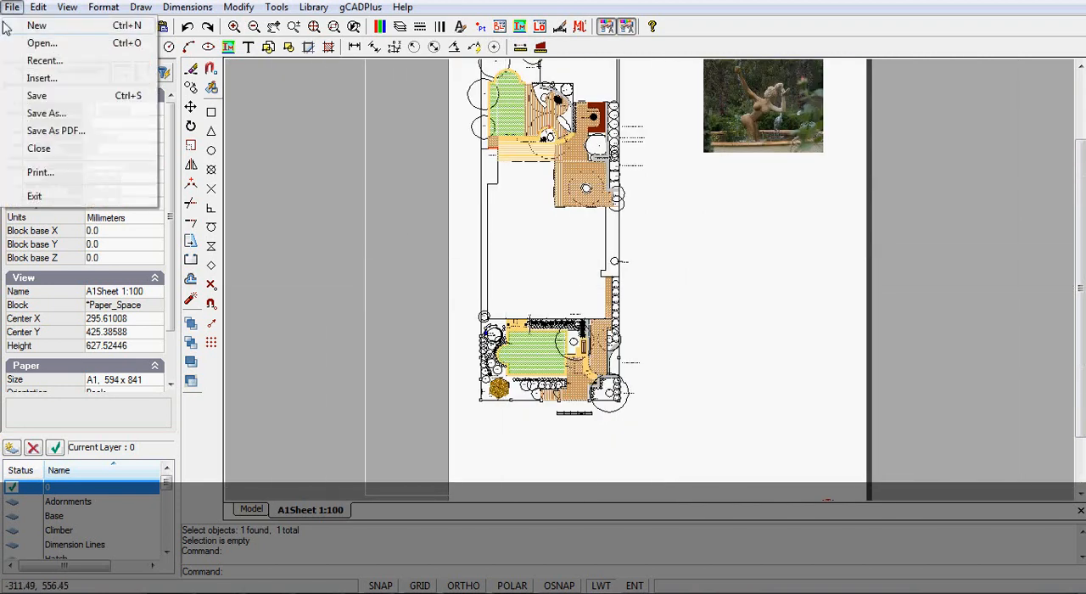
click(40, 173)
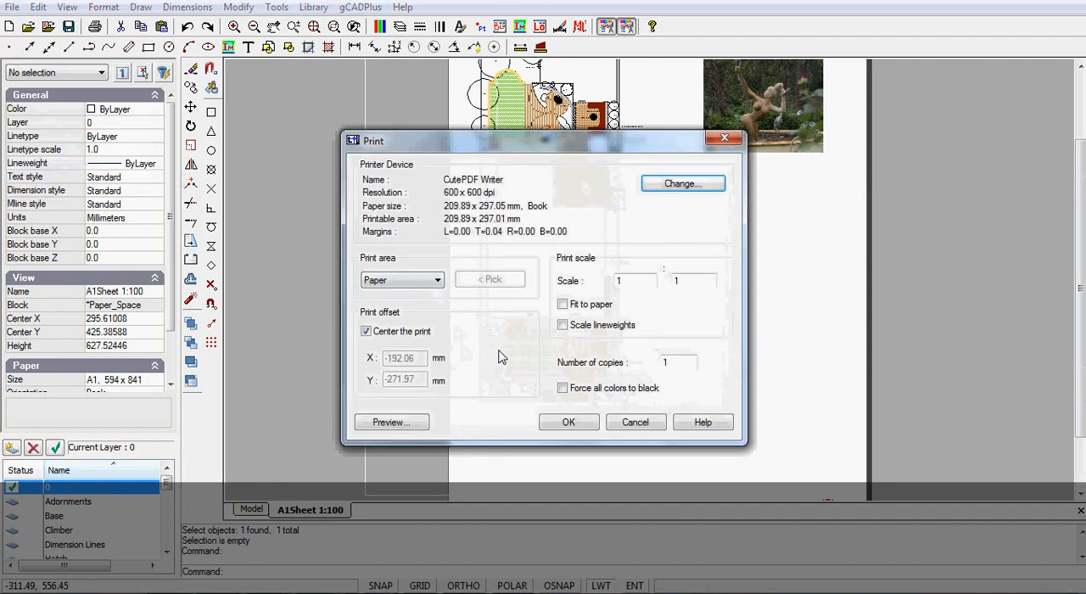
click(683, 184)
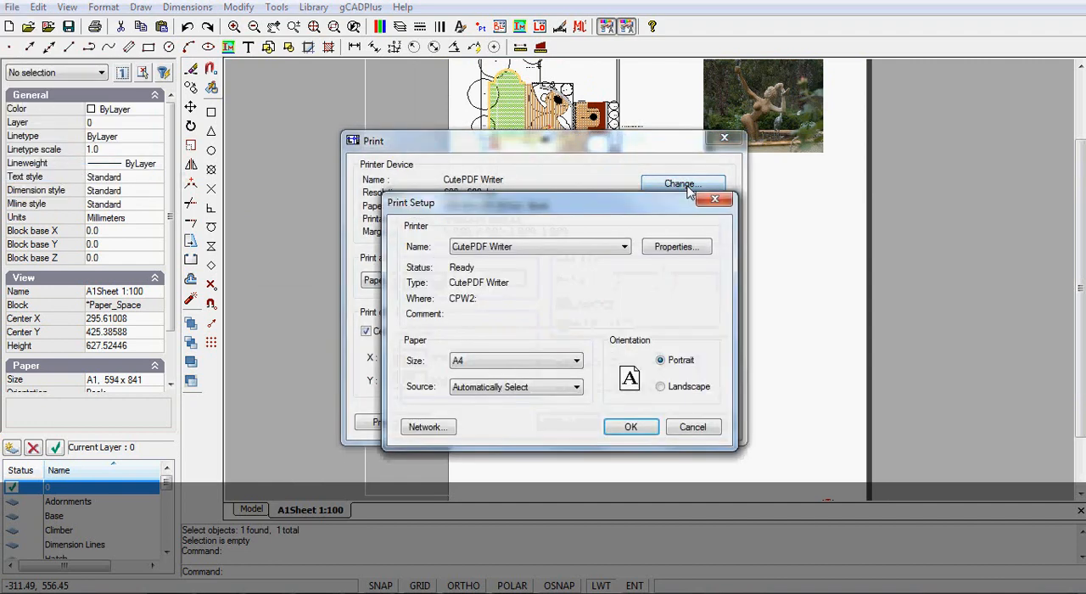
click(676, 246)
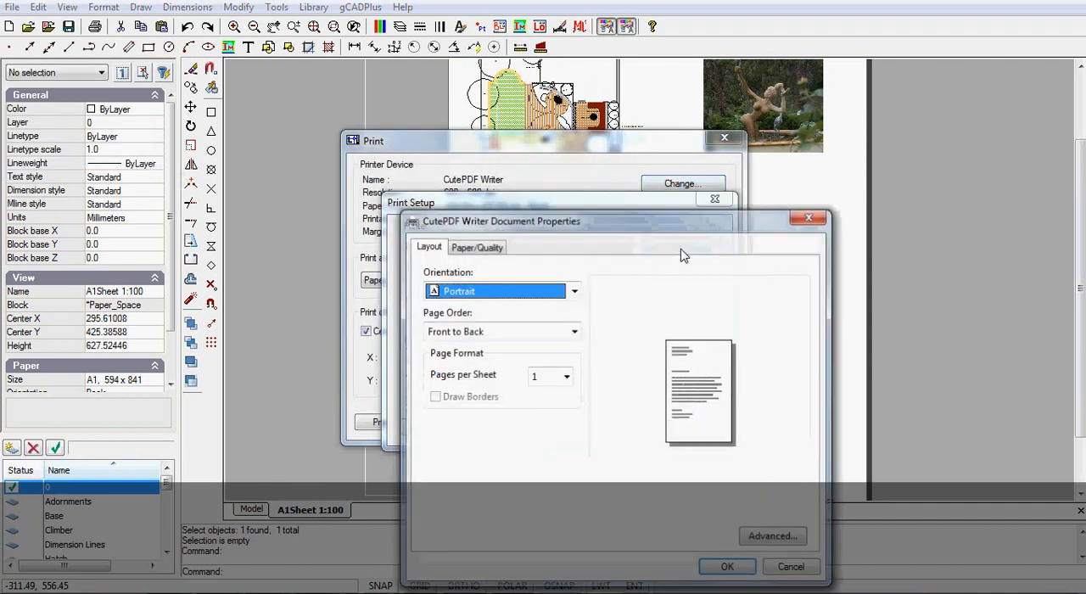
click(476, 247)
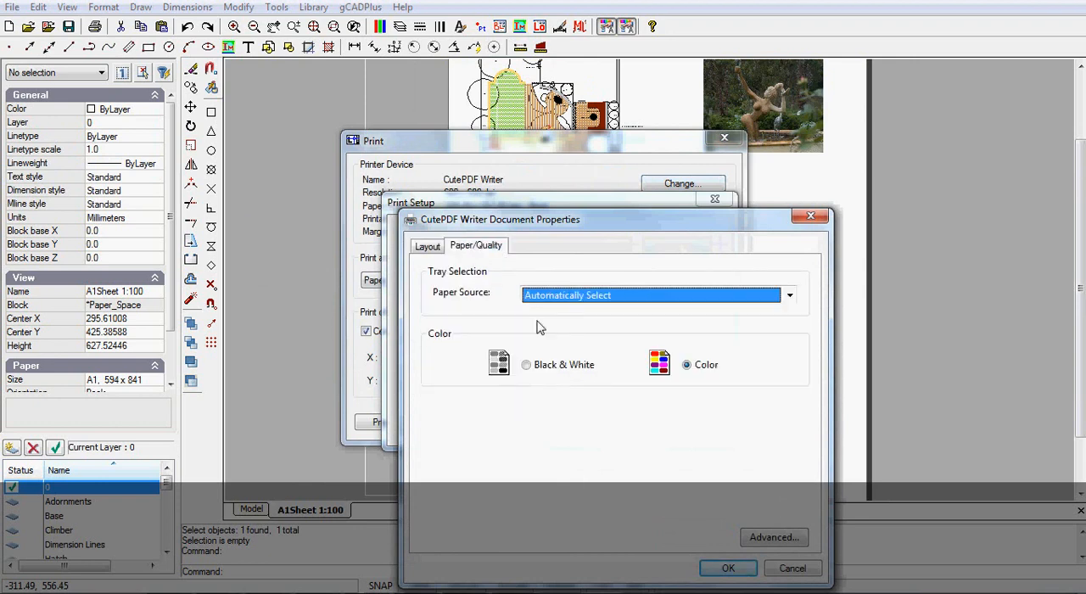
mouse_move(742, 502)
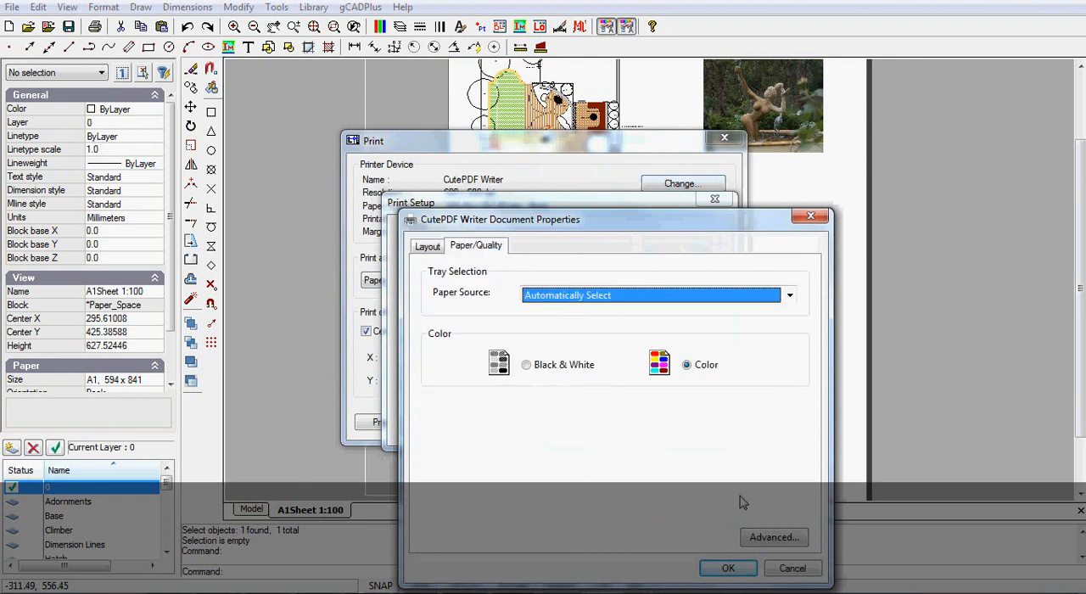
Step: Pick ISO A1 as the paper size in Advanced settings and confirm all dialogs
click(774, 537)
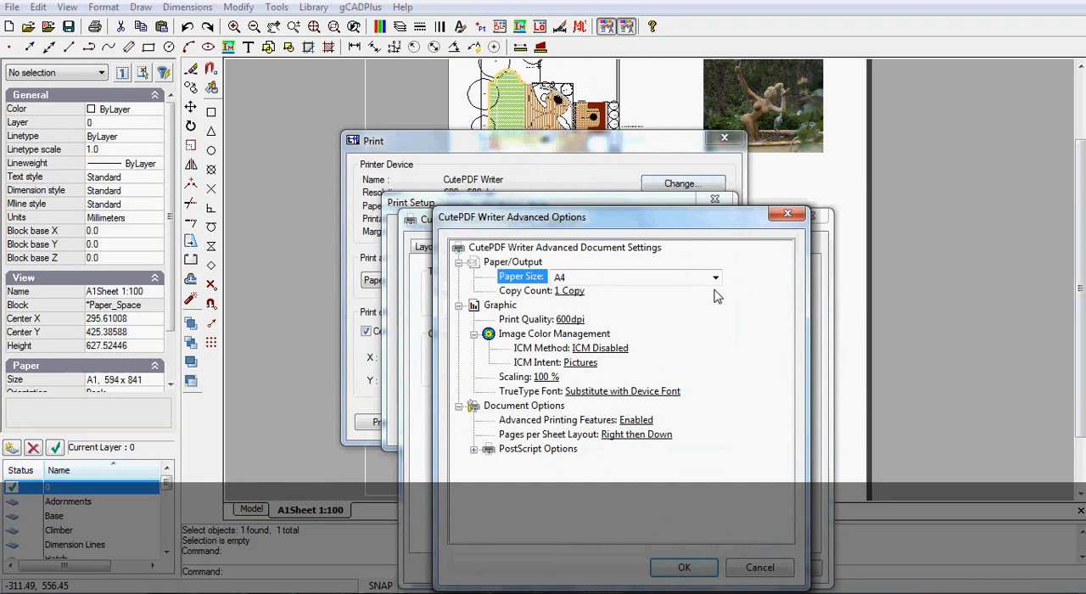
click(715, 277)
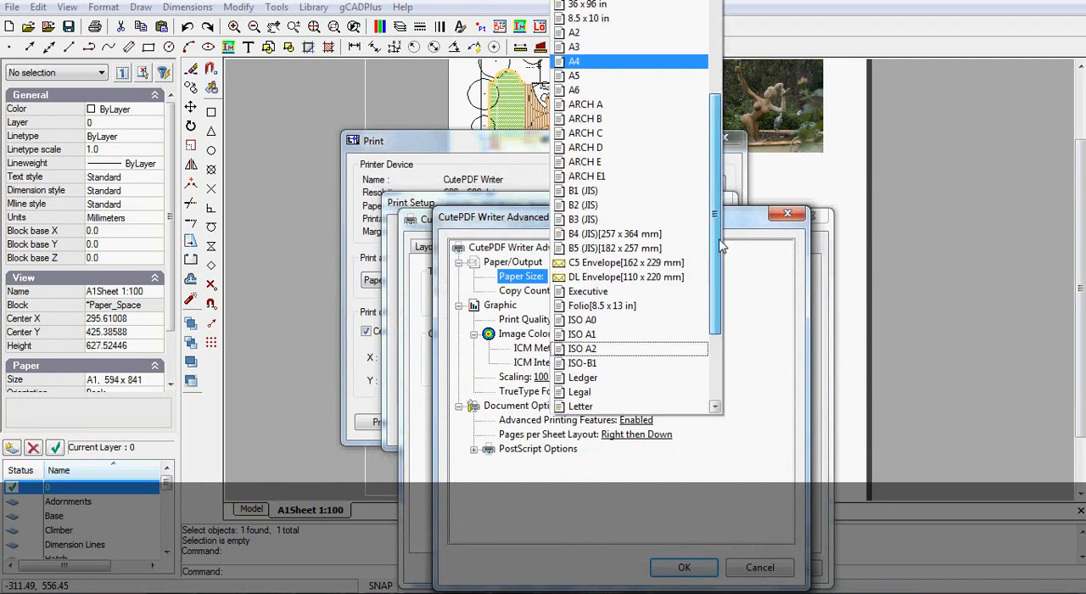
scroll(up, 3)
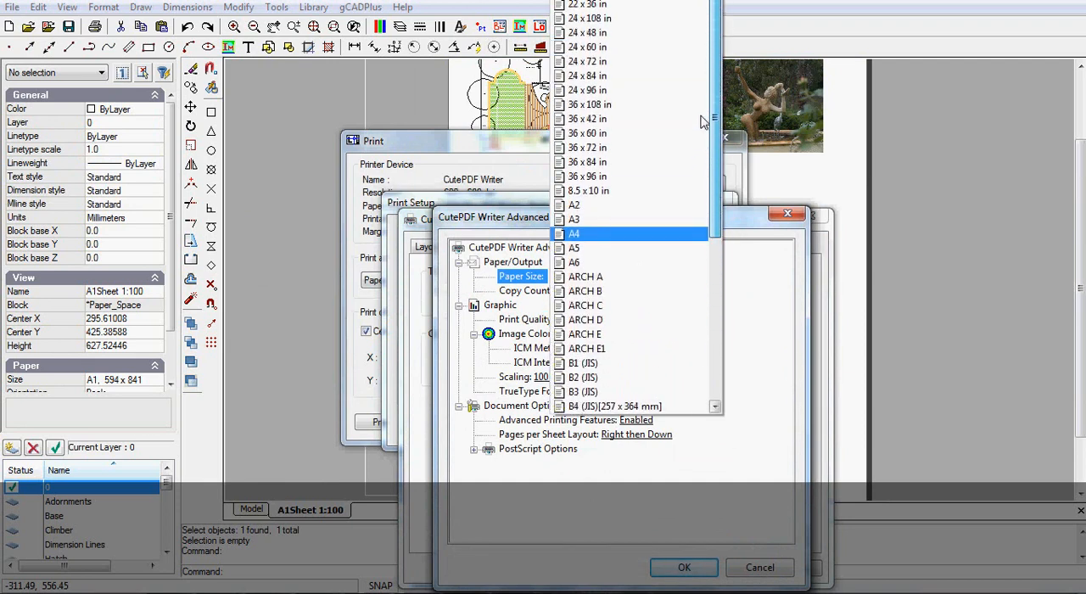
scroll(down, 3)
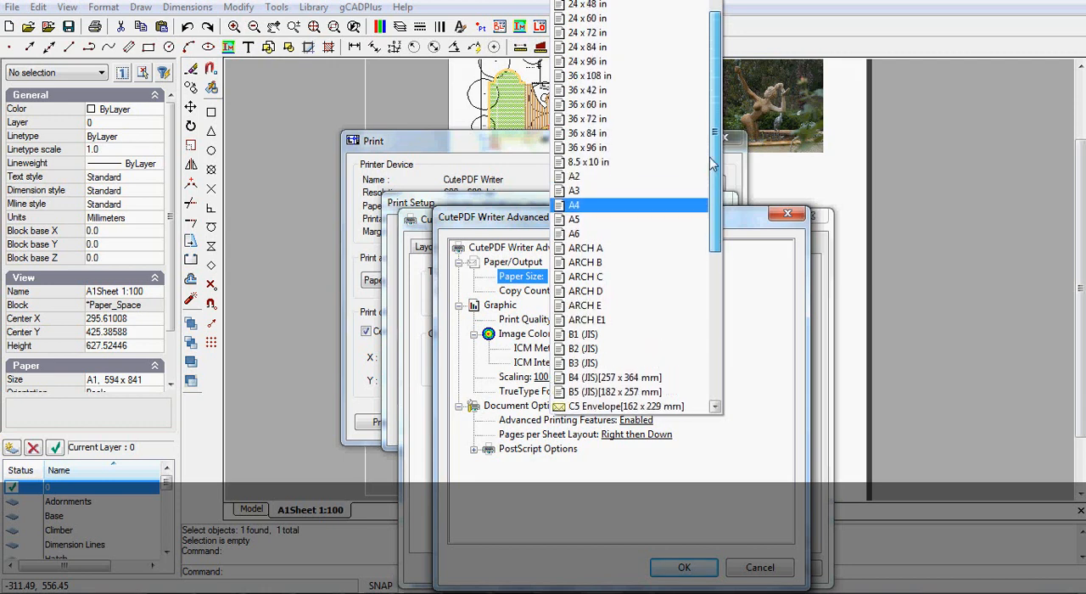
scroll(down, 3)
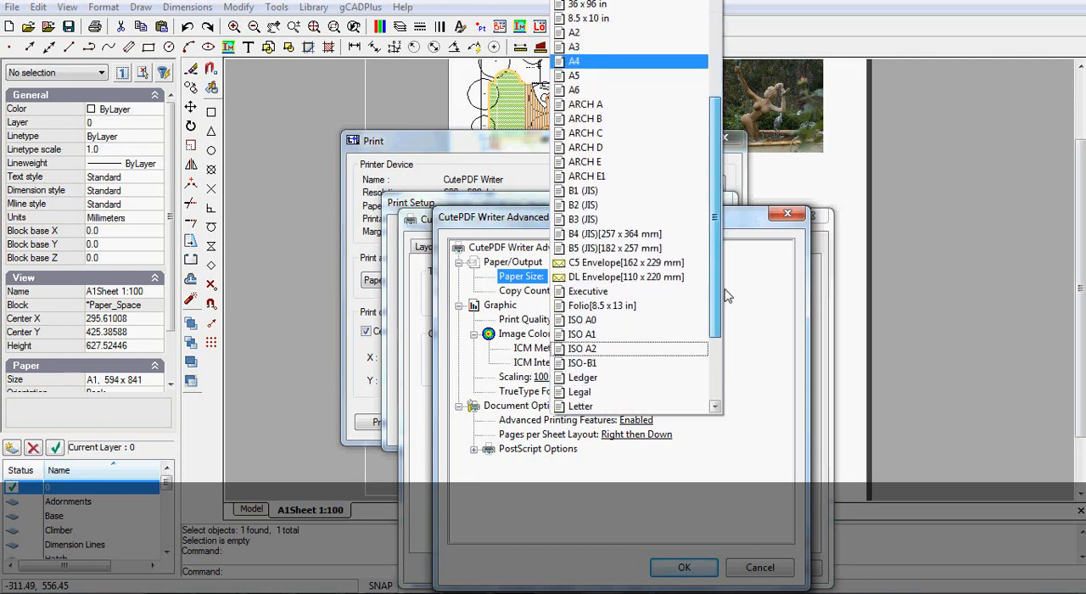
click(581, 333)
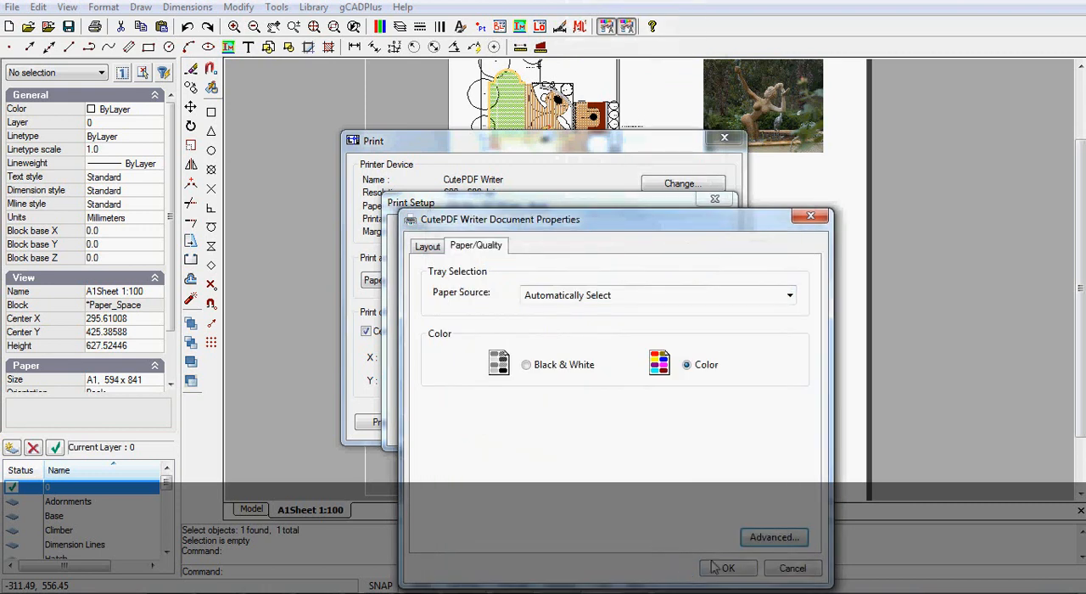
click(726, 568)
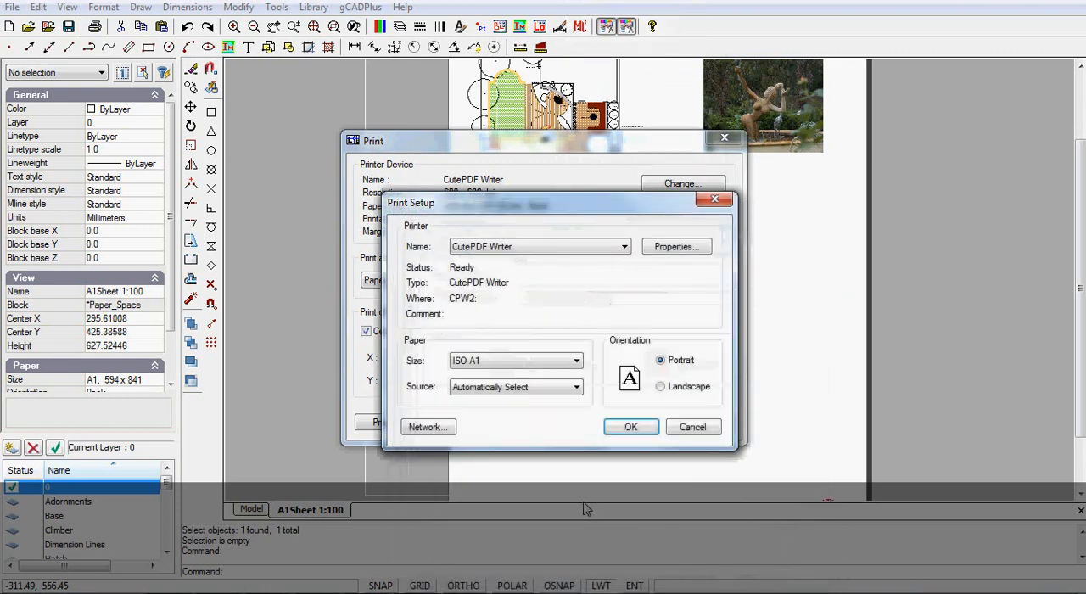
click(629, 426)
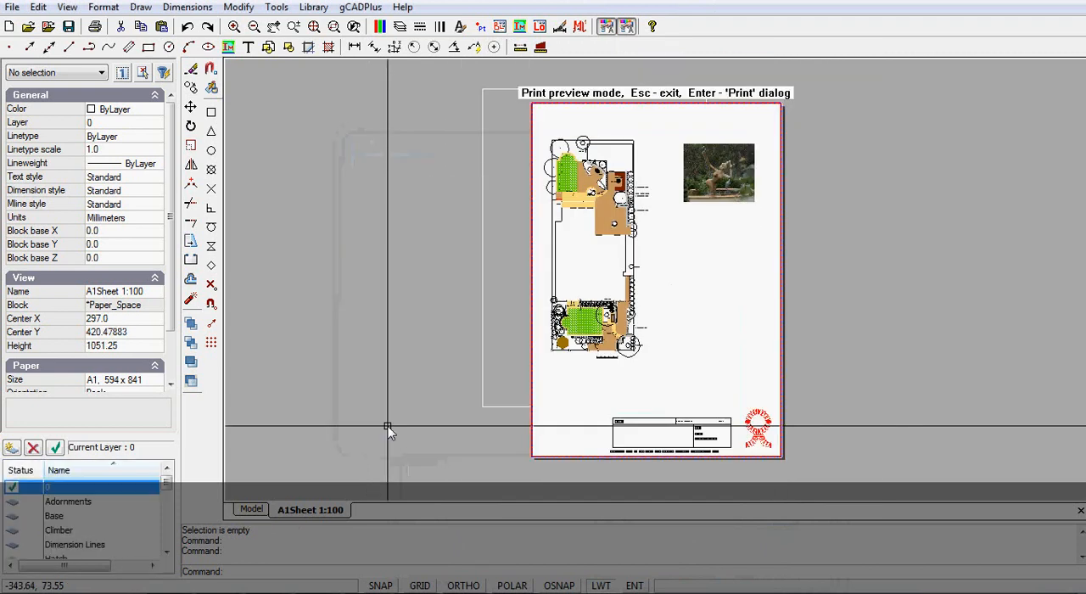
mouse_move(496, 399)
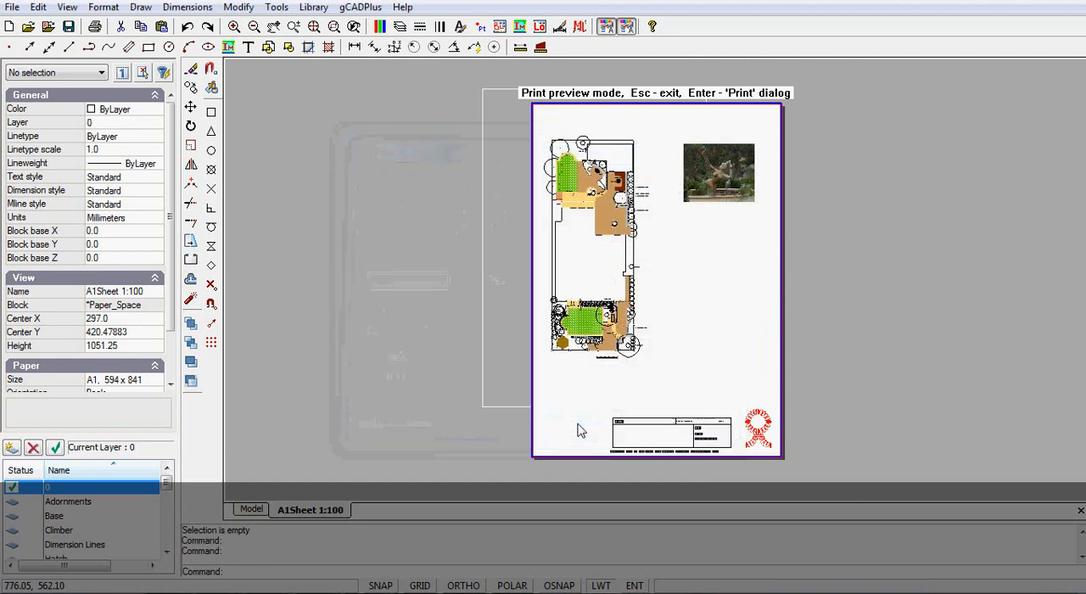
Step: Print the previewed A1 sheet to CutePDF Writer, bringing up its save window
key(Escape)
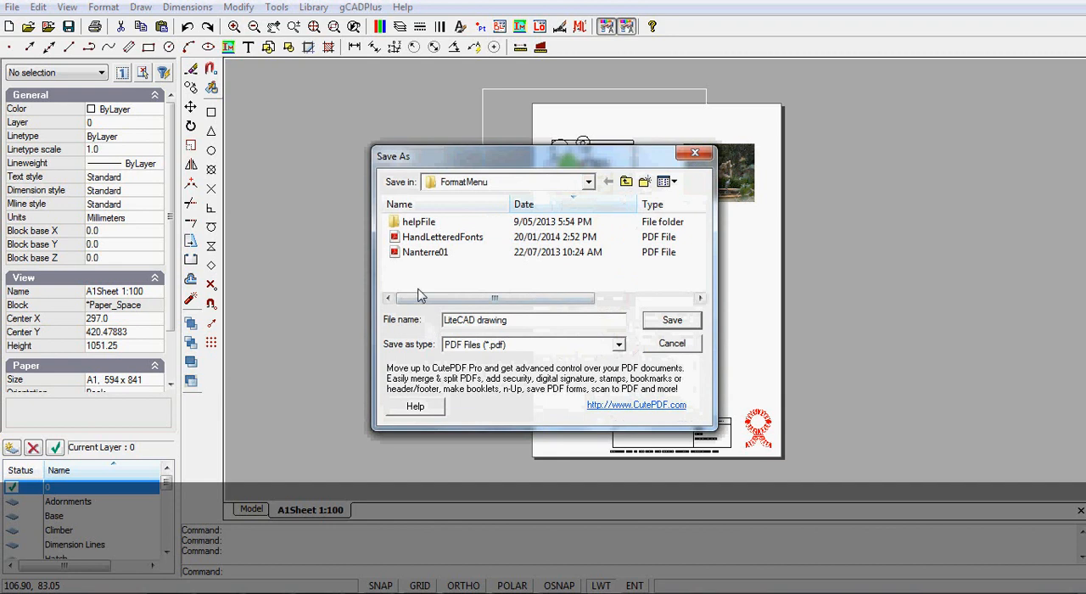
Step: Save the PDF into the Desktop folder, confirming replacement of LiteCAD drawing.pdf
click(587, 181)
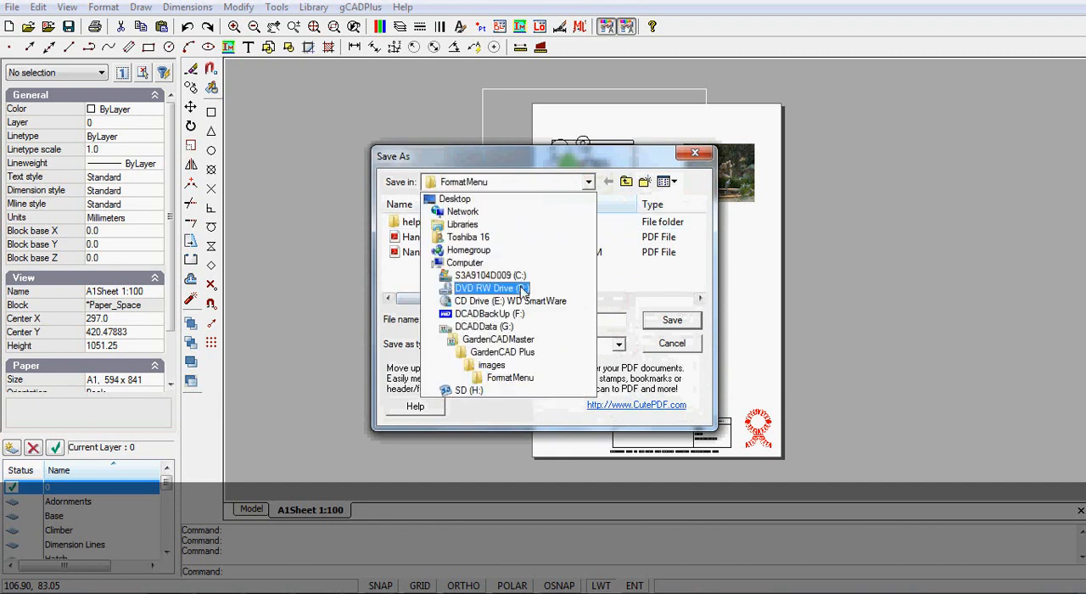
click(455, 199)
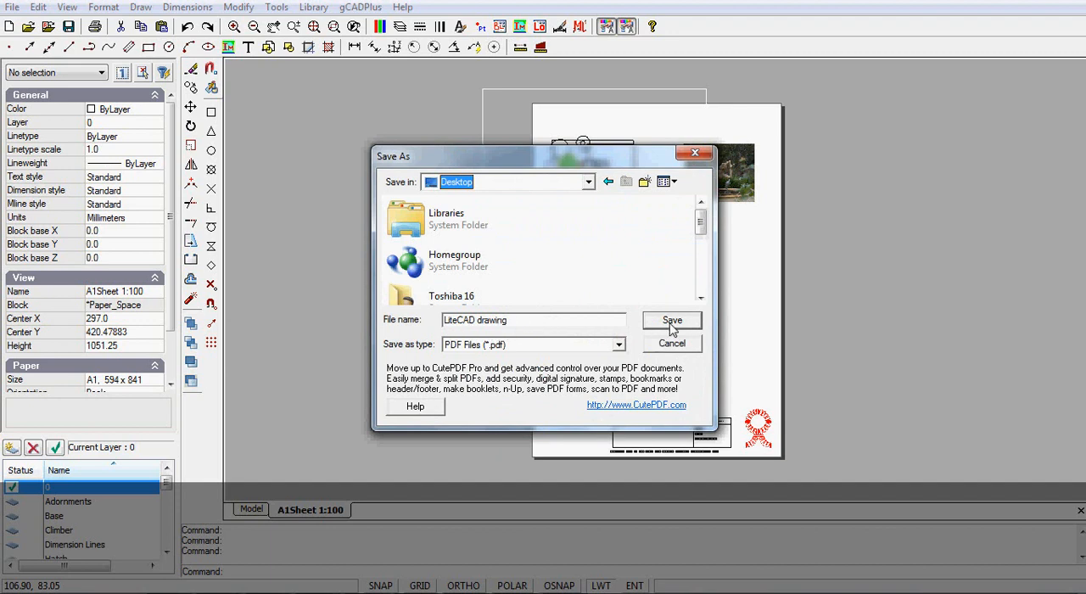
click(671, 319)
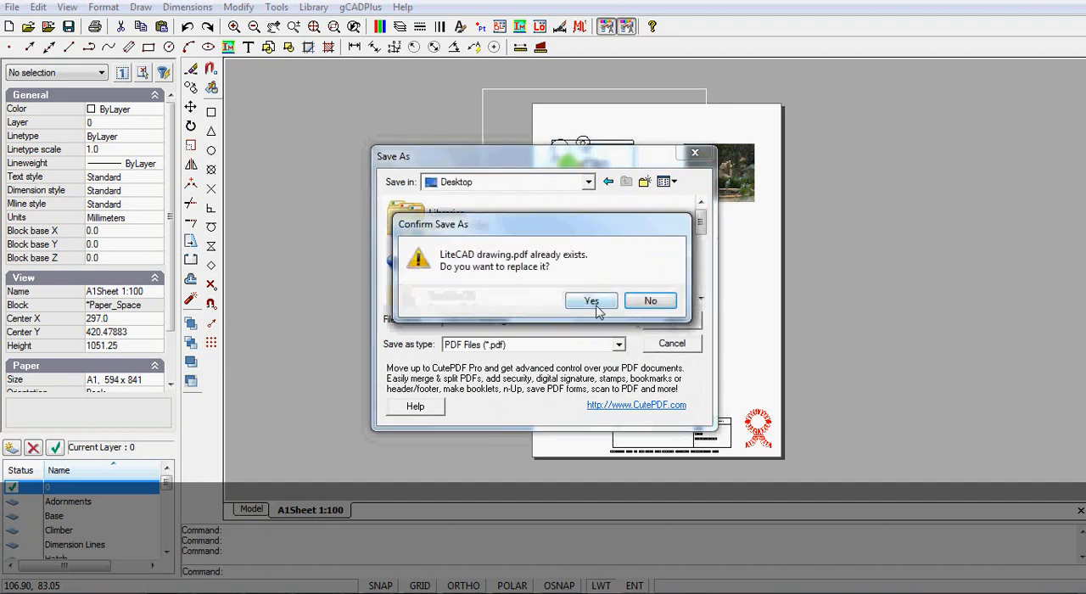
click(591, 300)
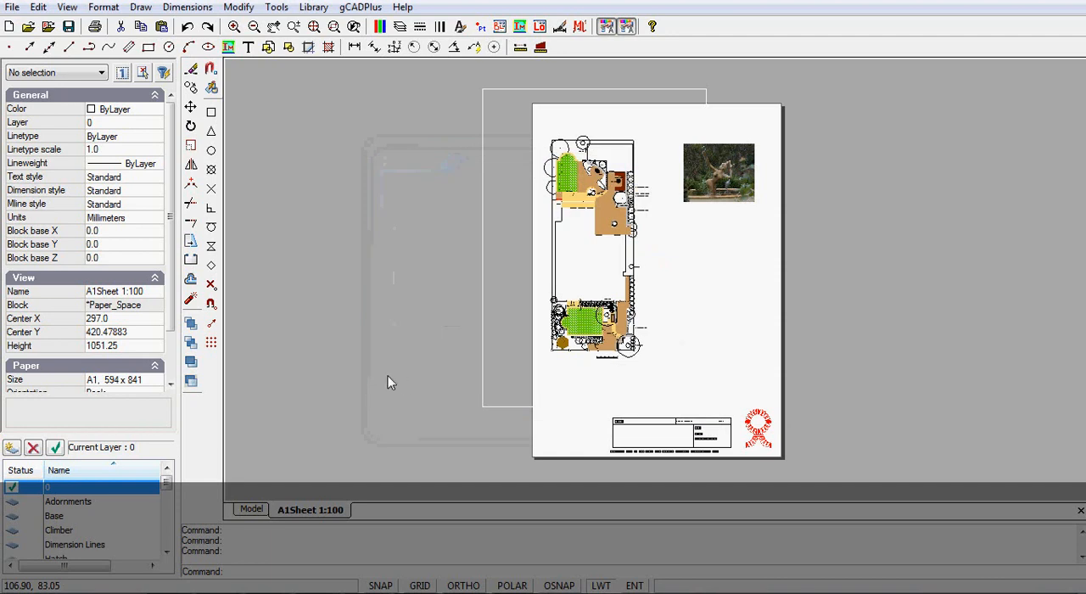